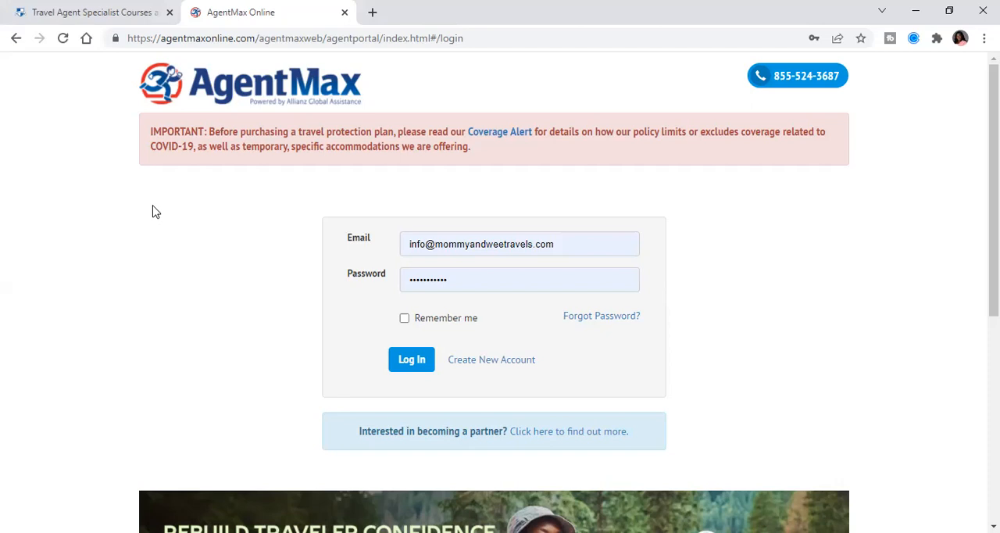
{"action": "mouse_move", "coordinate": [709, 302]}
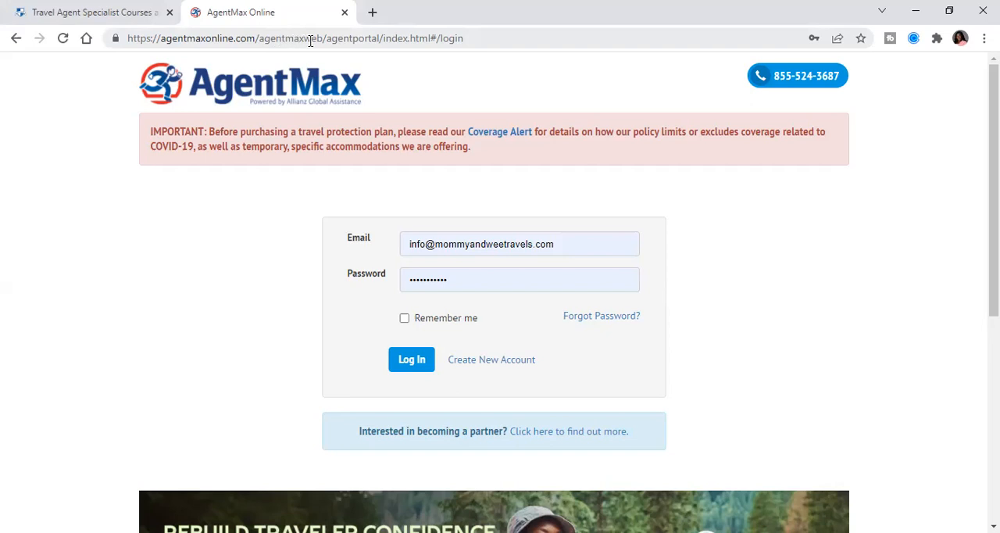
{"action": "mouse_move", "coordinate": [455, 91]}
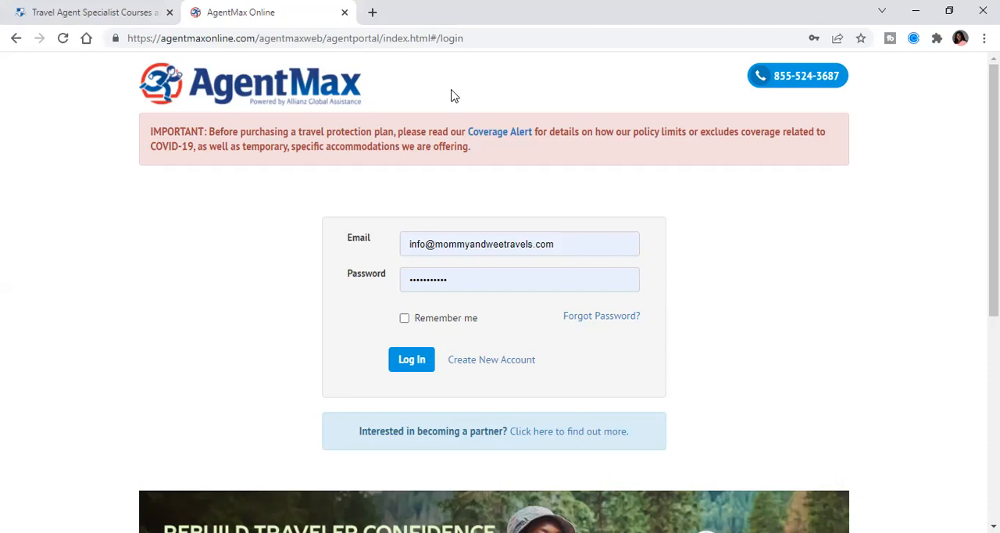
{"action": "mouse_move", "coordinate": [442, 126]}
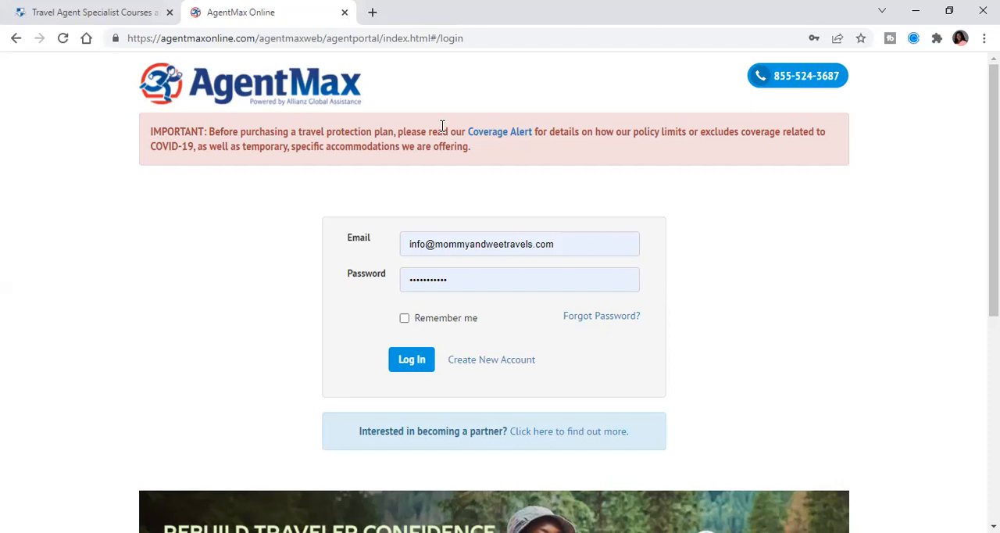
{"action": "mouse_move", "coordinate": [300, 110]}
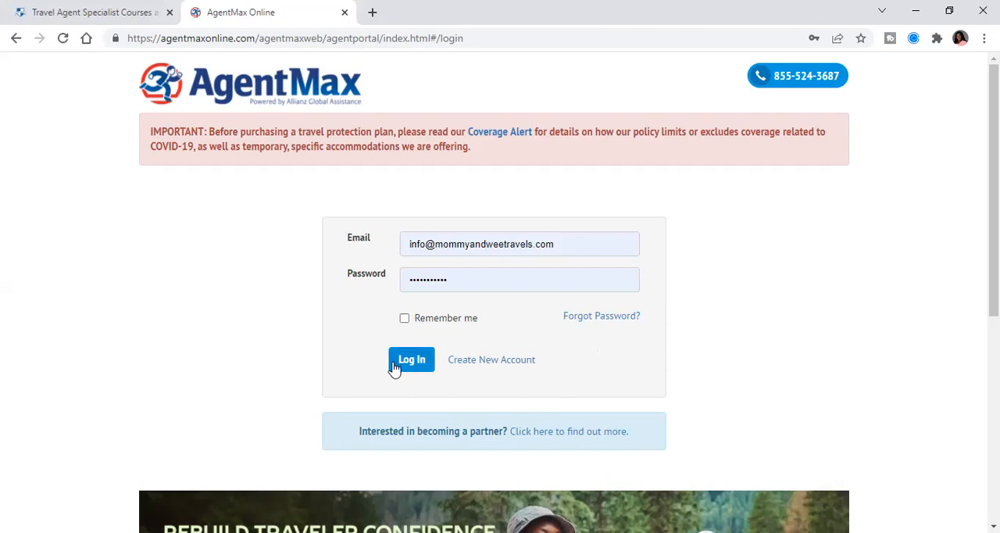
Step: Sign in to the AgentMax agent portal and bring the quote form into view
{"action": "left_click", "coordinate": [413, 359]}
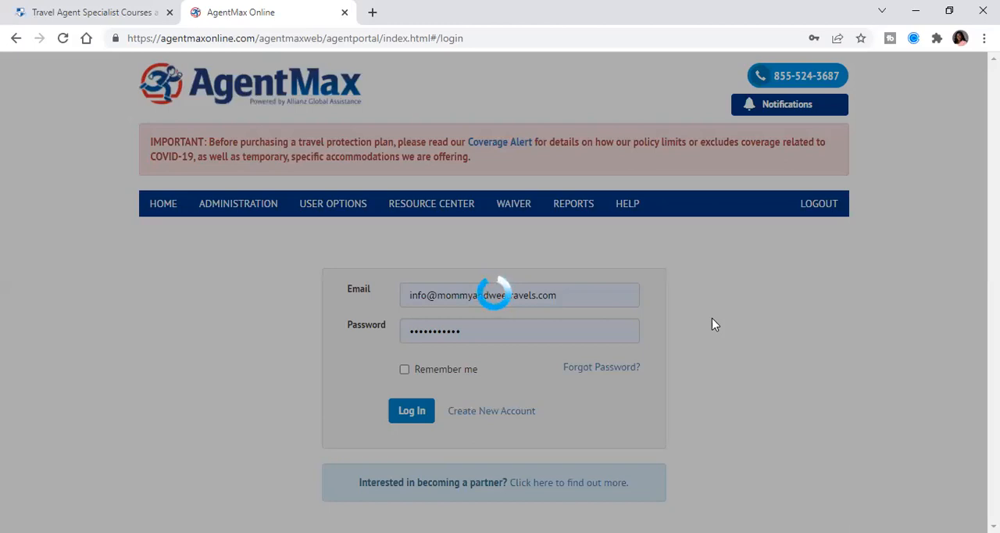
{"action": "left_click", "coordinate": [412, 409]}
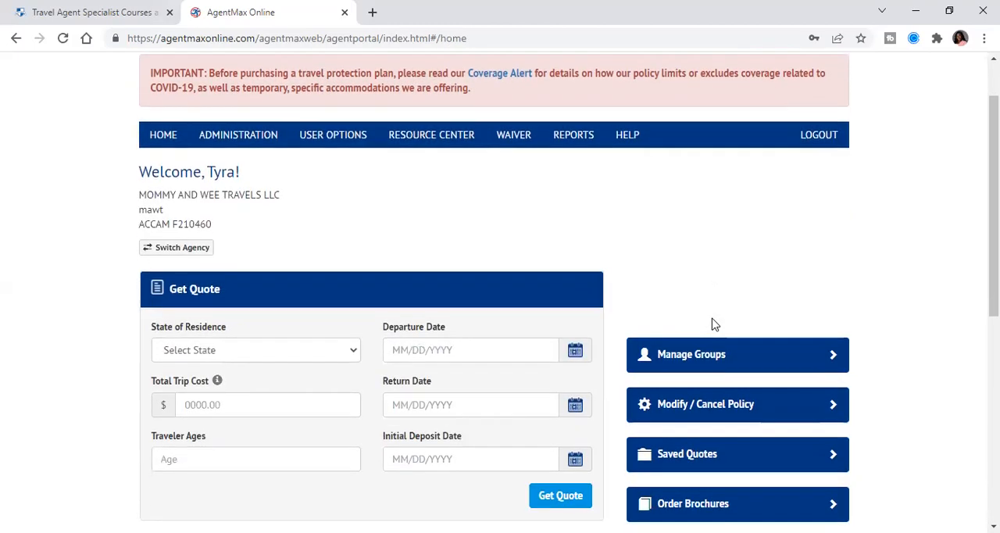
{"action": "scroll", "scroll_direction": "down", "scroll_amount": 3}
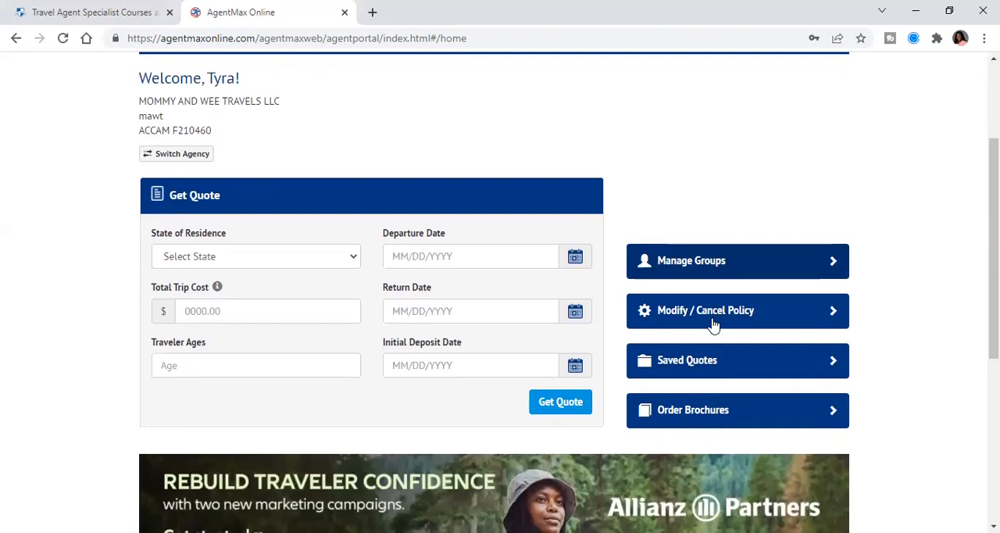
{"action": "mouse_move", "coordinate": [108, 109]}
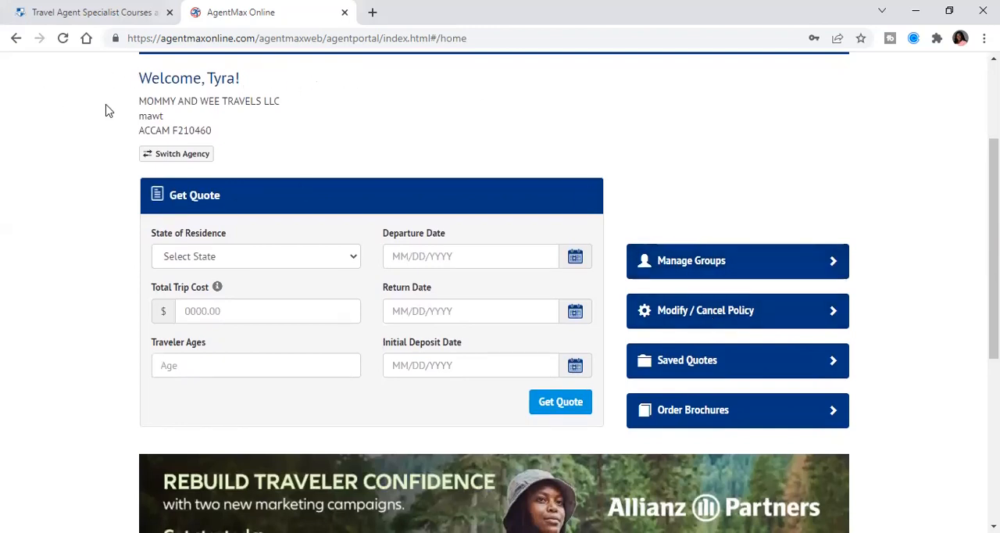
{"action": "scroll", "scroll_direction": "down", "scroll_amount": 3}
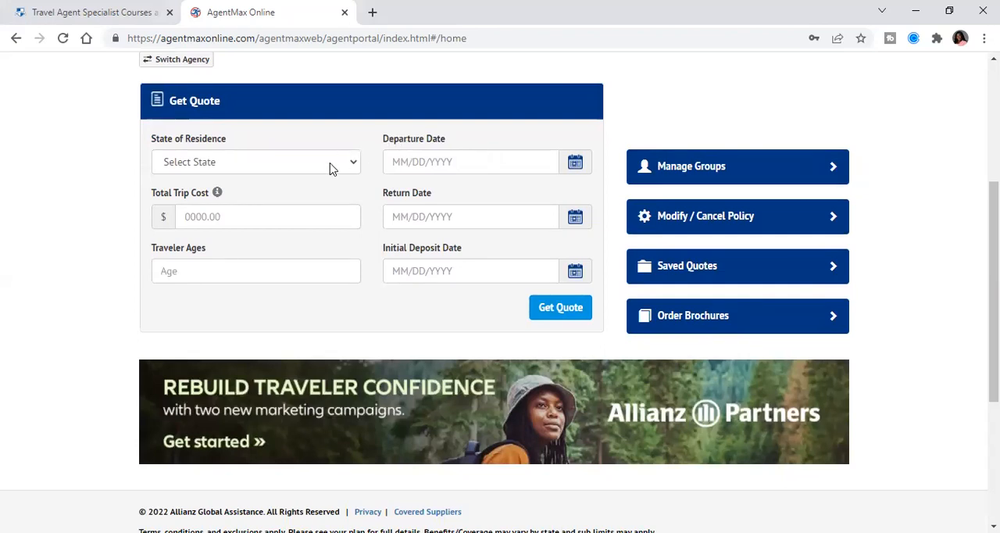
Step: Set the state of residence to FL-Florida and the departure date to 07/15/2022
{"action": "left_click", "coordinate": [256, 162]}
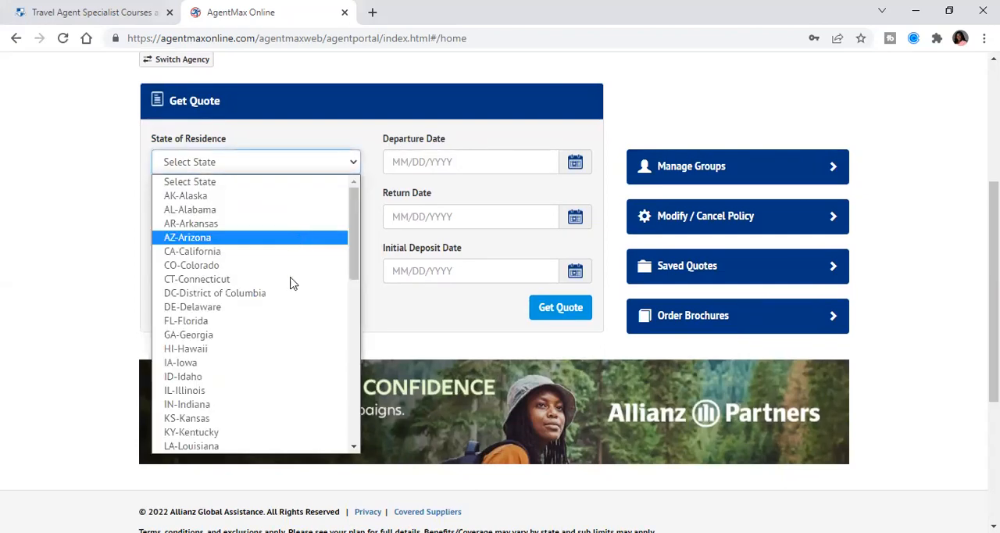
{"action": "mouse_move", "coordinate": [253, 320]}
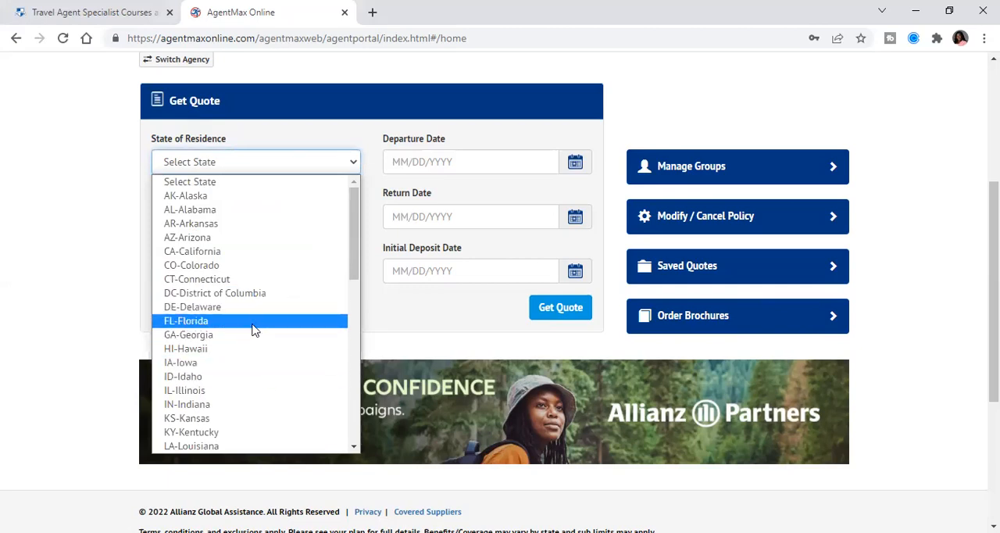
{"action": "left_click", "coordinate": [186, 321]}
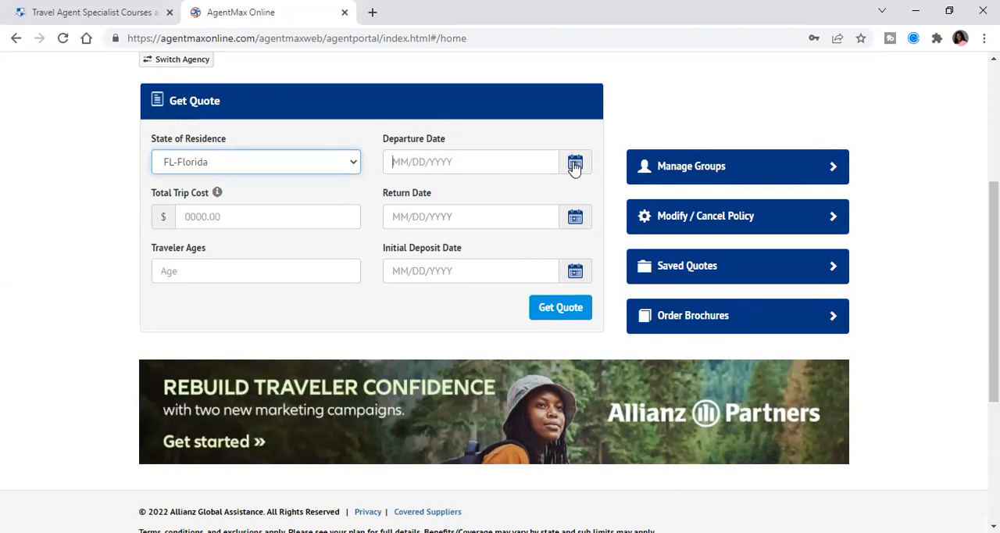
{"action": "left_click", "coordinate": [575, 162]}
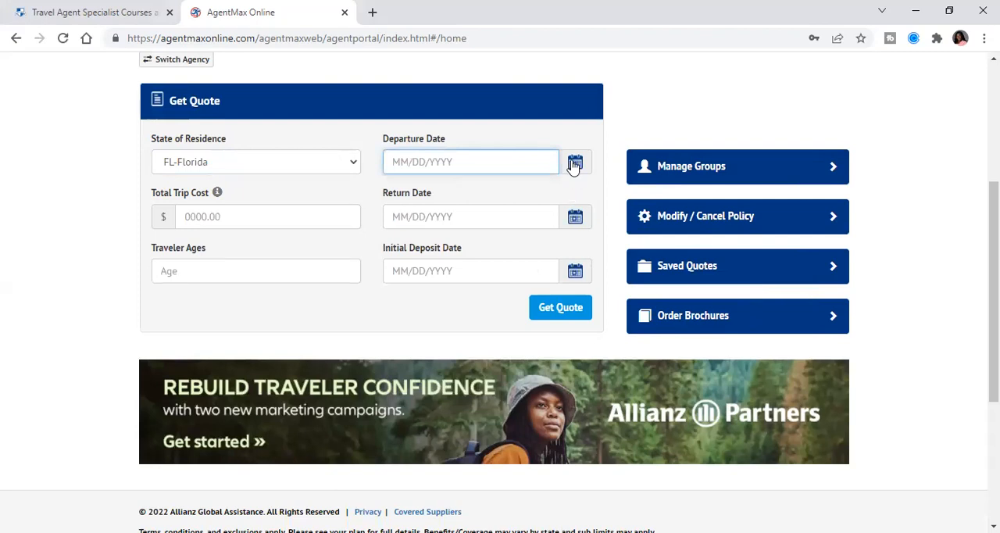
{"action": "left_click", "coordinate": [576, 162]}
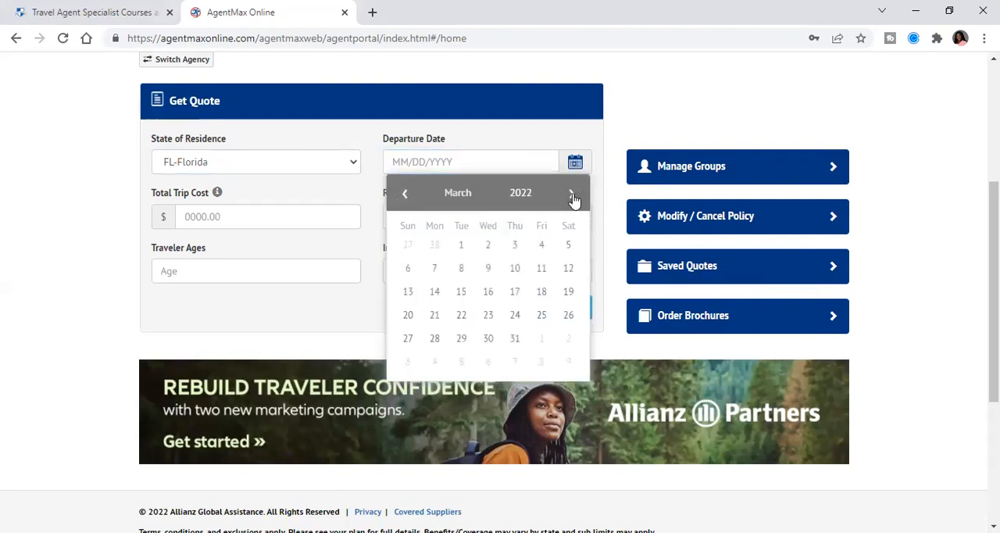
{"action": "left_click", "coordinate": [574, 194]}
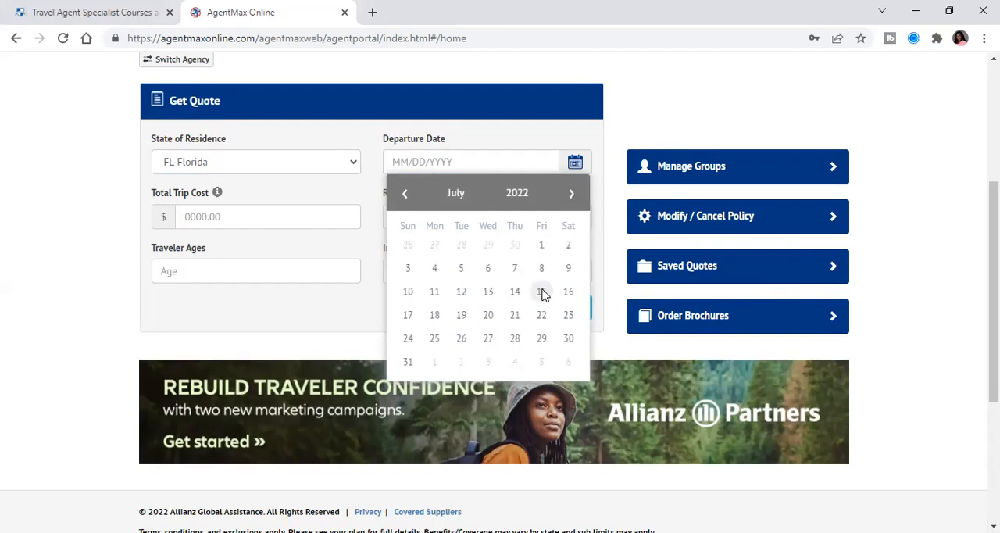
{"action": "left_click", "coordinate": [540, 291]}
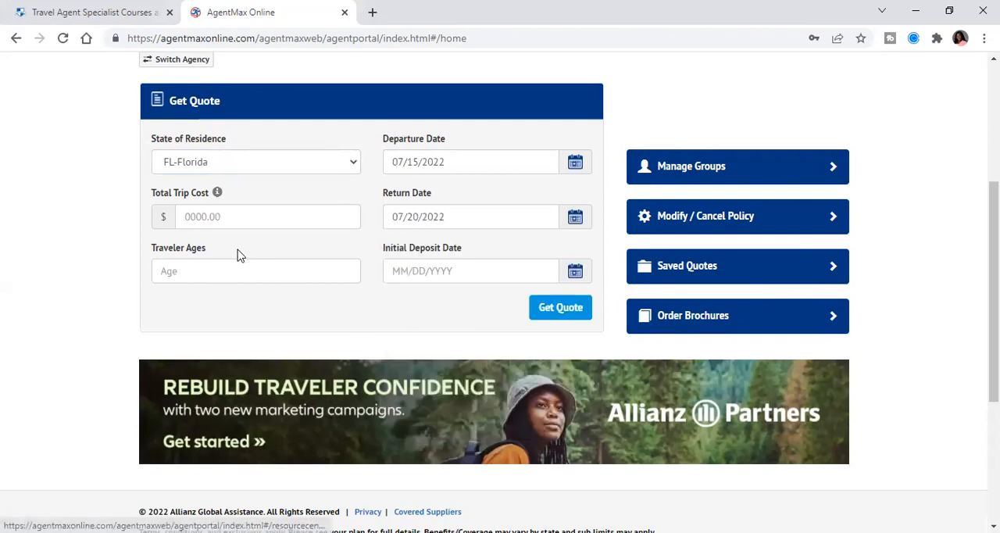
Step: Enter a $4000 total trip cost, a first traveler aged 34 and add a second traveler aged 7
{"action": "left_click", "coordinate": [269, 215]}
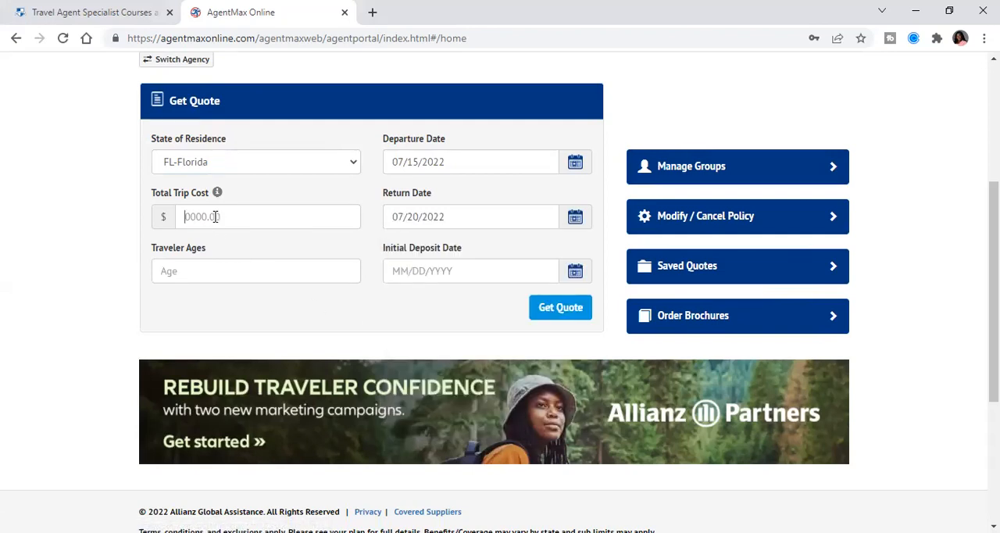
{"action": "left_click", "coordinate": [269, 216]}
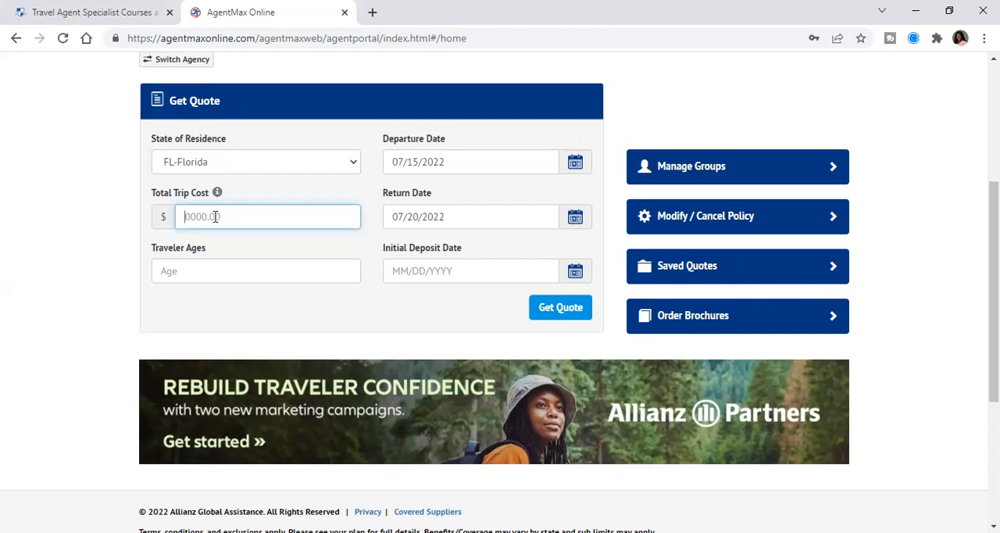
{"action": "type", "text": "4000"}
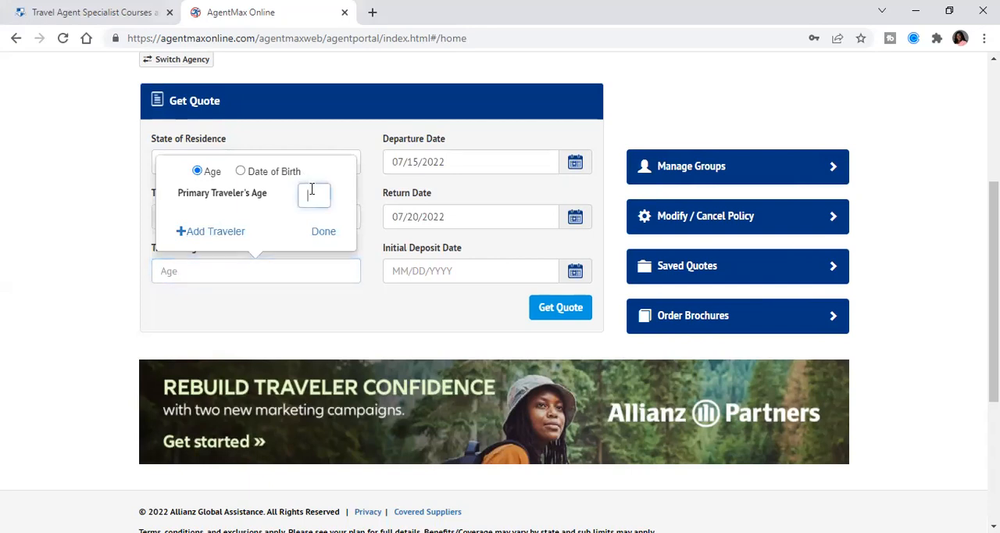
{"action": "type", "text": "34"}
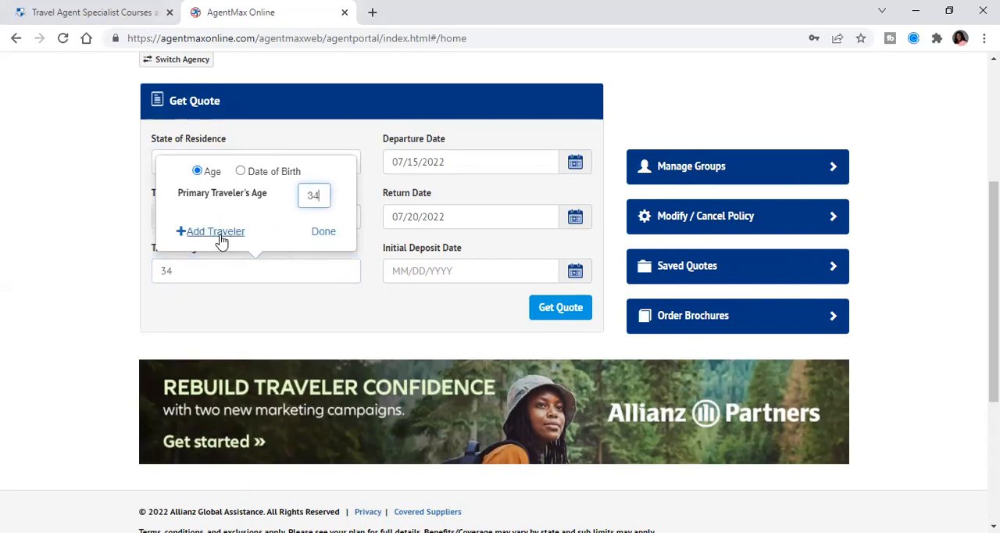
{"action": "left_click", "coordinate": [216, 232]}
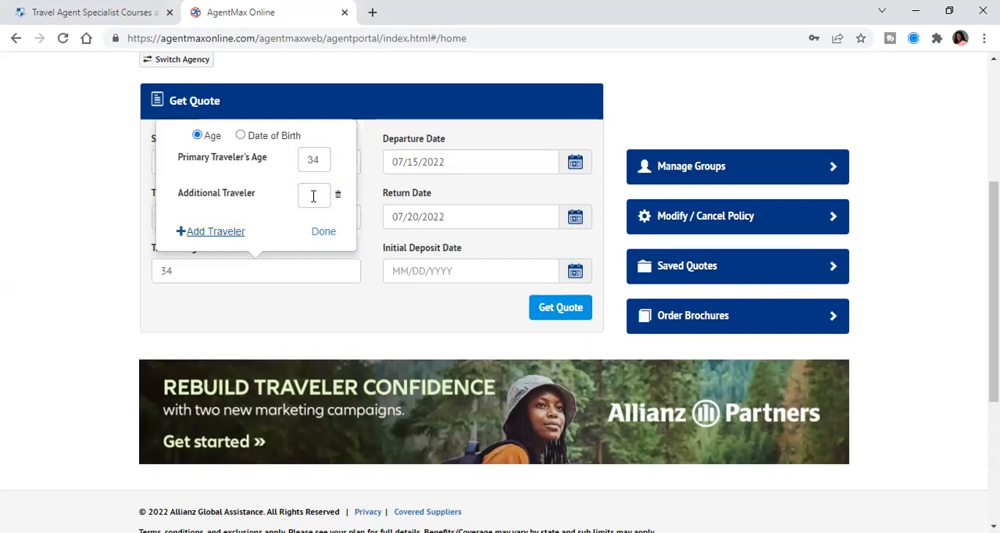
{"action": "left_click", "coordinate": [312, 194]}
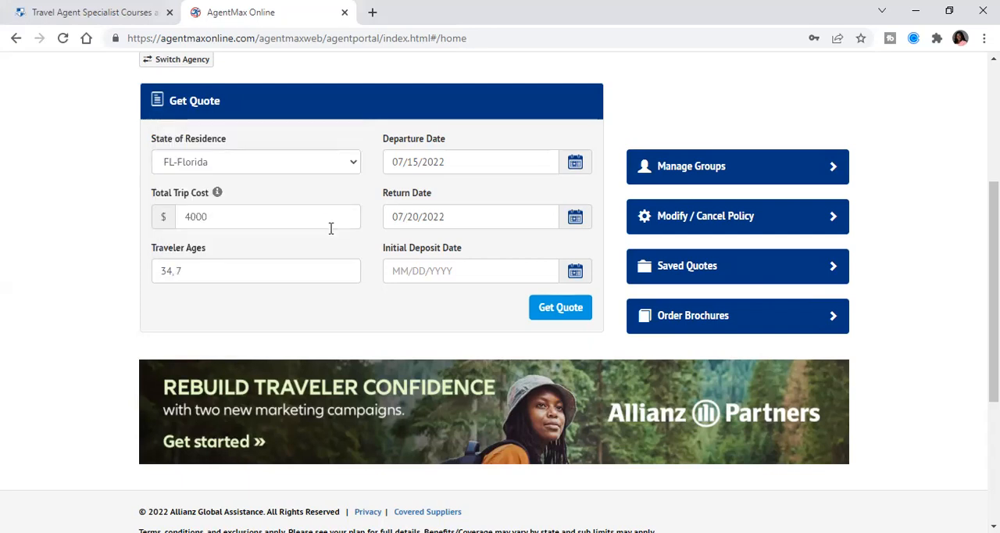
Step: Page the Initial Deposit Date calendar back past January 2021 and forward again to February 2022
{"action": "left_click", "coordinate": [469, 270]}
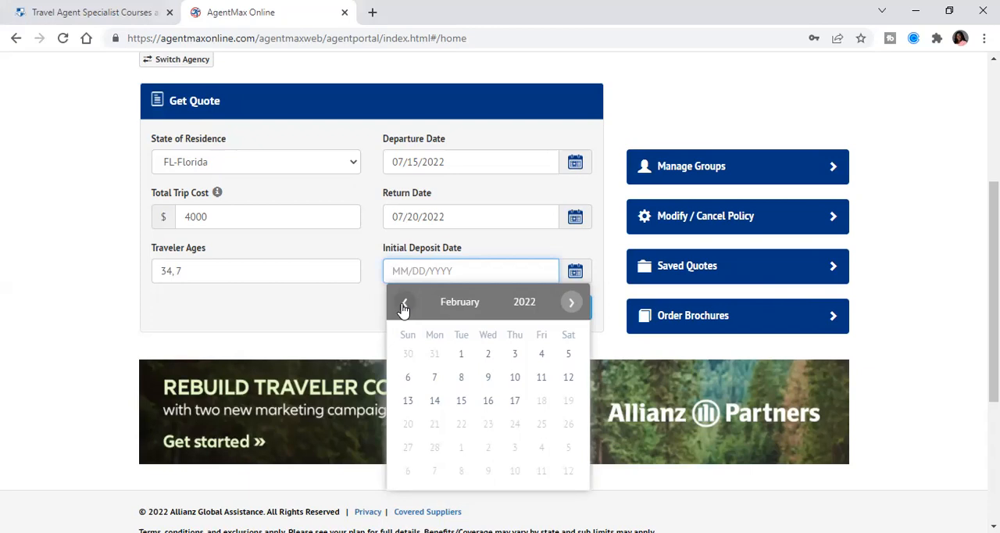
{"action": "left_click", "coordinate": [404, 303]}
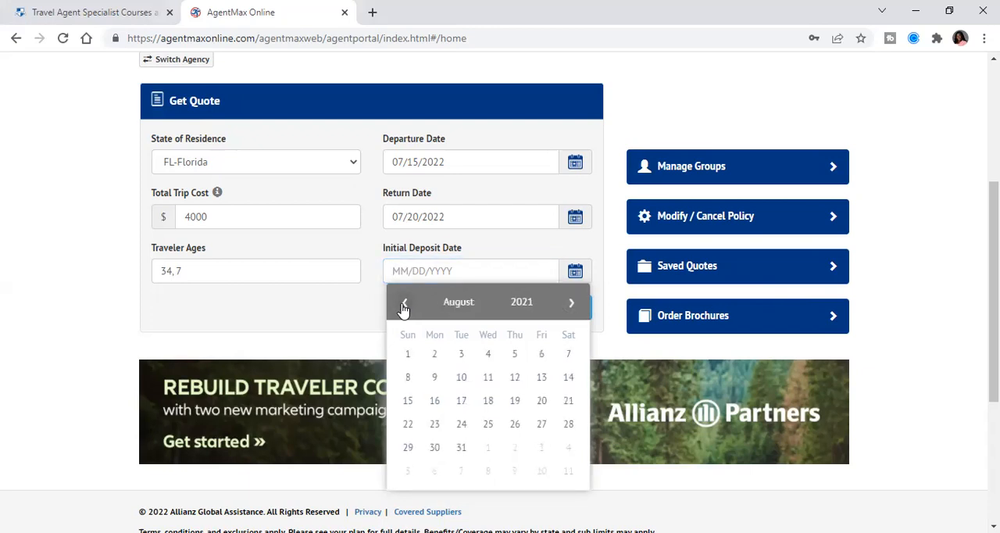
{"action": "left_click", "coordinate": [404, 303]}
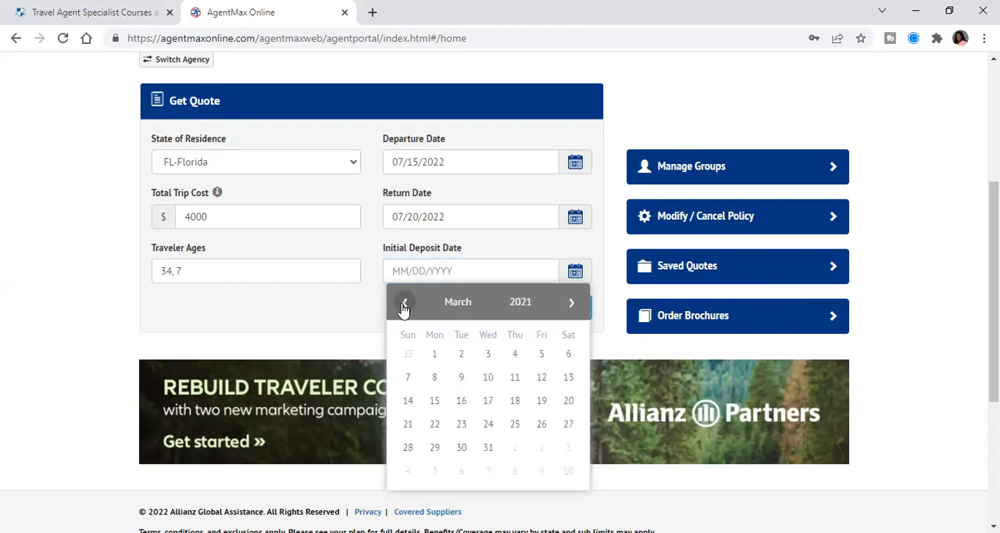
{"action": "left_click", "coordinate": [405, 303]}
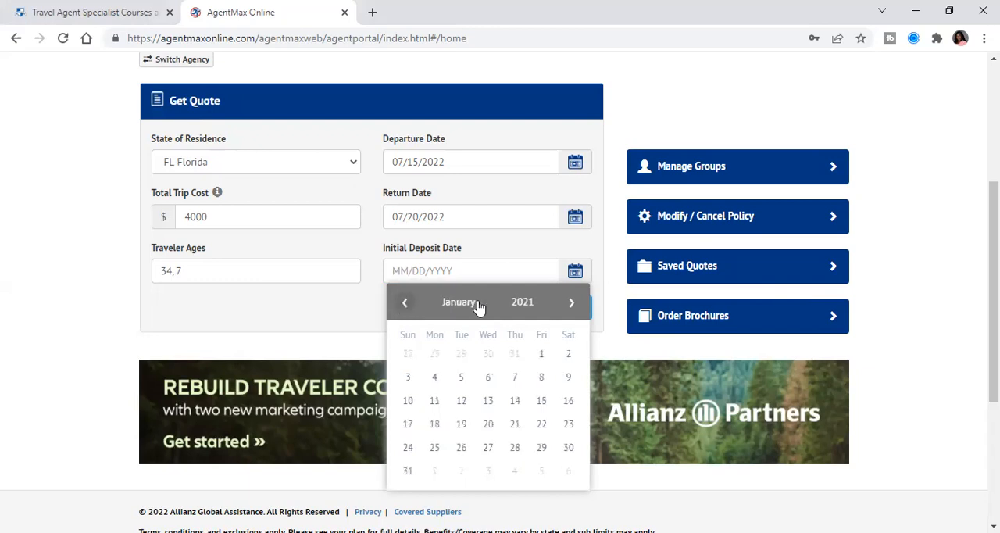
{"action": "left_click", "coordinate": [571, 303]}
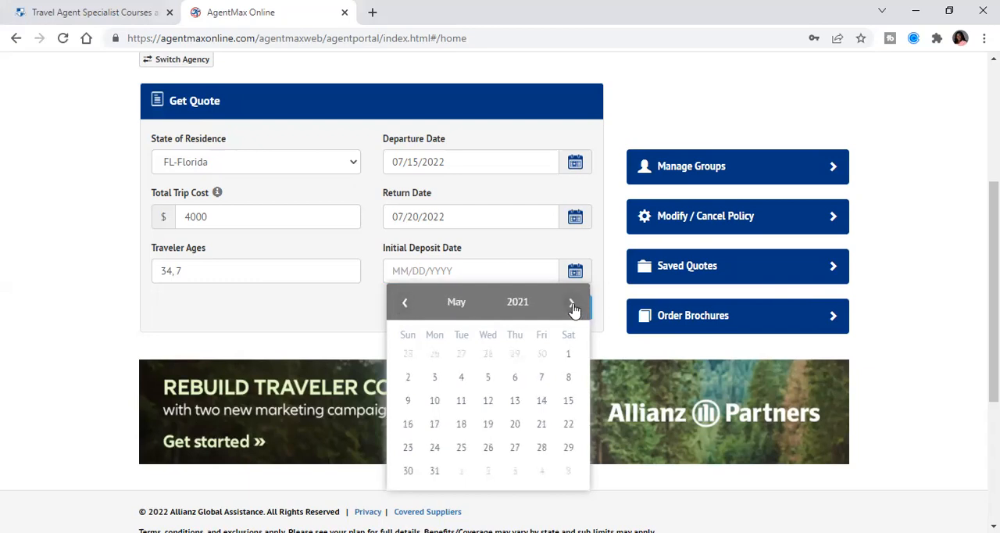
{"action": "left_click", "coordinate": [572, 303]}
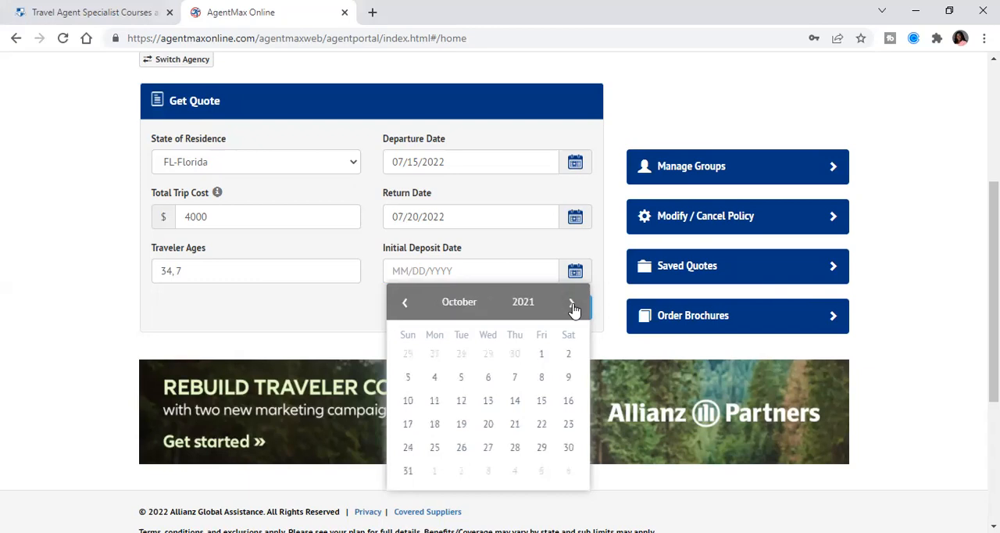
{"action": "left_click", "coordinate": [572, 301]}
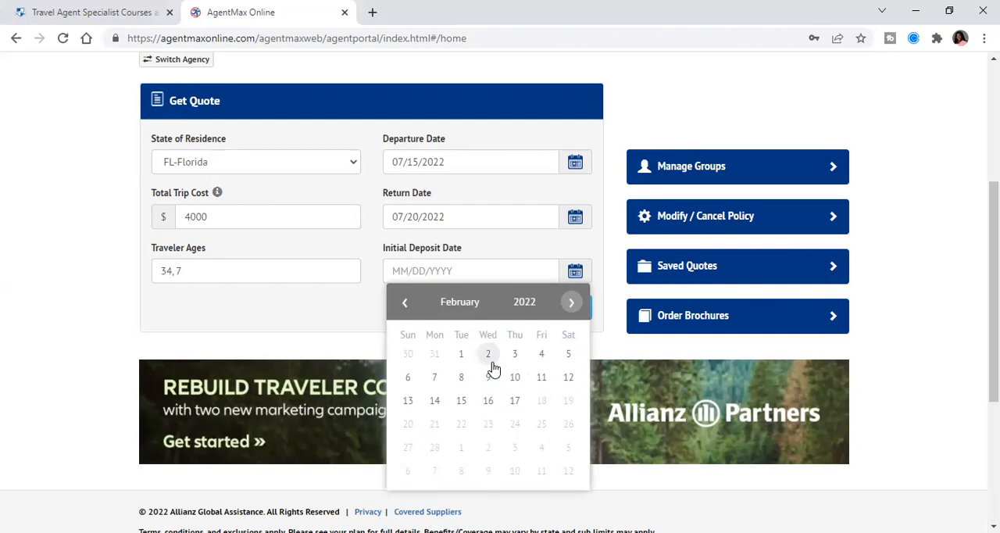
{"action": "mouse_move", "coordinate": [488, 376]}
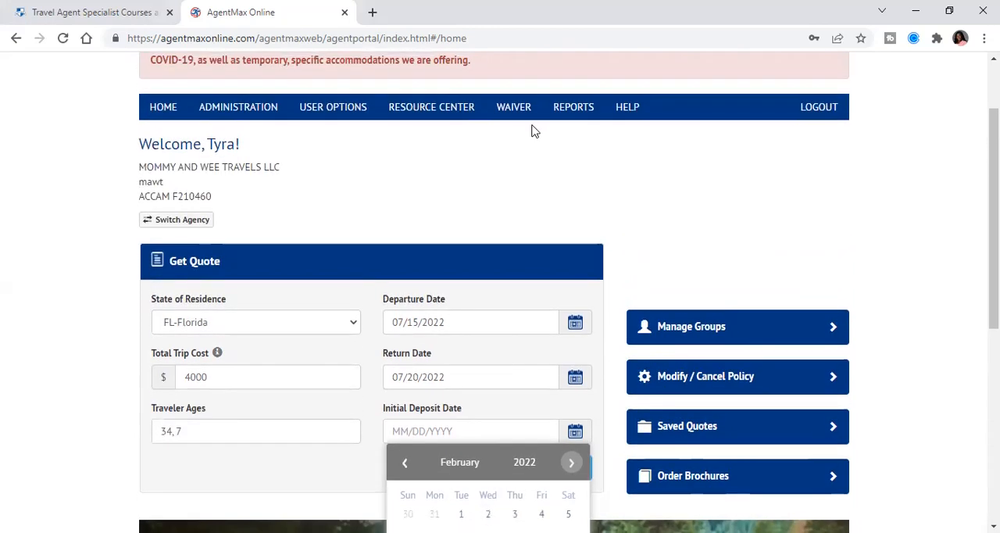
Step: View the WAIVER e-mail form in a new browser tab and return to the quote page
{"action": "right_click", "coordinate": [513, 106]}
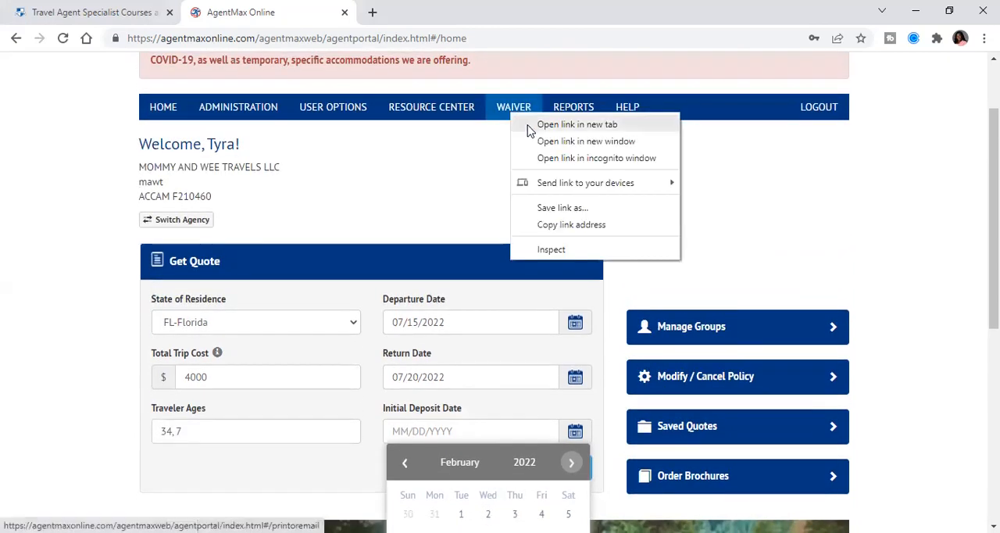
{"action": "left_click", "coordinate": [576, 125]}
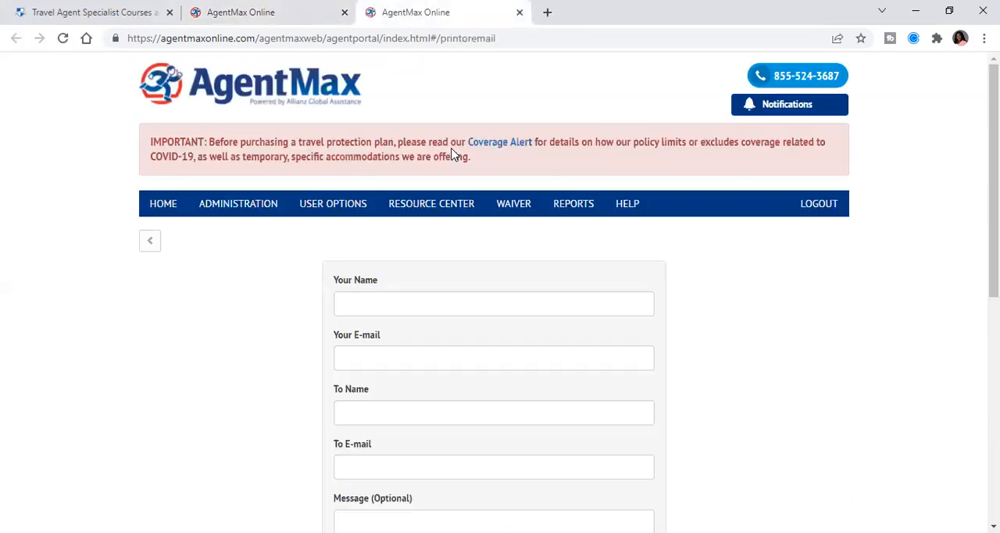
{"action": "scroll", "scroll_direction": "down", "scroll_amount": 3}
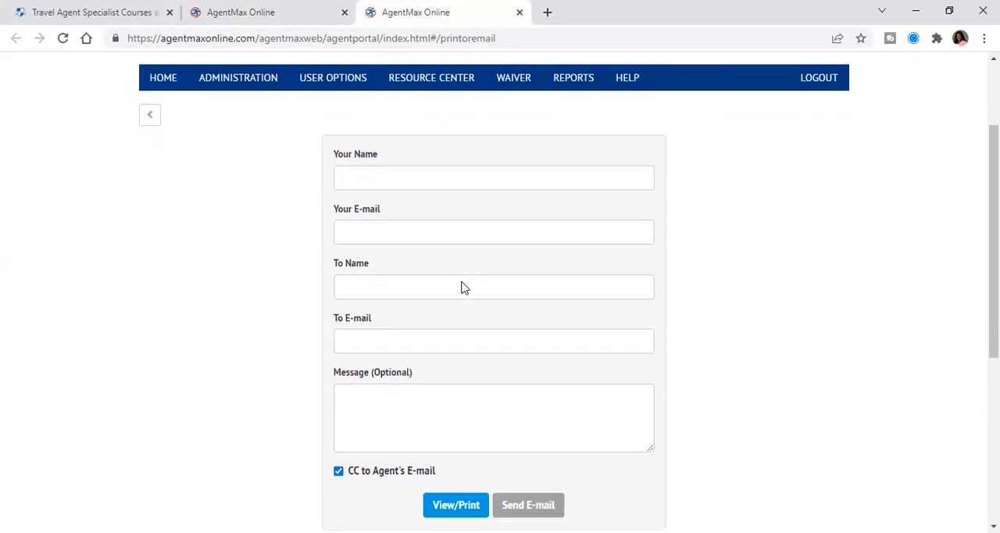
{"action": "scroll", "scroll_direction": "down", "scroll_amount": 3}
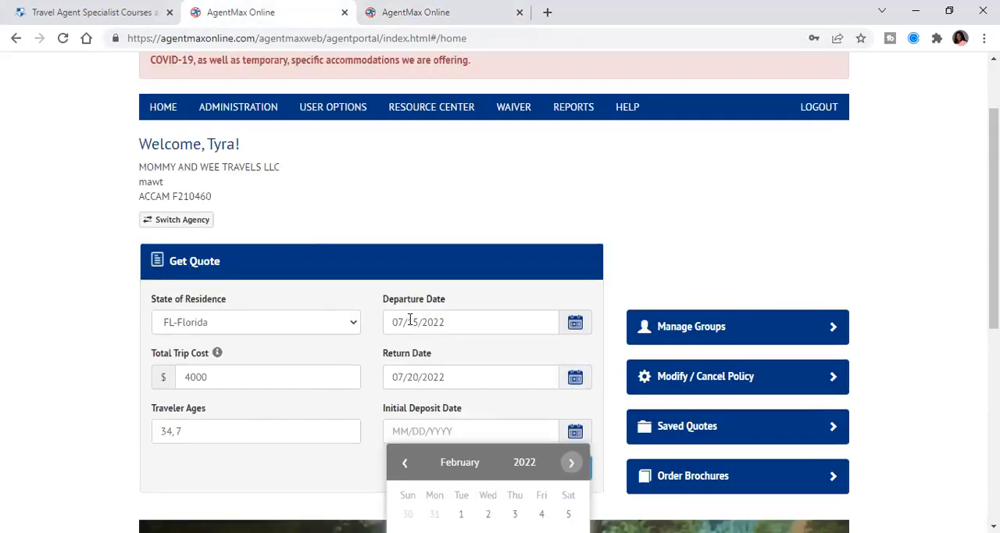
Step: Set the initial deposit date to 02/01/2022 and submit Get Quote for the trip
{"action": "scroll", "scroll_direction": "down", "scroll_amount": 3}
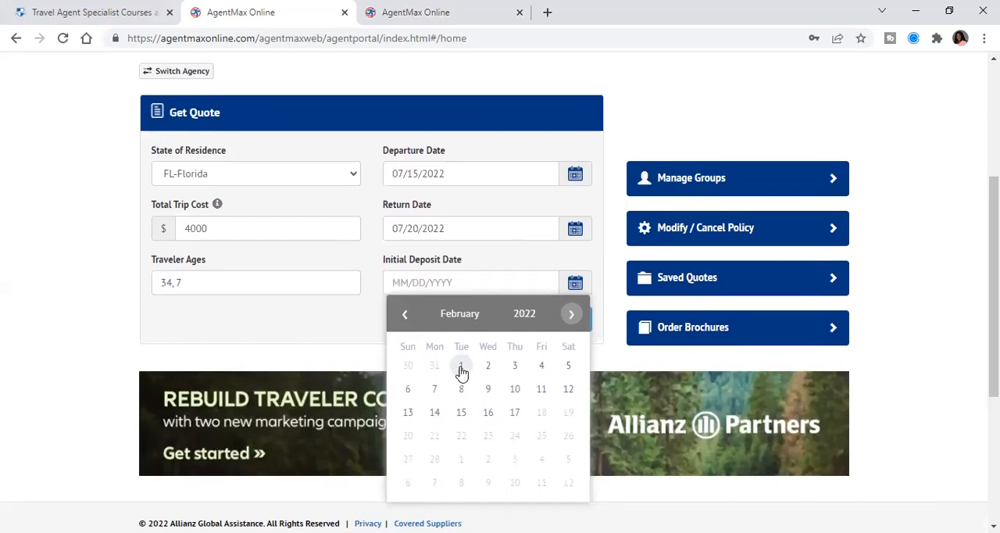
{"action": "left_click", "coordinate": [461, 364]}
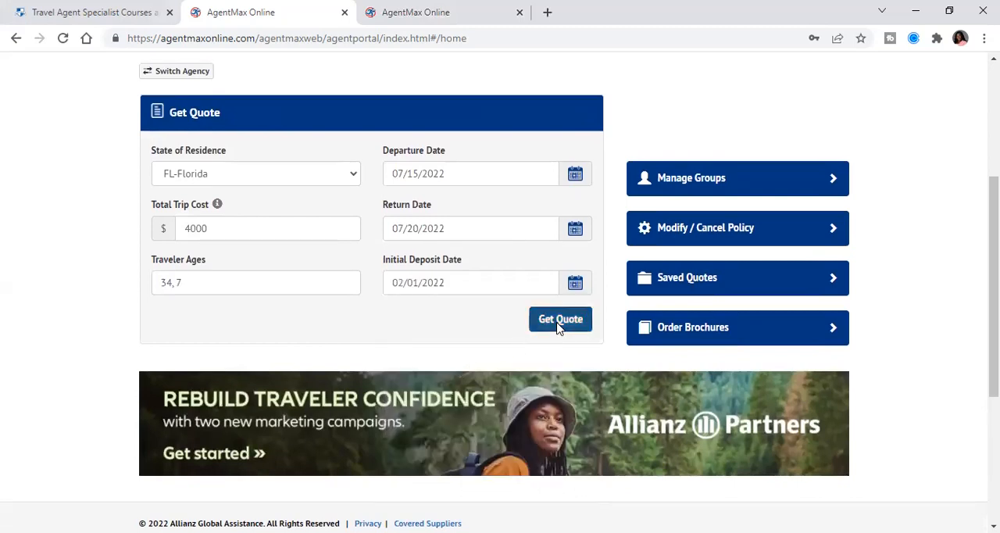
{"action": "left_click", "coordinate": [559, 319]}
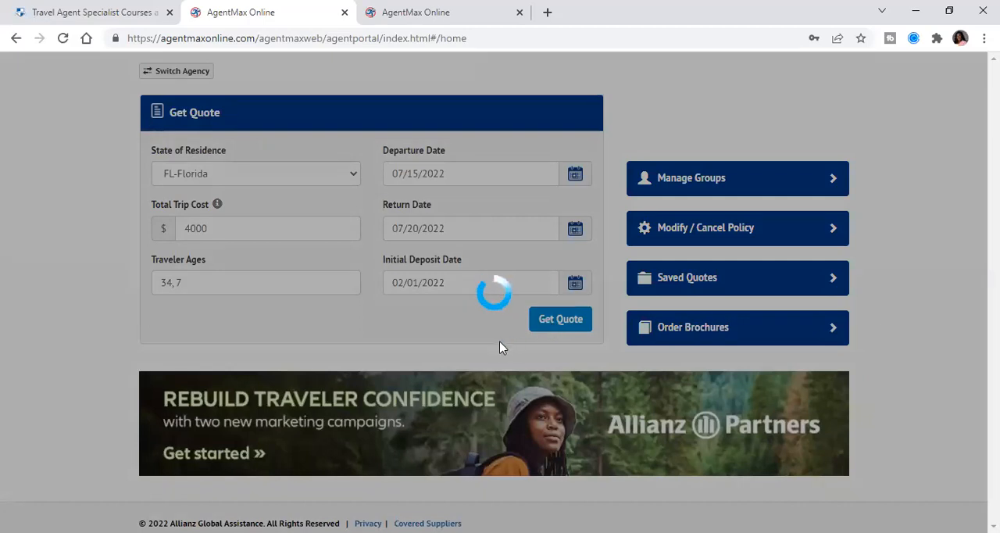
{"action": "left_click", "coordinate": [559, 319]}
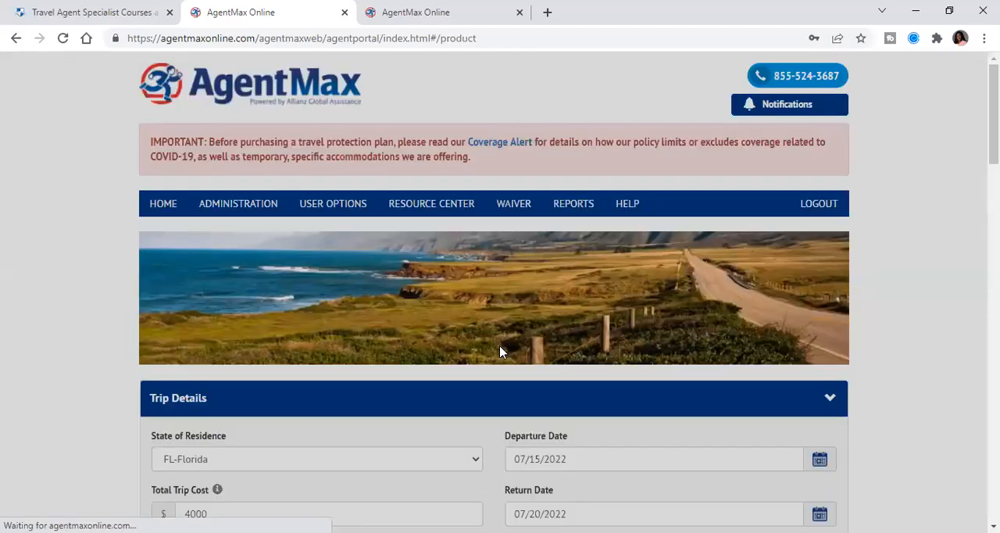
{"action": "scroll", "scroll_direction": "down", "scroll_amount": 3}
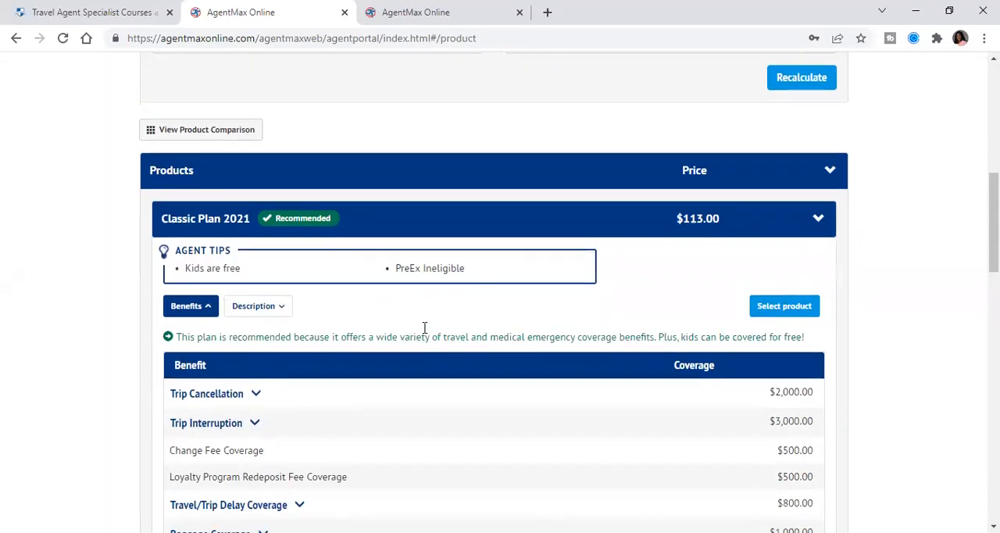
{"action": "scroll", "scroll_direction": "down", "scroll_amount": 3}
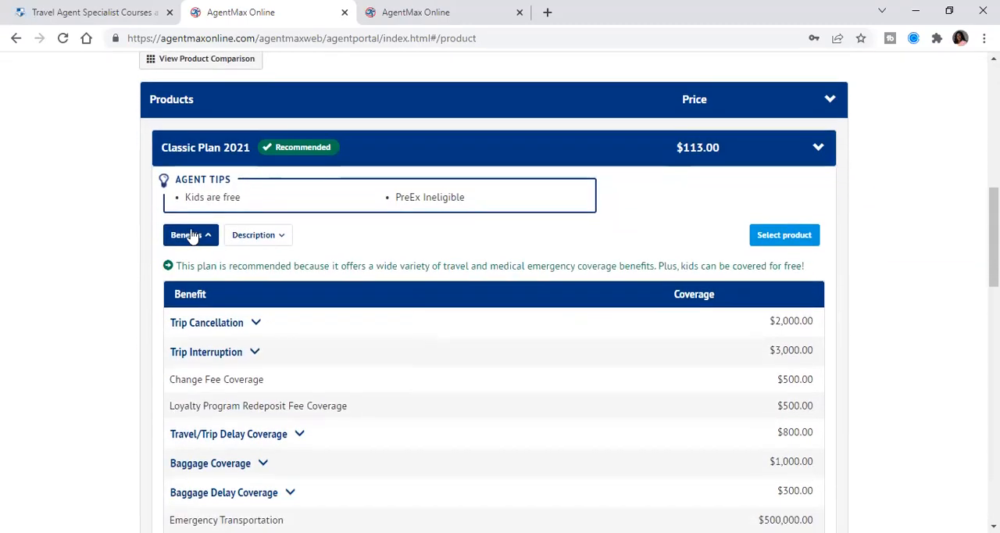
{"action": "mouse_move", "coordinate": [360, 290]}
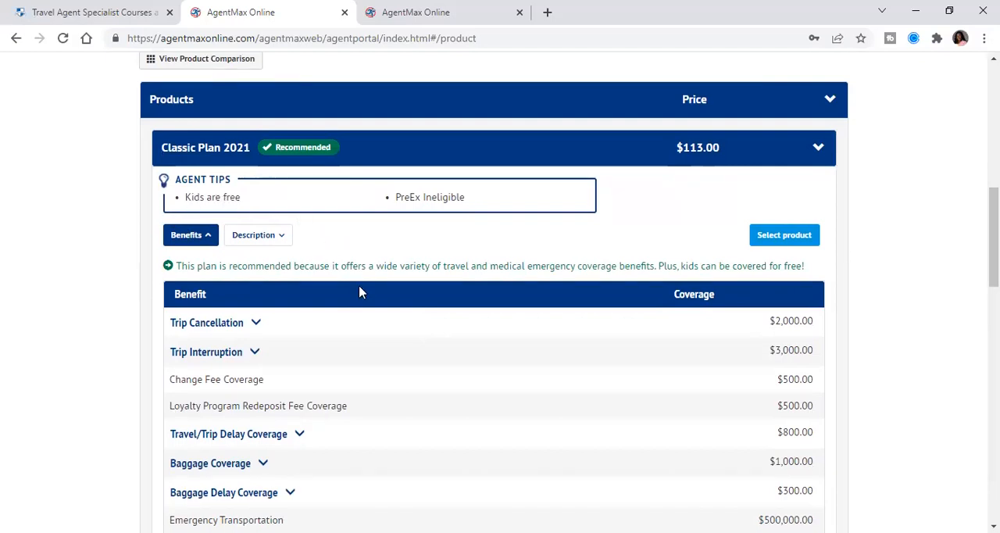
{"action": "scroll", "scroll_direction": "down", "scroll_amount": 3}
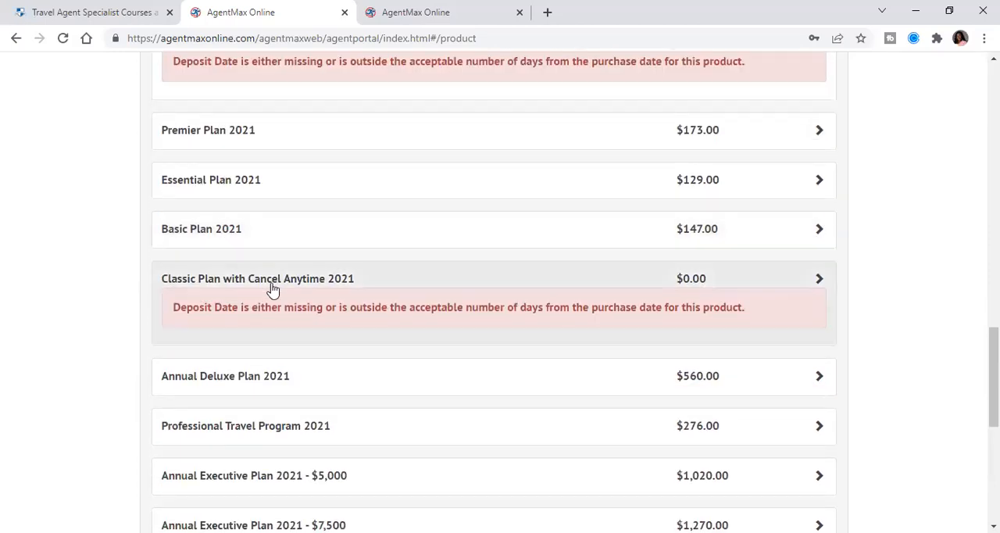
{"action": "mouse_move", "coordinate": [359, 325]}
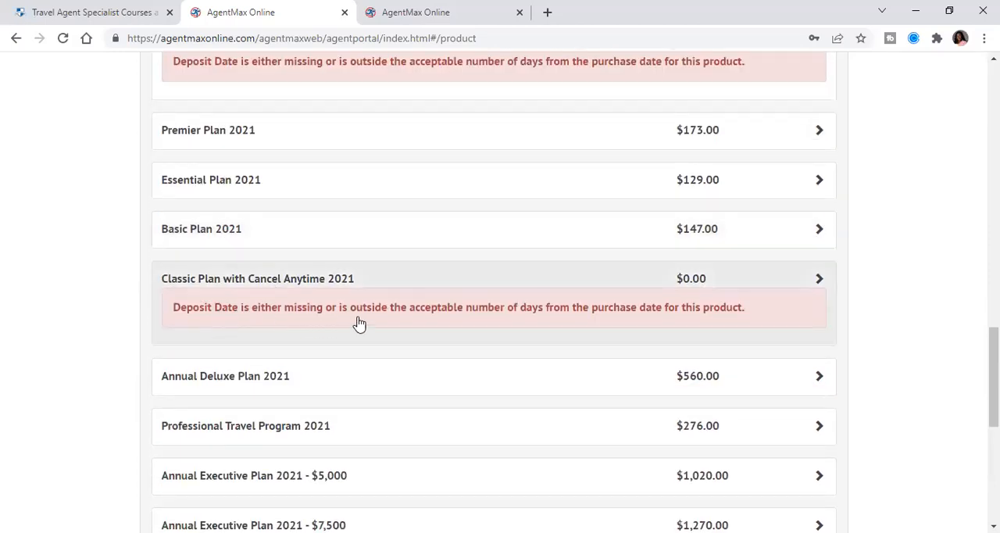
{"action": "mouse_move", "coordinate": [575, 321]}
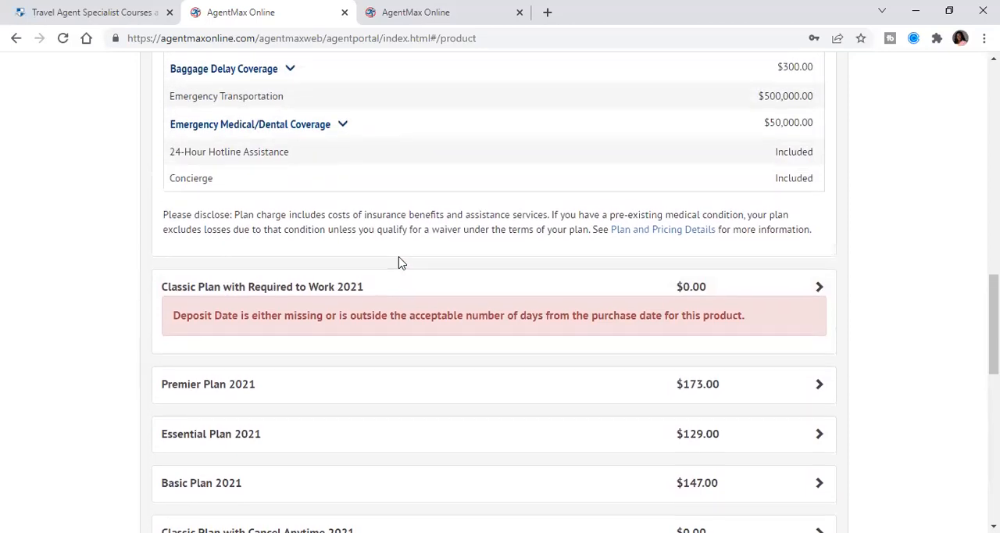
{"action": "scroll", "scroll_direction": "down", "scroll_amount": 3}
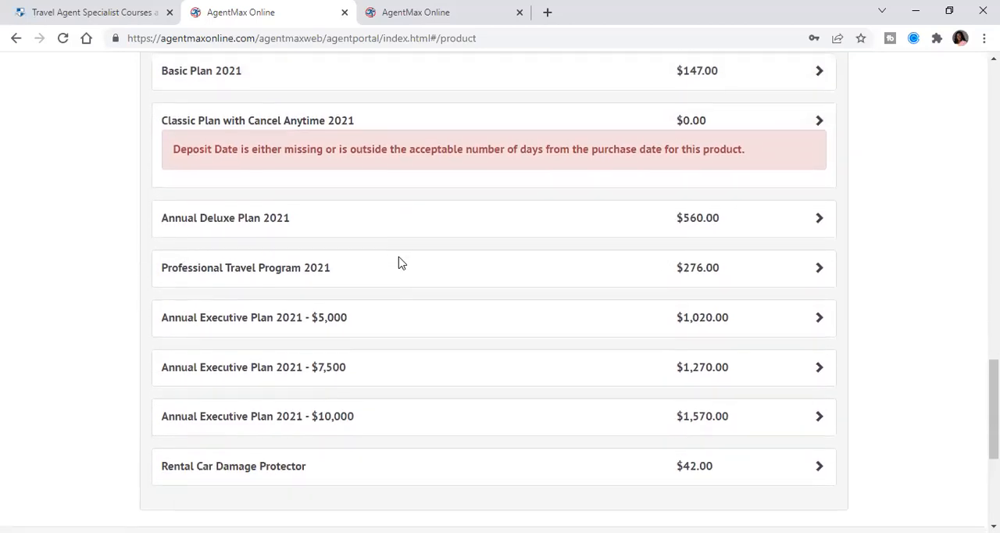
{"action": "scroll", "scroll_direction": "down", "scroll_amount": 3}
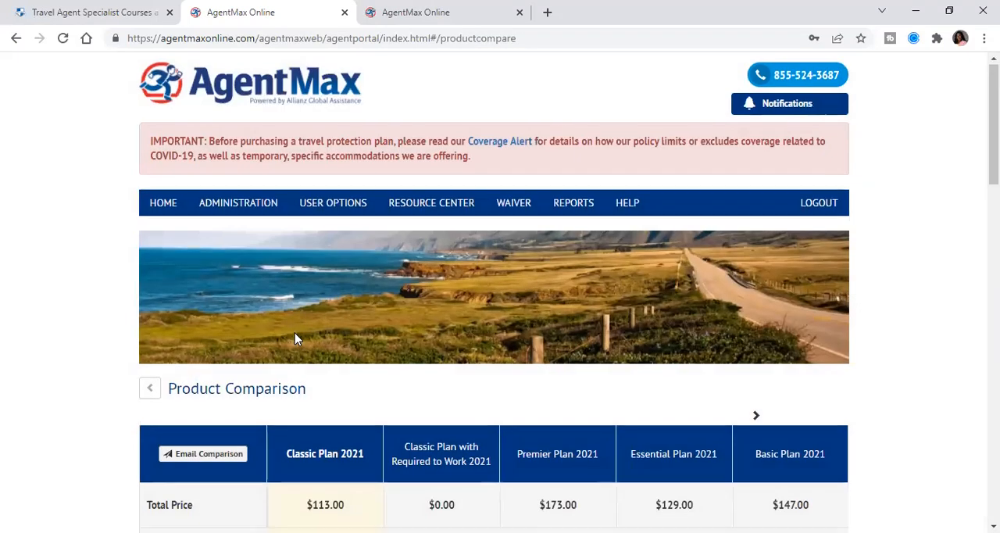
Step: Scroll down to the product comparison table showing the $113 Classic Plan
{"action": "scroll", "scroll_direction": "down", "scroll_amount": 3}
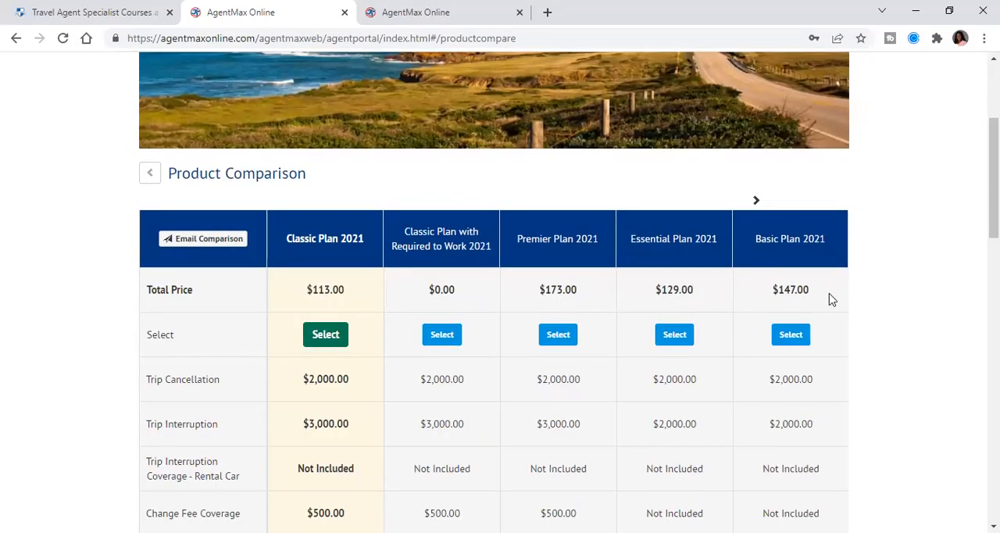
{"action": "scroll", "scroll_direction": "down", "scroll_amount": 3}
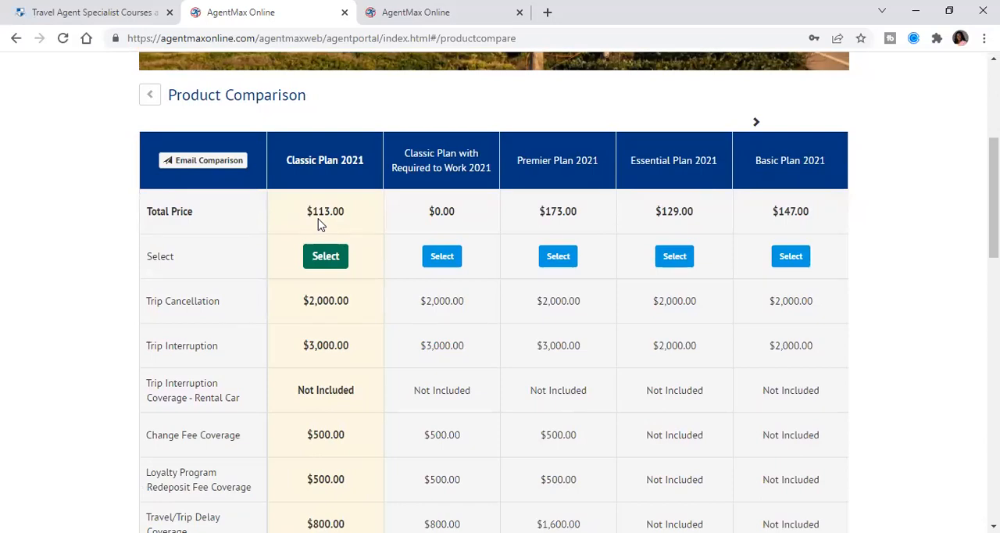
{"action": "mouse_move", "coordinate": [231, 169]}
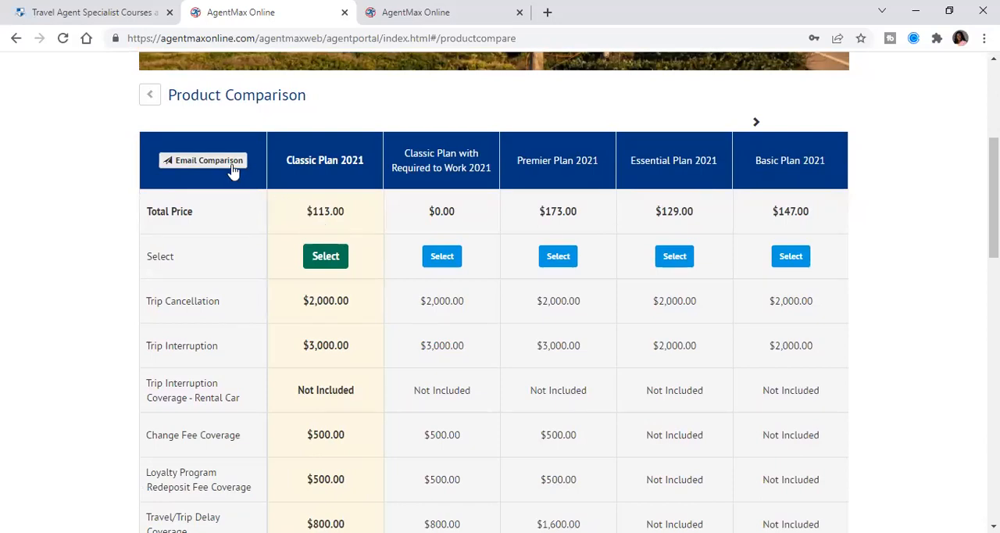
{"action": "left_click", "coordinate": [203, 159]}
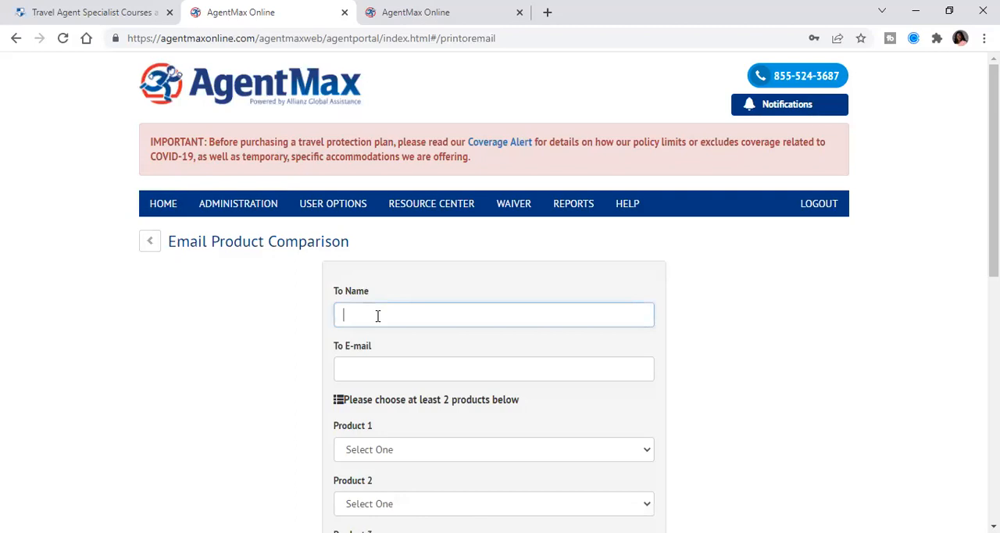
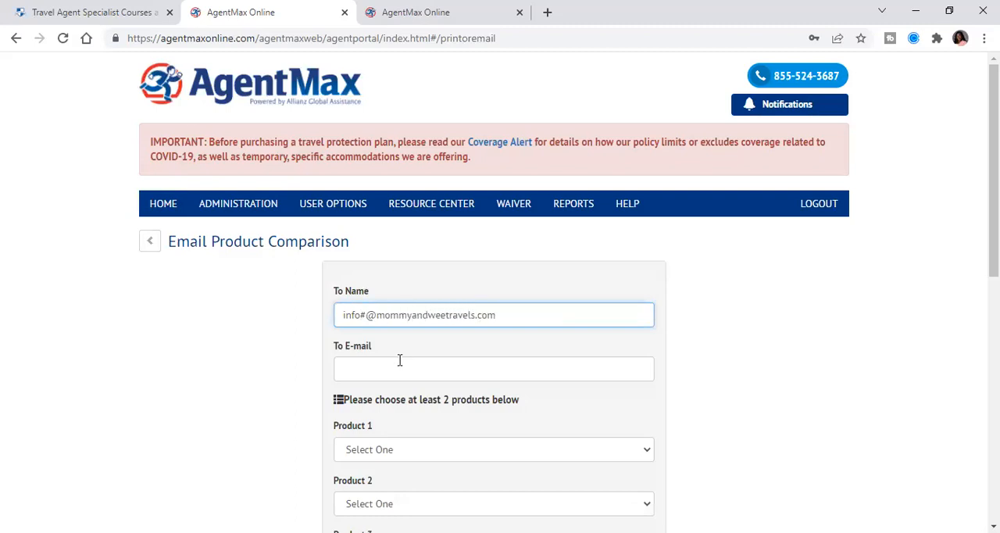
{"action": "double_click", "coordinate": [425, 314]}
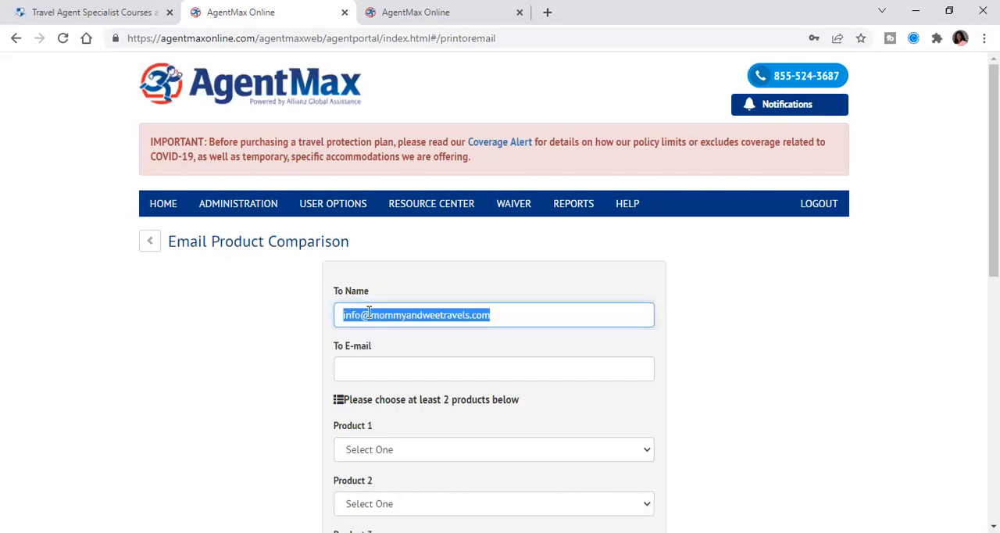
{"action": "type", "text": "Tyra"}
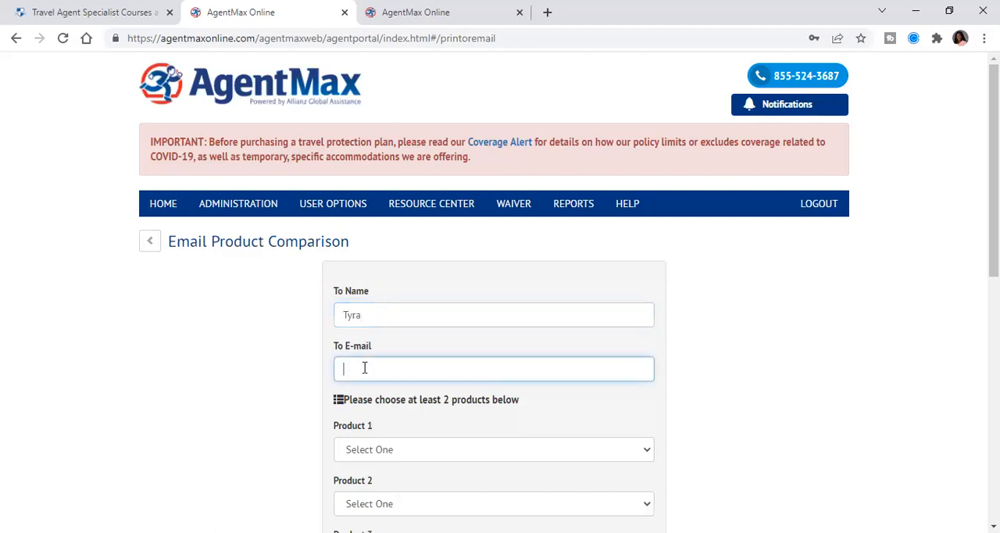
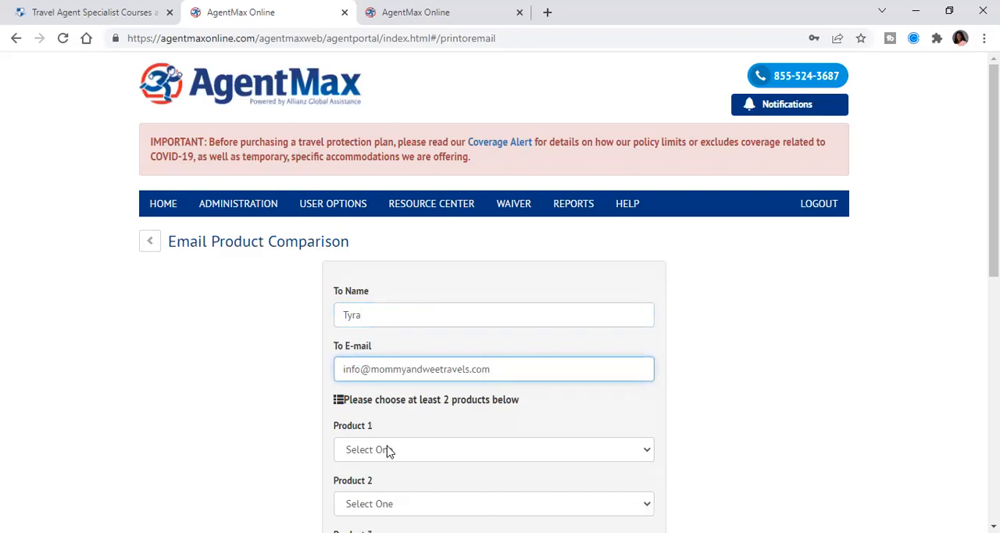
{"action": "right_click", "coordinate": [383, 305]}
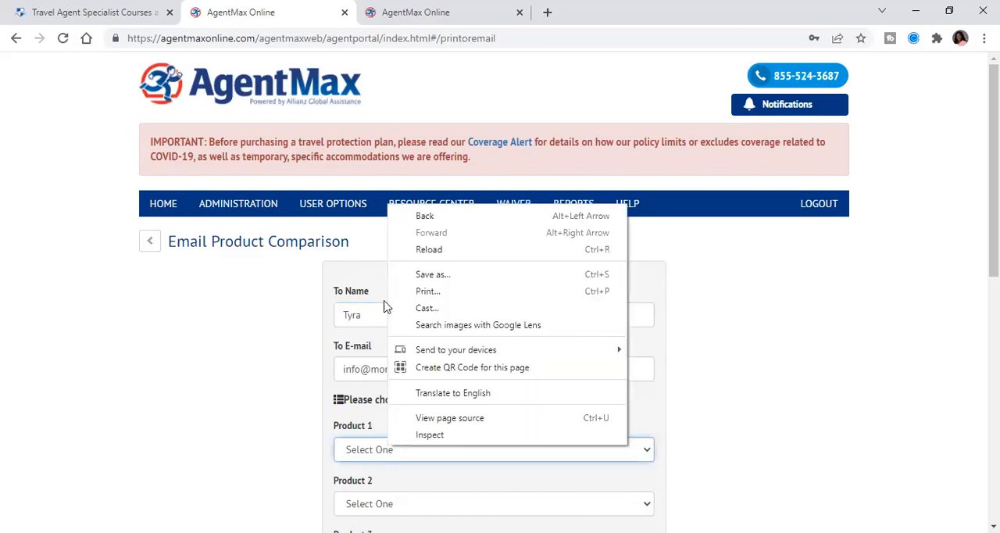
{"action": "left_click", "coordinate": [492, 450]}
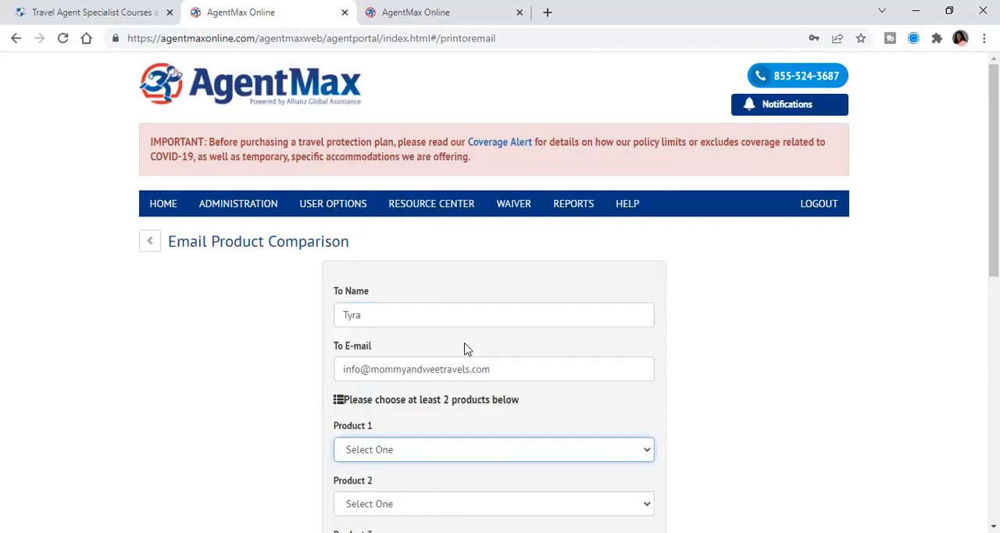
Step: Choose Basic Plan 2021 as the third comparison product and send the e-mail
{"action": "left_click", "coordinate": [493, 450]}
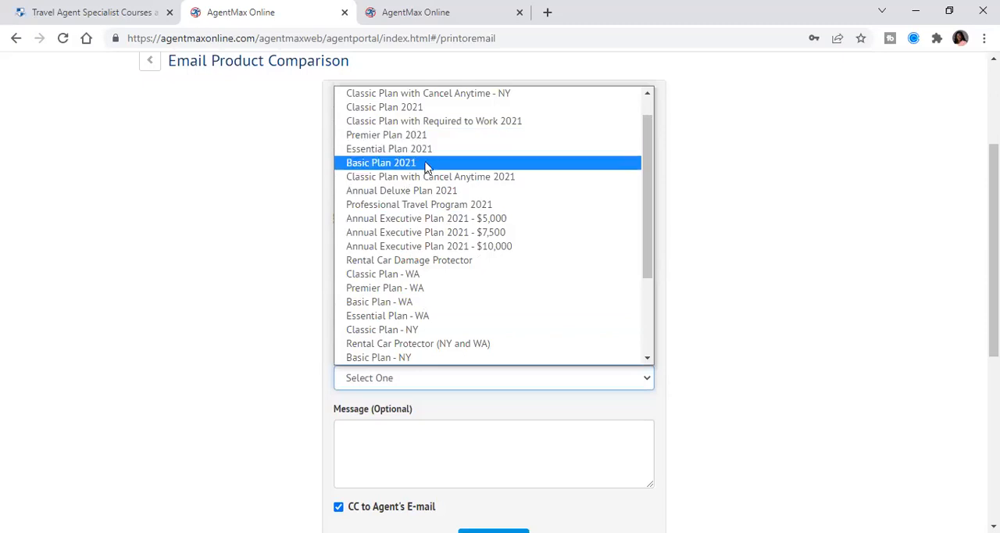
{"action": "left_click", "coordinate": [382, 162]}
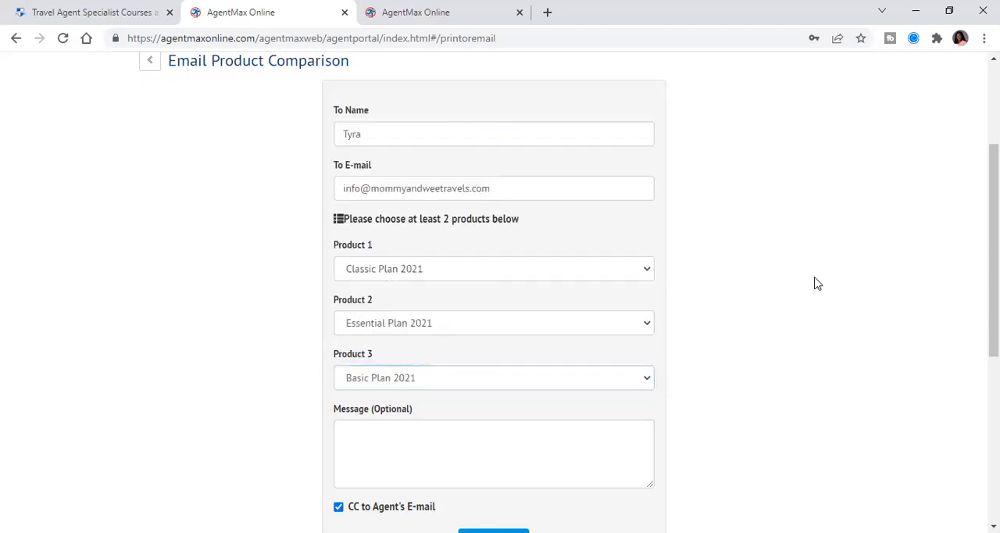
{"action": "scroll", "scroll_direction": "down", "scroll_amount": 3}
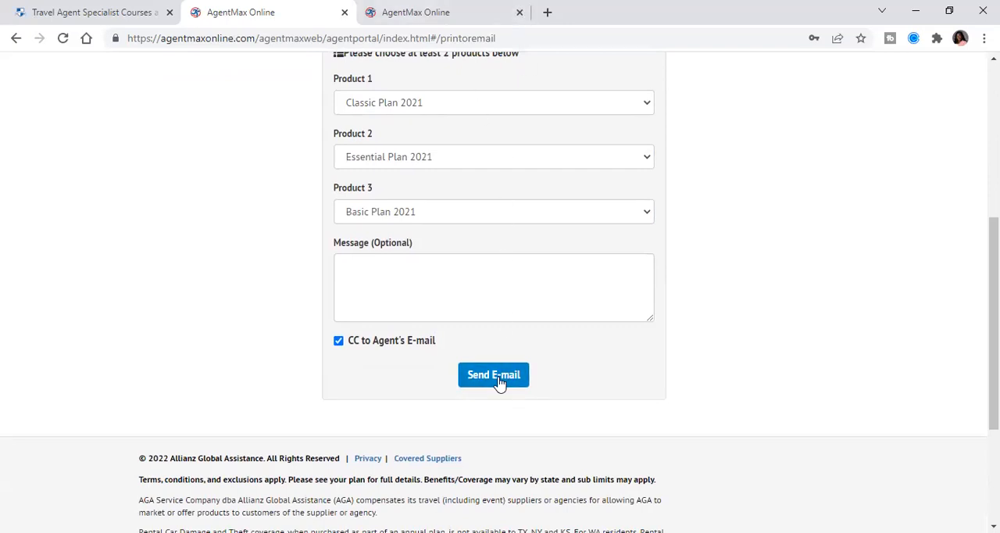
{"action": "left_click", "coordinate": [493, 375]}
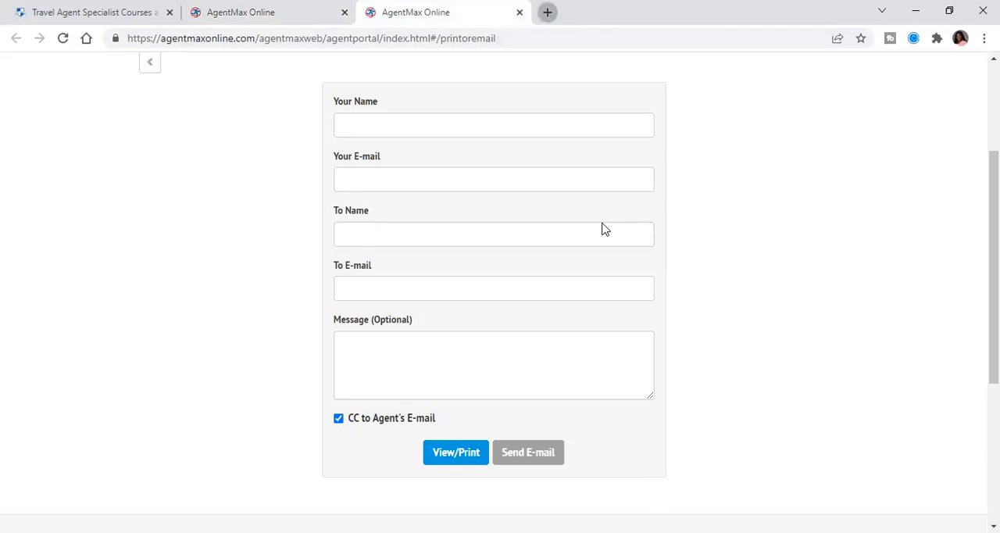
Step: Wait for the 'Email sent successfully' confirmation of the comparison e-mail
{"action": "left_click", "coordinate": [528, 452]}
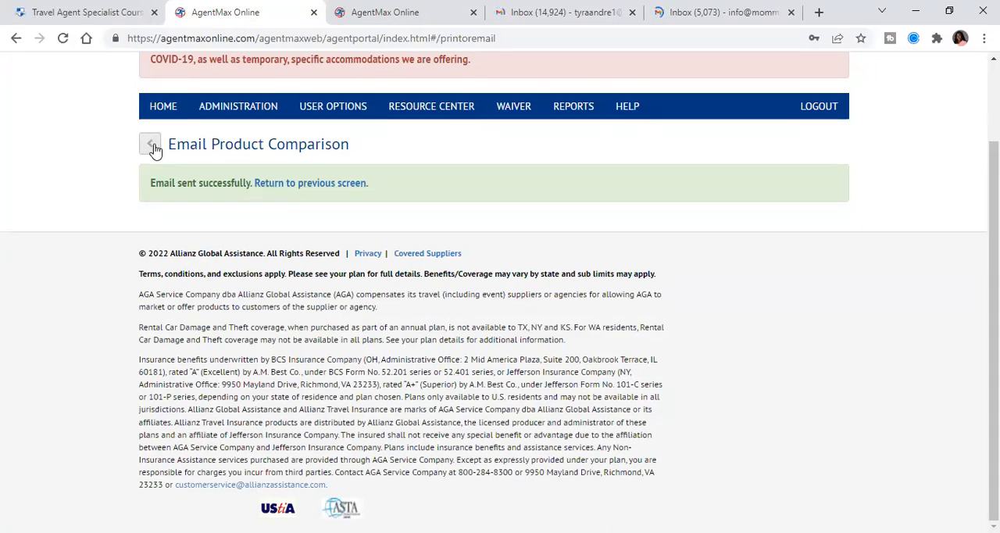
{"action": "left_click", "coordinate": [150, 143]}
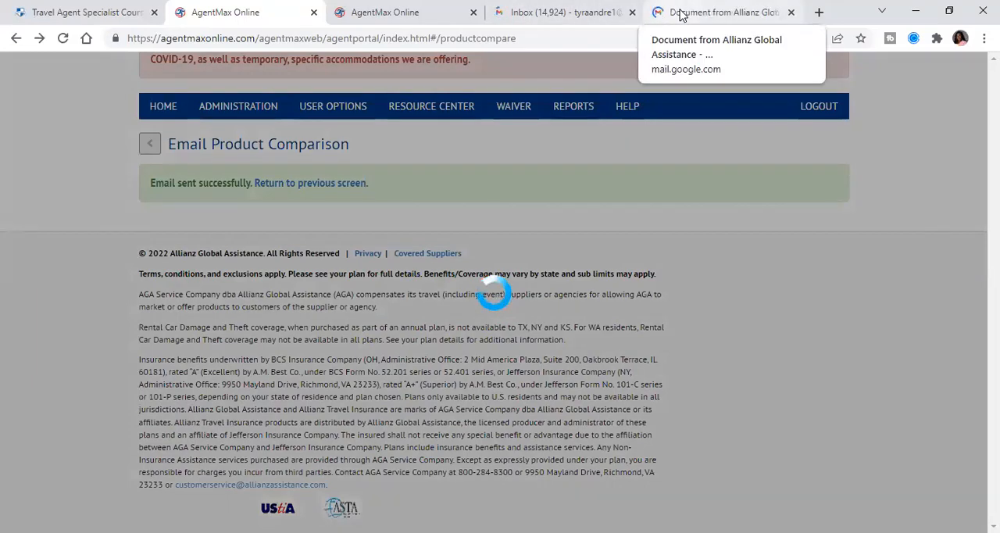
Step: Read the 'Document from Allianz Global Assistance' comparison e-mail in Gmail and return to AgentMax
{"action": "left_click", "coordinate": [719, 12]}
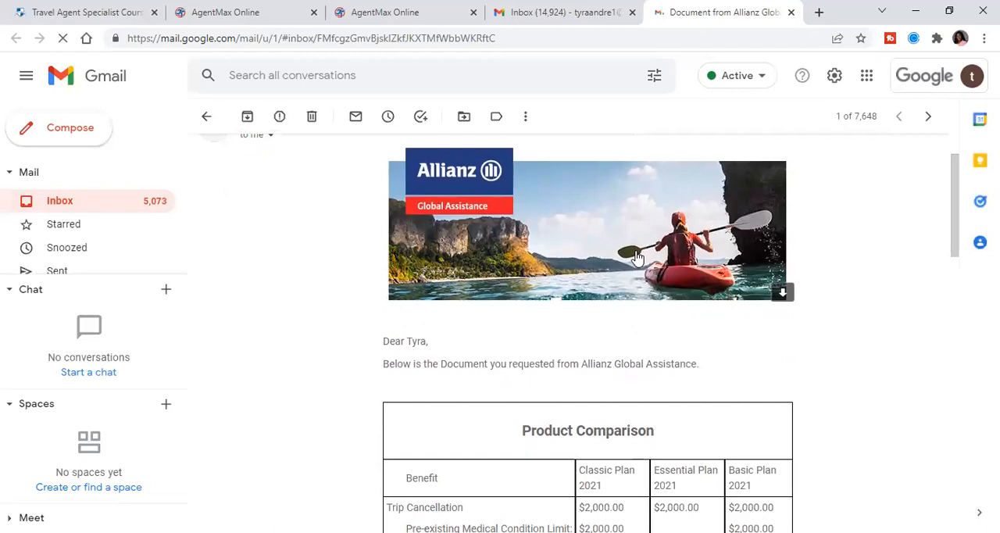
{"action": "scroll", "scroll_direction": "down", "scroll_amount": 3}
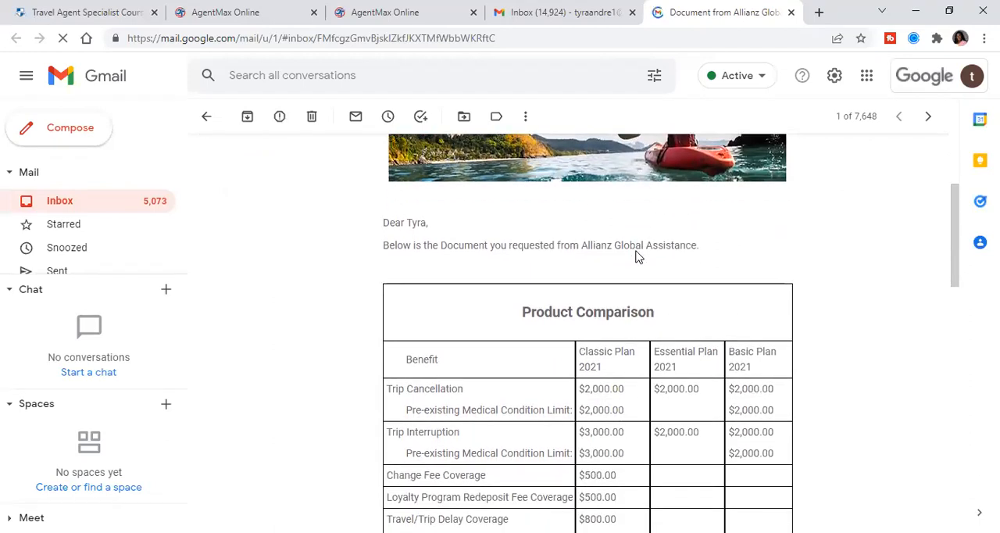
{"action": "scroll", "scroll_direction": "down", "scroll_amount": 3}
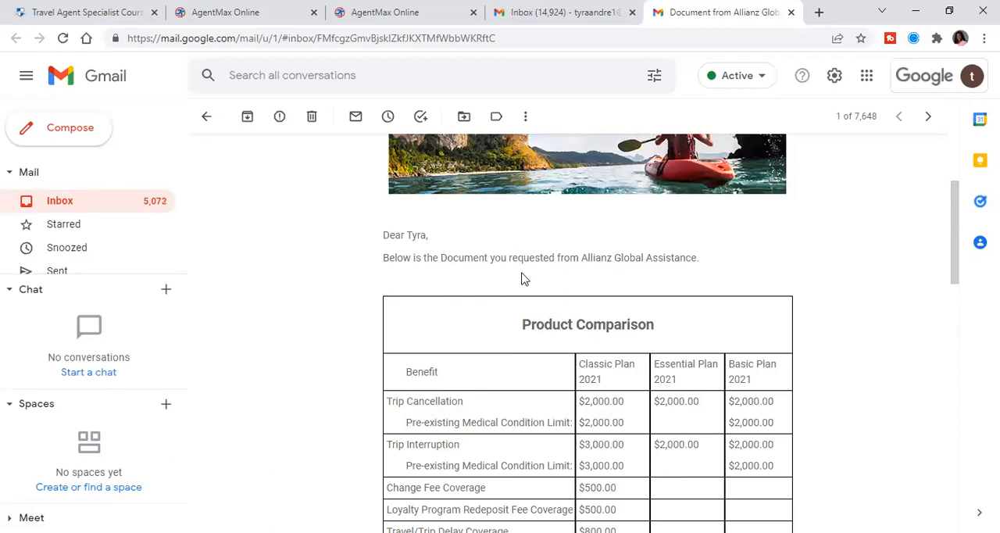
{"action": "mouse_move", "coordinate": [560, 292]}
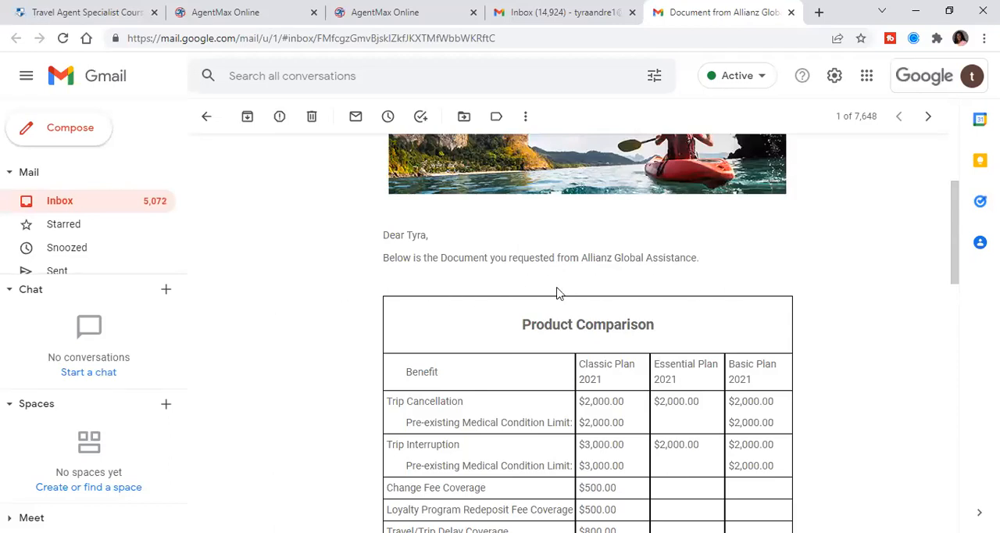
{"action": "scroll", "scroll_direction": "down", "scroll_amount": 3}
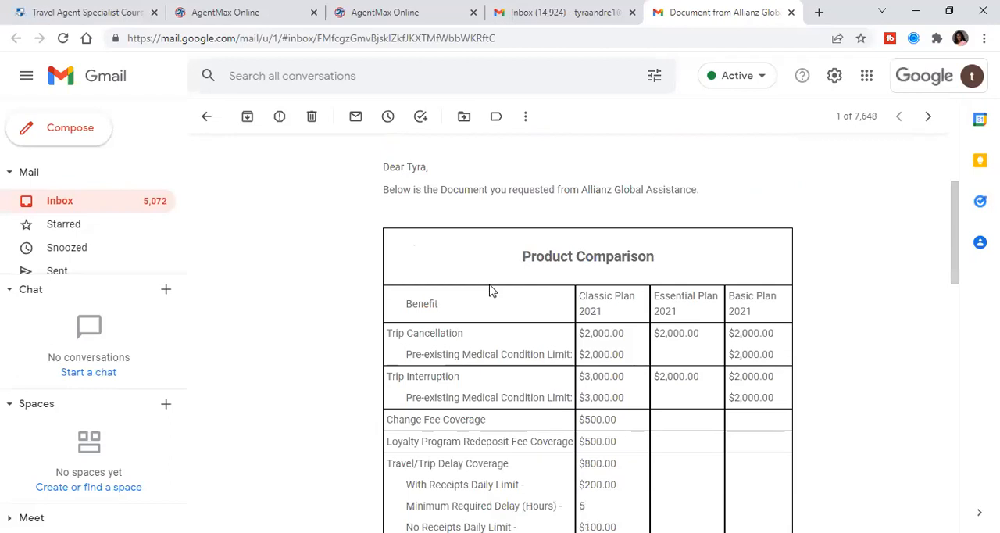
{"action": "scroll", "scroll_direction": "down", "scroll_amount": 3}
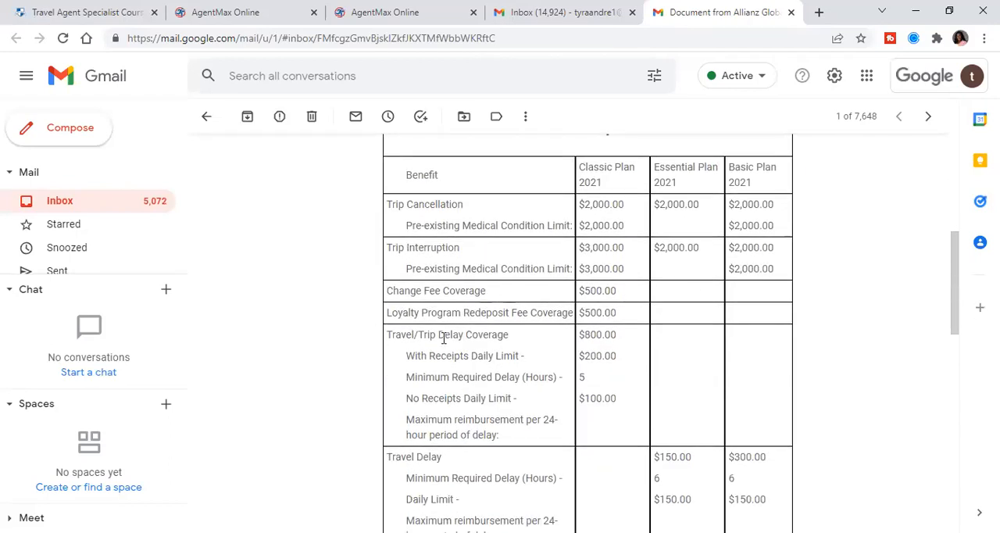
{"action": "scroll", "scroll_direction": "down", "scroll_amount": 3}
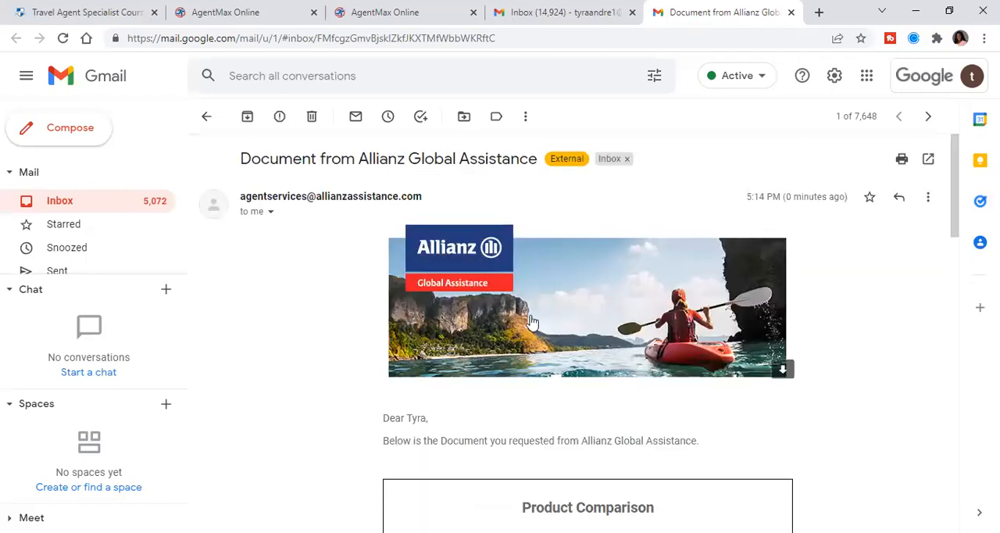
{"action": "scroll", "scroll_direction": "down", "scroll_amount": 3}
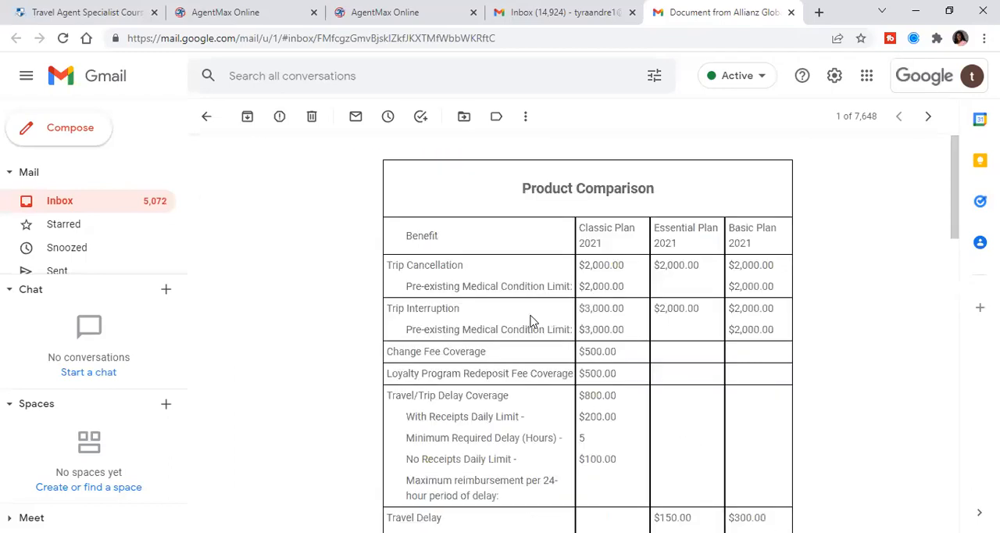
{"action": "scroll", "scroll_direction": "down", "scroll_amount": 3}
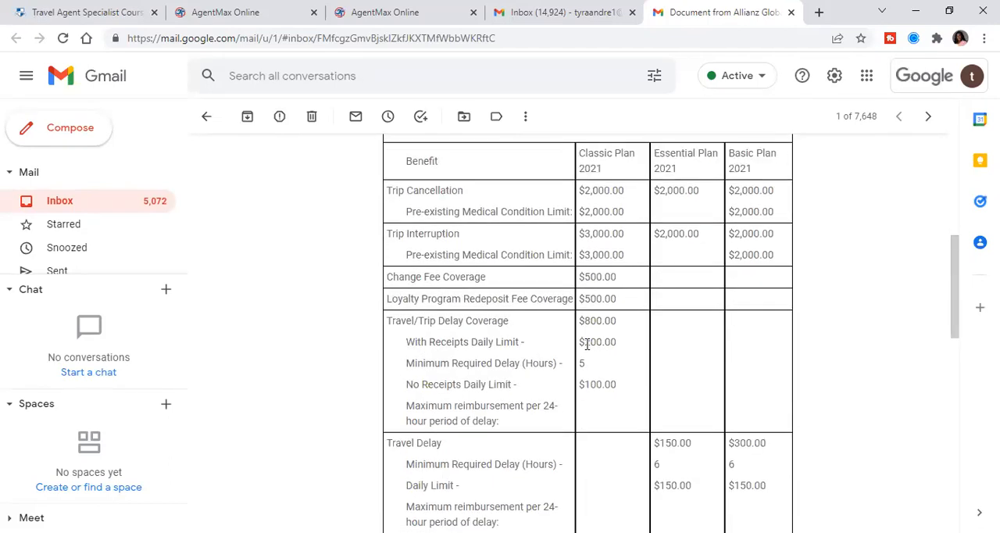
{"action": "scroll", "scroll_direction": "down", "scroll_amount": 3}
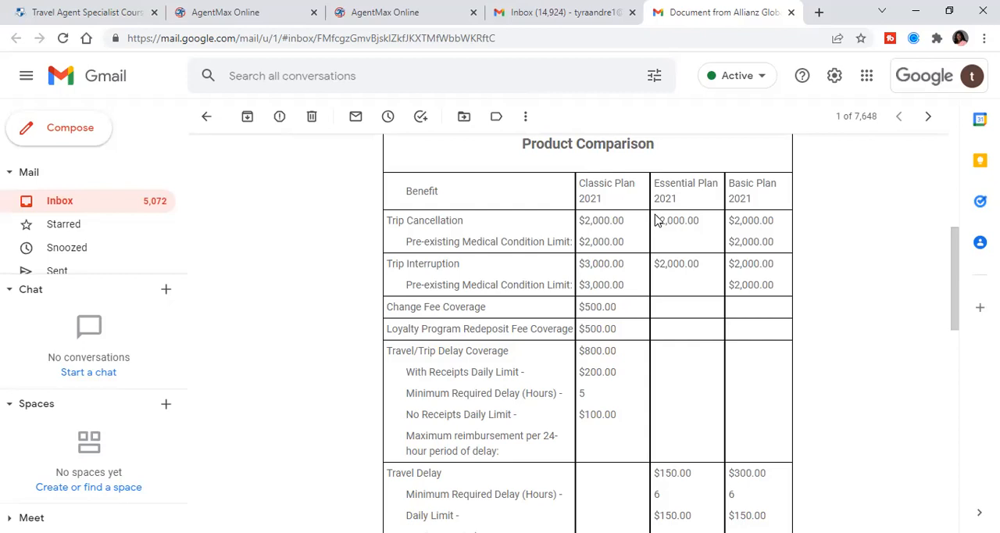
{"action": "mouse_move", "coordinate": [620, 382]}
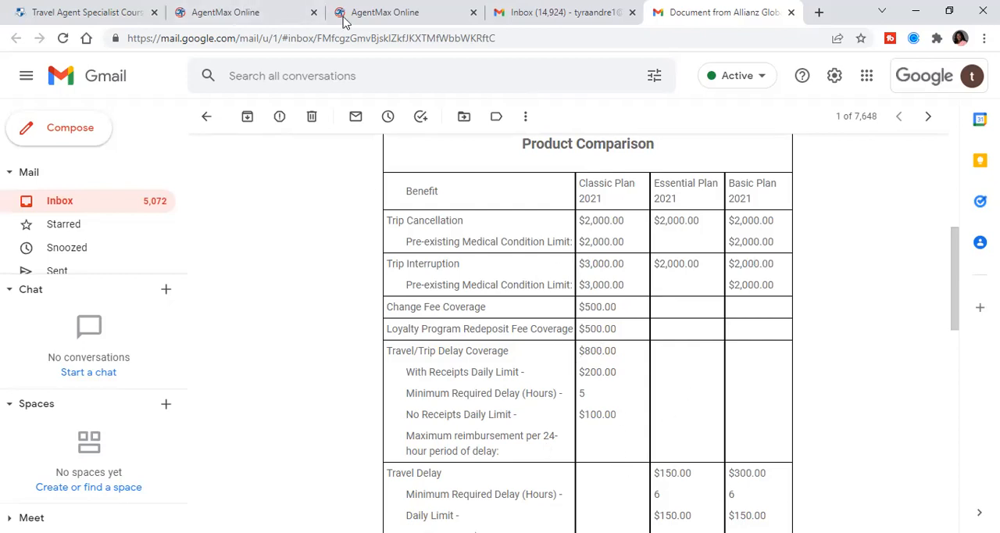
{"action": "scroll", "scroll_direction": "down", "scroll_amount": 3}
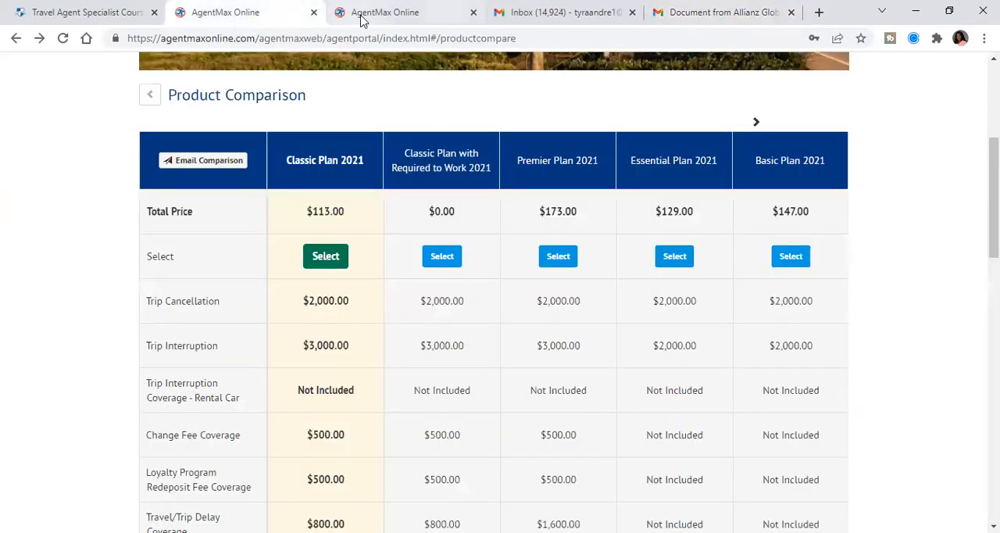
Step: Select Classic Plan 2021 at $113.00 to proceed to the booking information page
{"action": "scroll", "scroll_direction": "down", "scroll_amount": 3}
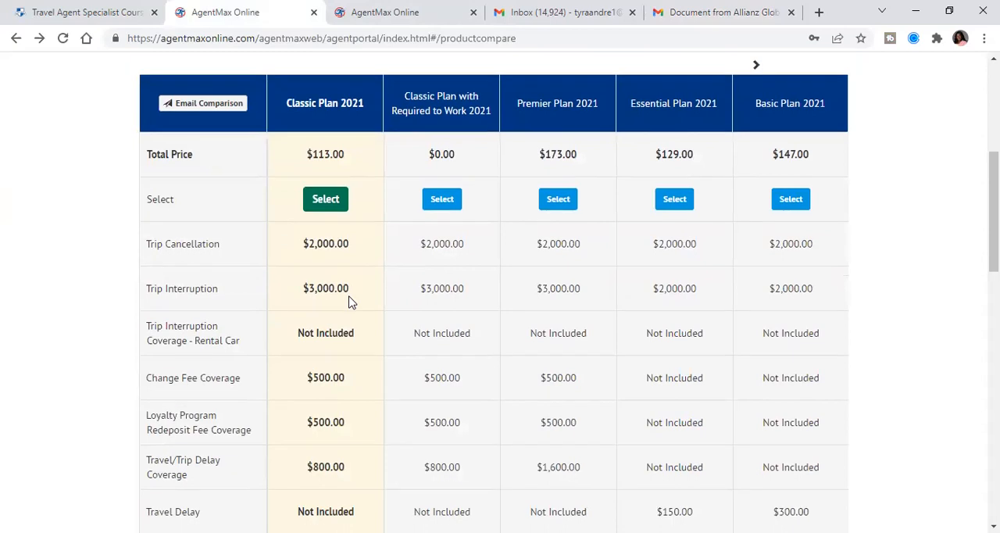
{"action": "left_click", "coordinate": [325, 199]}
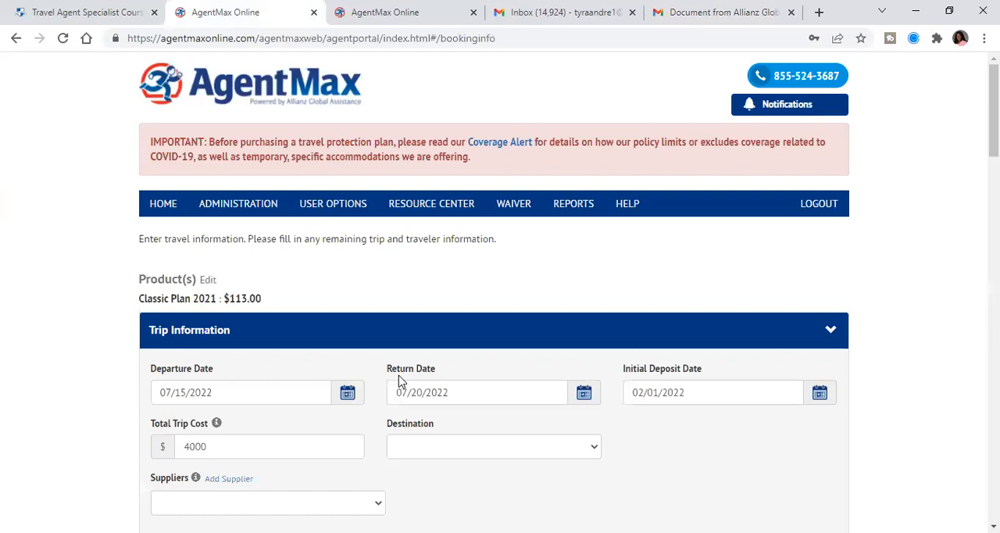
Step: Set the trip destination to United States - Hawaii
{"action": "scroll", "scroll_direction": "down", "scroll_amount": 3}
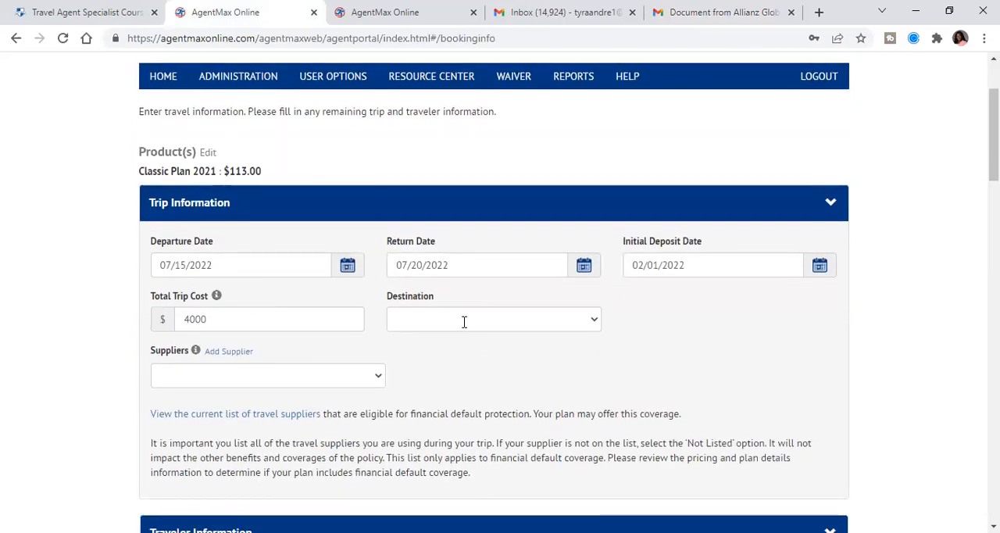
{"action": "left_click", "coordinate": [463, 319]}
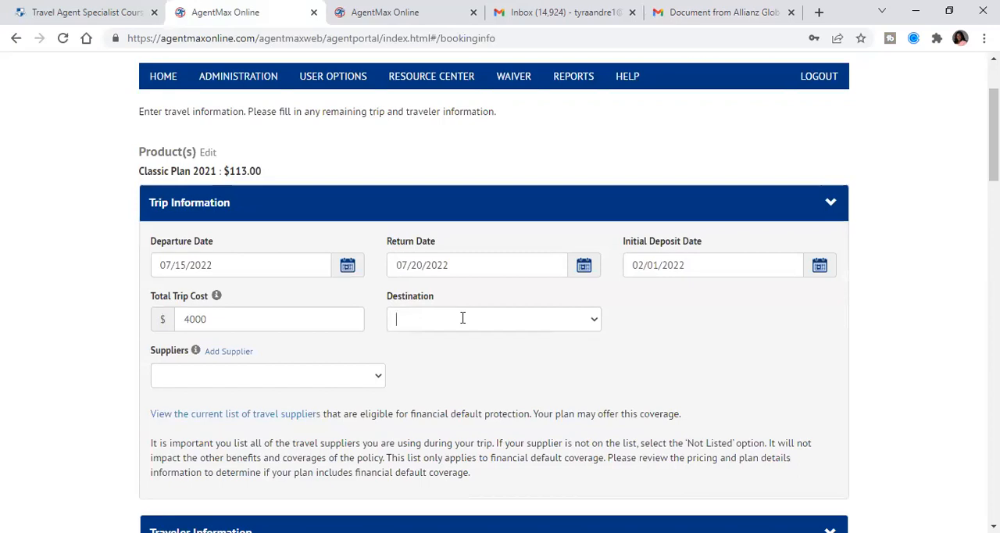
{"action": "type", "text": "hawa"}
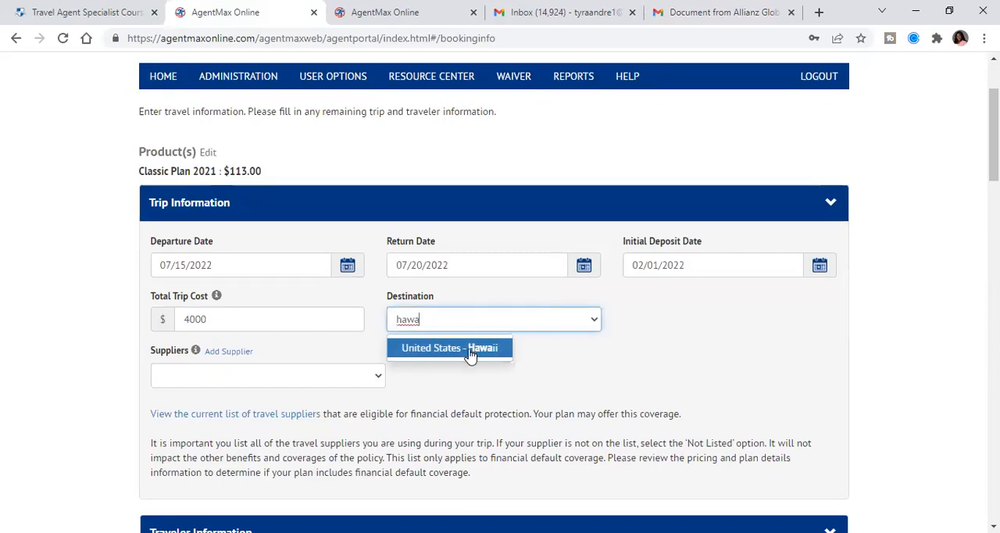
{"action": "left_click", "coordinate": [450, 347]}
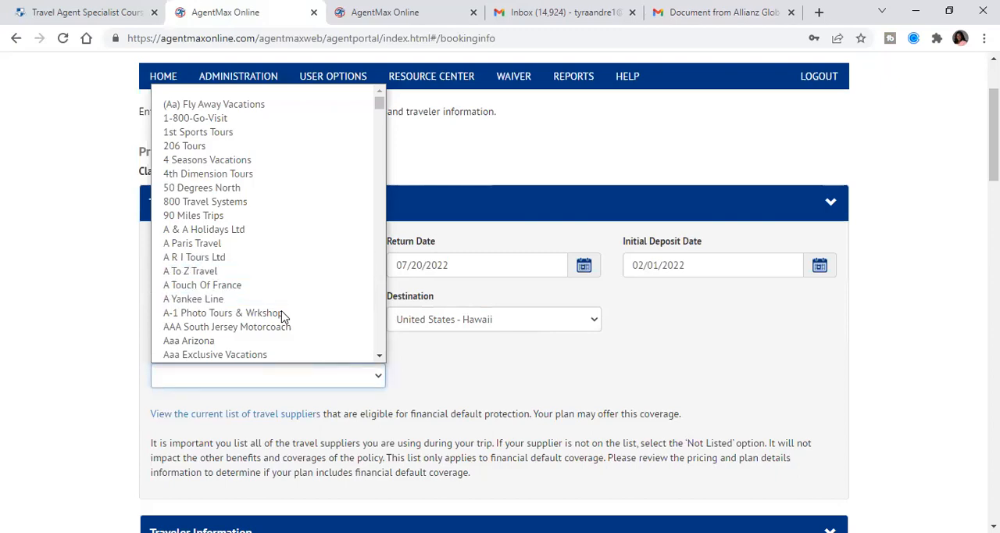
{"action": "mouse_move", "coordinate": [216, 292]}
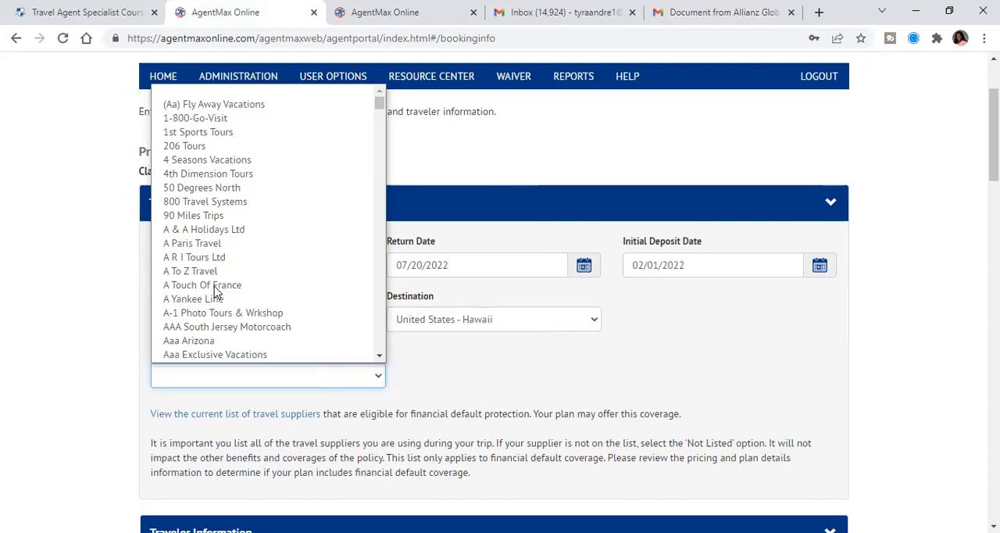
Step: Set the supplier to Not Listed and review the Traveler Information and Checkout sections
{"action": "scroll", "scroll_direction": "down", "scroll_amount": 3}
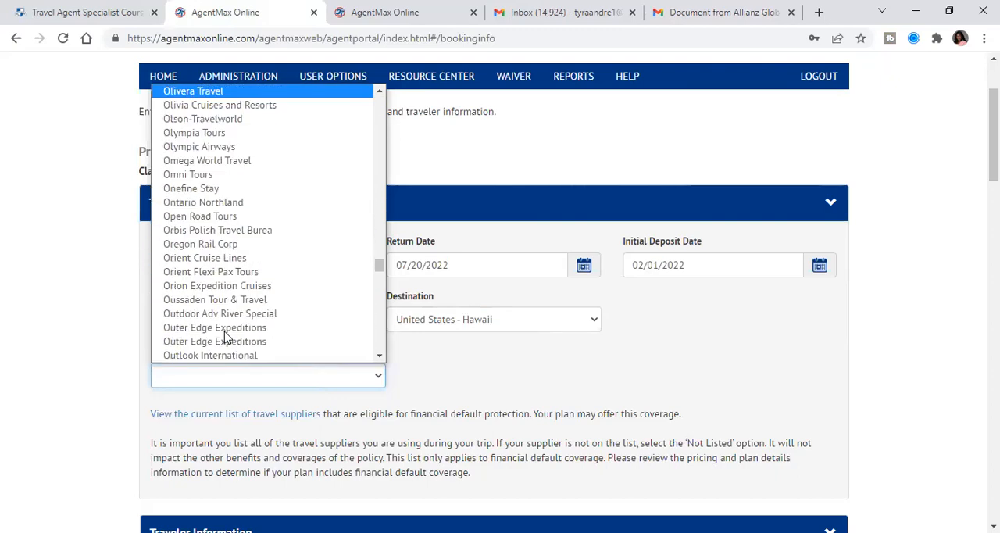
{"action": "scroll", "scroll_direction": "down", "scroll_amount": 3}
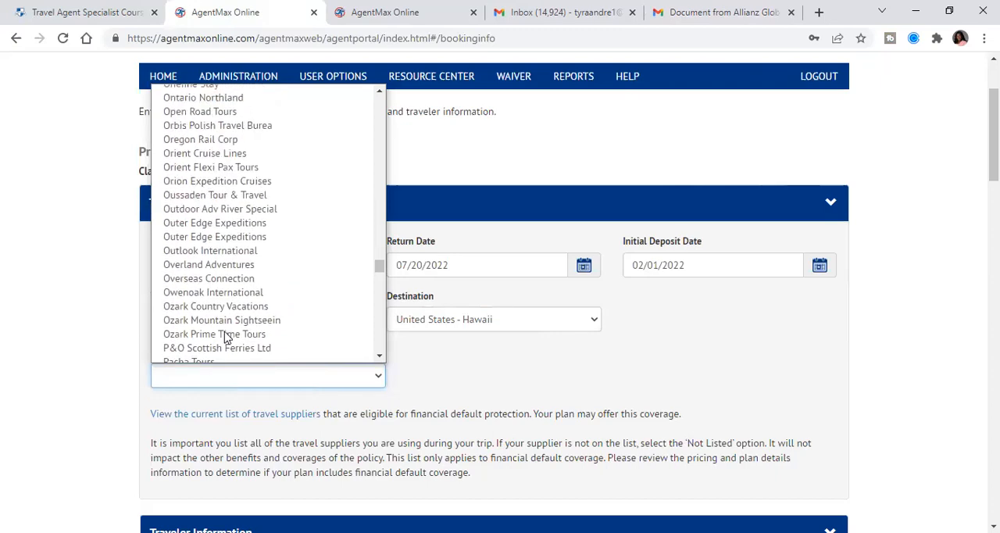
{"action": "mouse_move", "coordinate": [203, 153]}
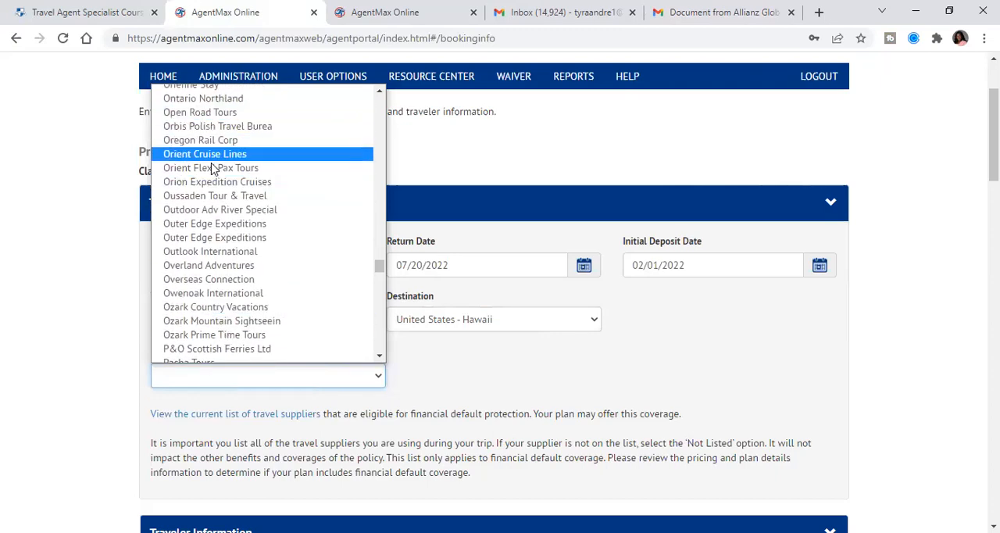
{"action": "mouse_move", "coordinate": [219, 209]}
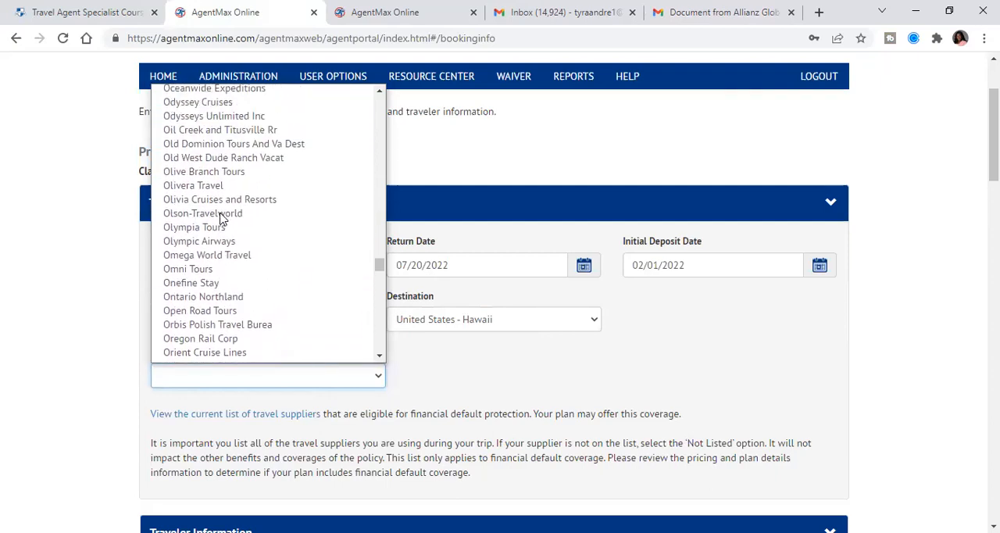
{"action": "scroll", "scroll_direction": "up", "scroll_amount": 3}
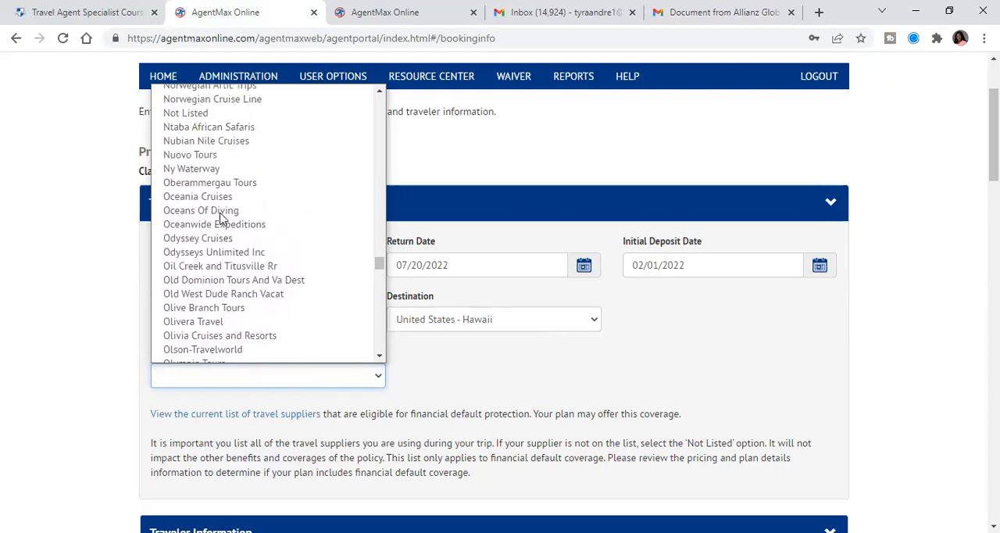
{"action": "mouse_move", "coordinate": [184, 125]}
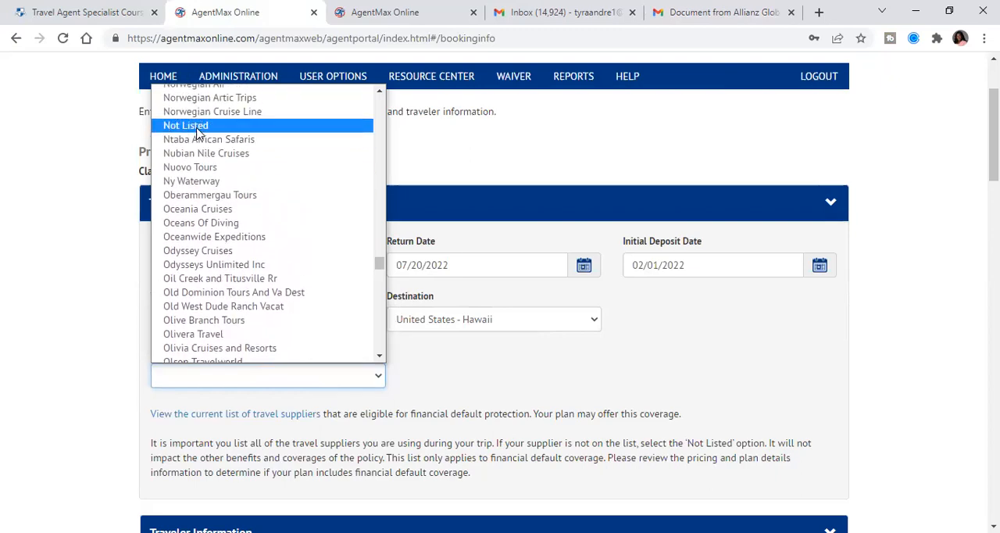
{"action": "left_click", "coordinate": [185, 125]}
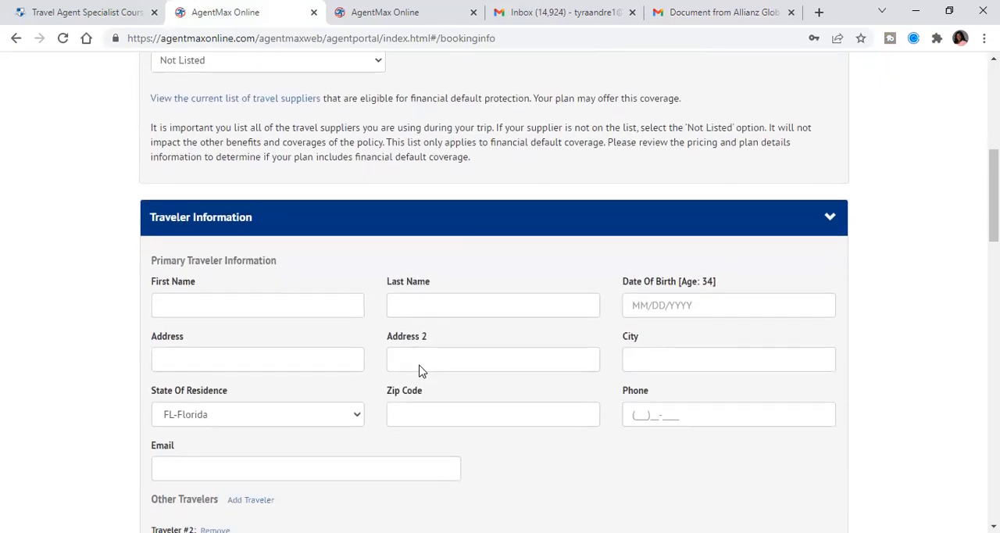
{"action": "scroll", "scroll_direction": "down", "scroll_amount": 3}
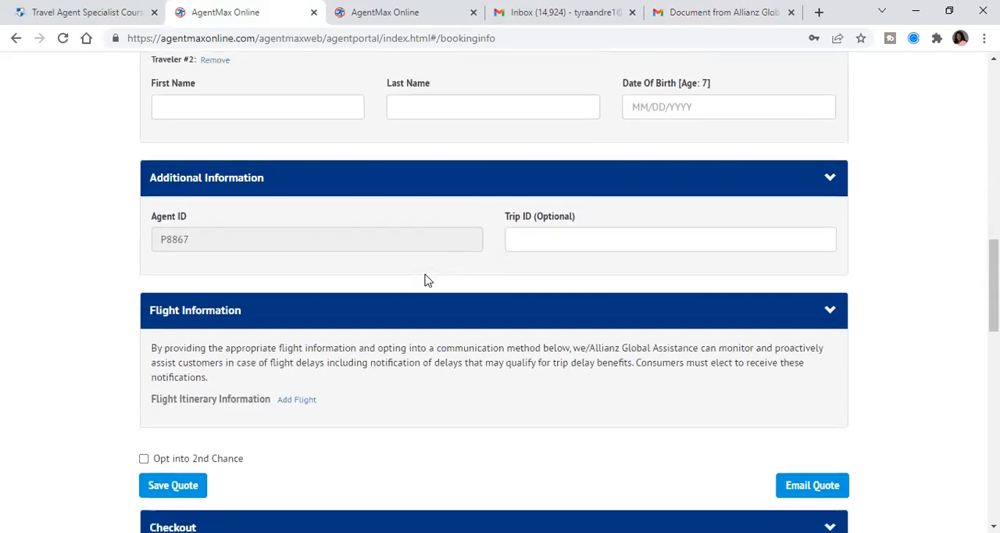
{"action": "scroll", "scroll_direction": "down", "scroll_amount": 3}
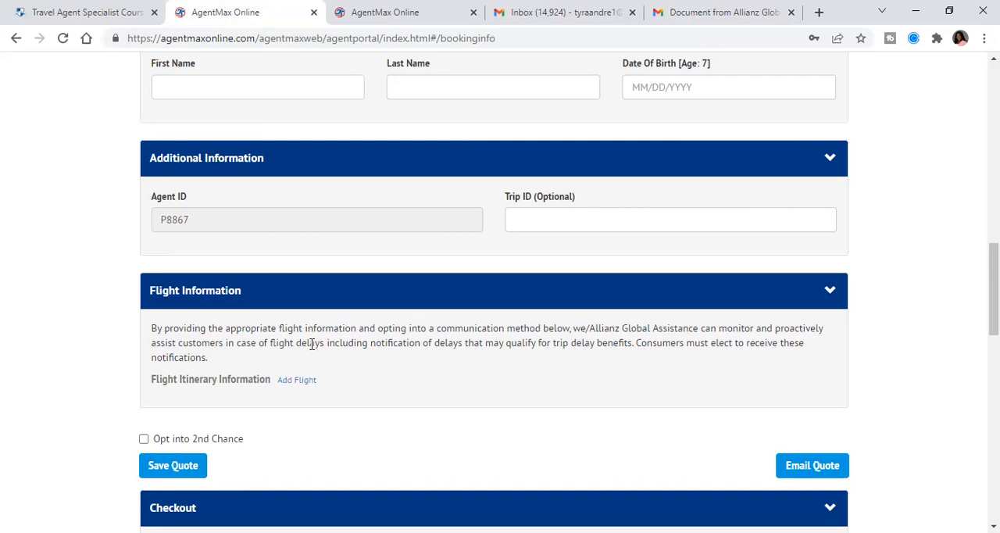
{"action": "scroll", "scroll_direction": "down", "scroll_amount": 3}
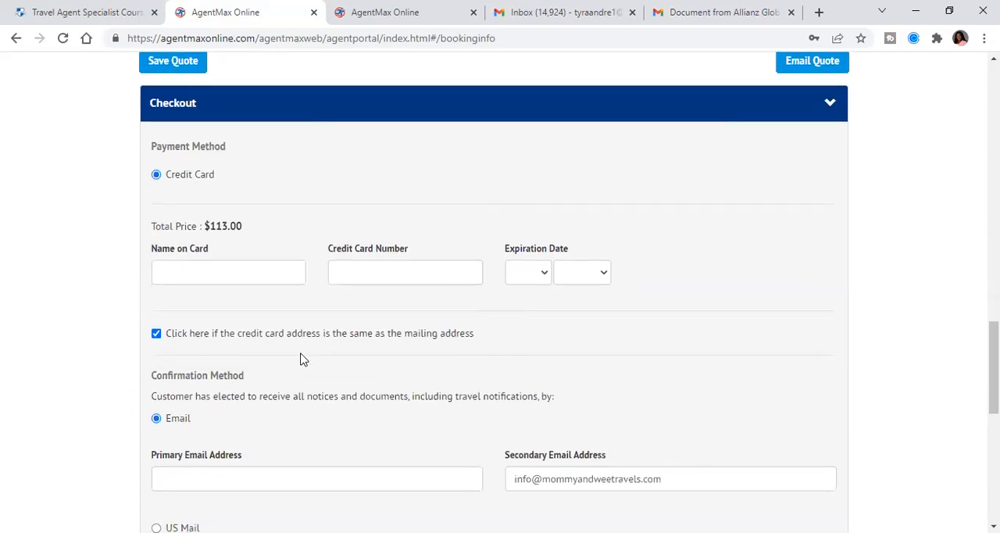
{"action": "scroll", "scroll_direction": "down", "scroll_amount": 3}
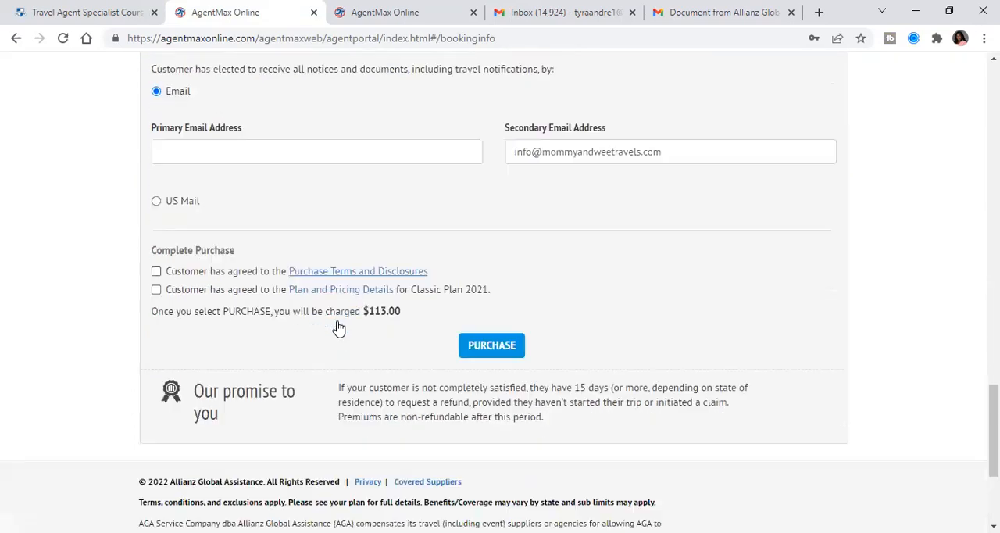
{"action": "scroll", "scroll_direction": "down", "scroll_amount": 3}
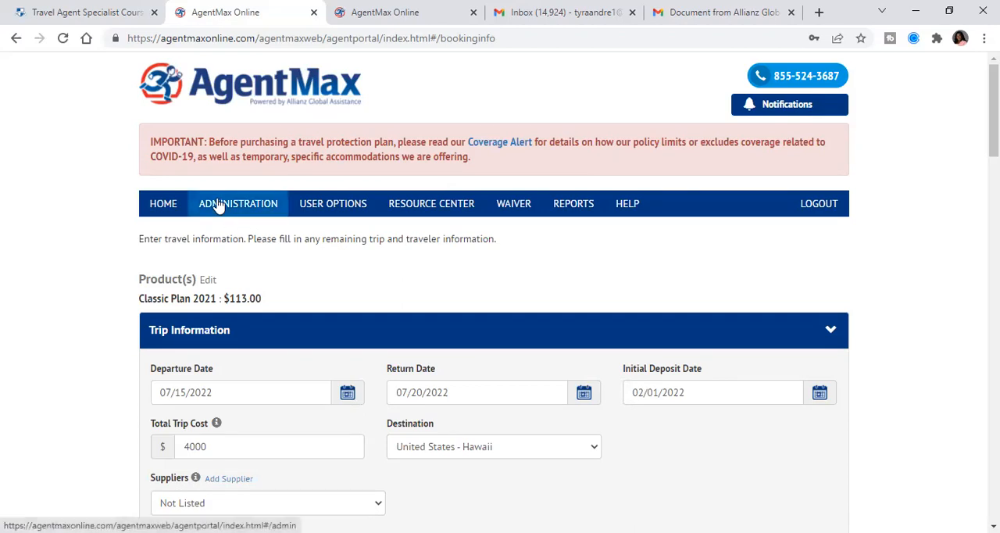
{"action": "mouse_move", "coordinate": [431, 204]}
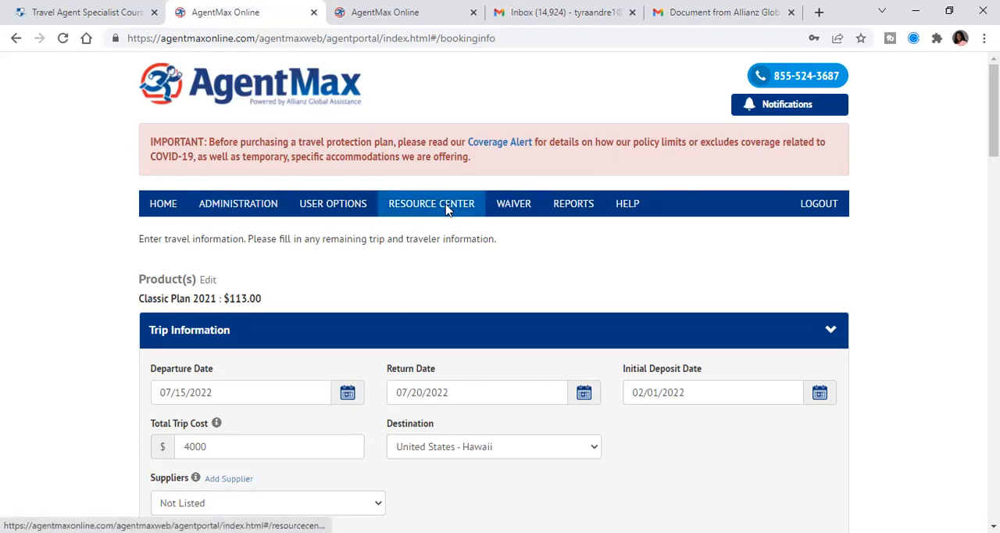
Step: Reach the Training section of the Resource Center and follow the agents' Training Portal link
{"action": "left_click", "coordinate": [431, 204]}
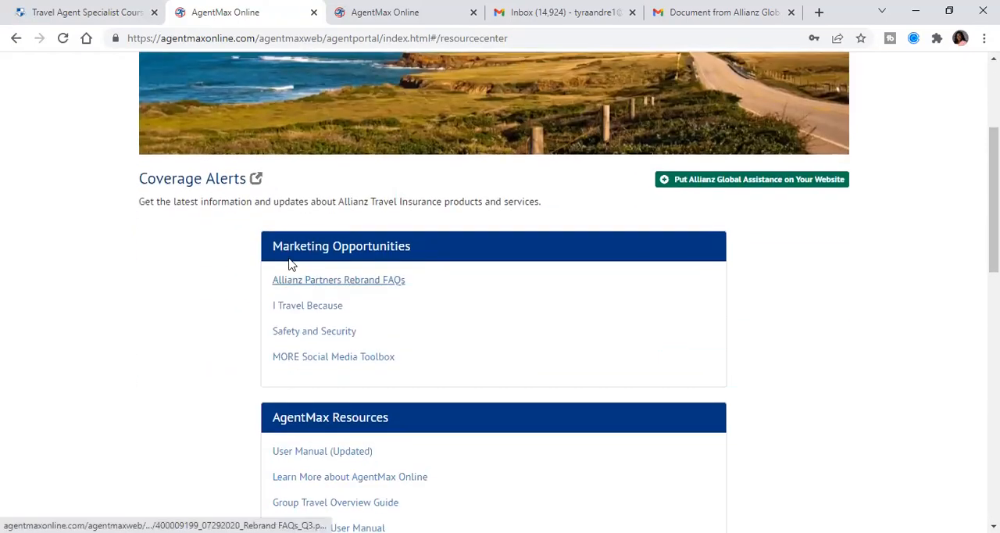
{"action": "scroll", "scroll_direction": "down", "scroll_amount": 3}
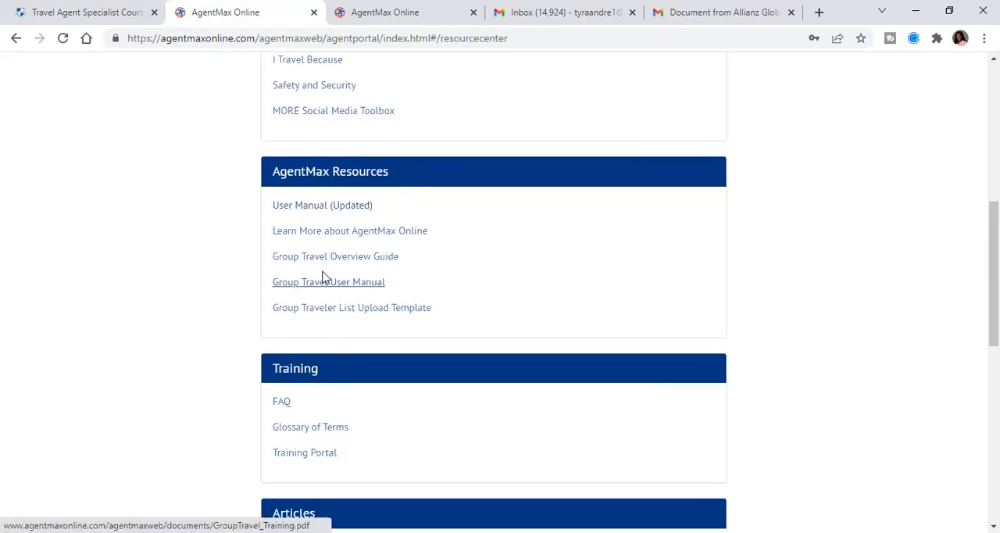
{"action": "mouse_move", "coordinate": [413, 328]}
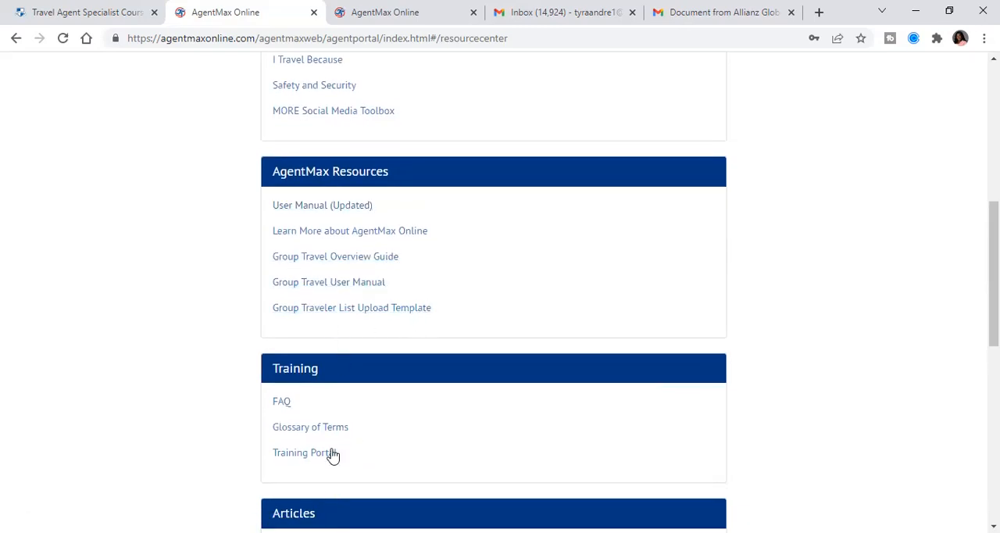
{"action": "scroll", "scroll_direction": "down", "scroll_amount": 3}
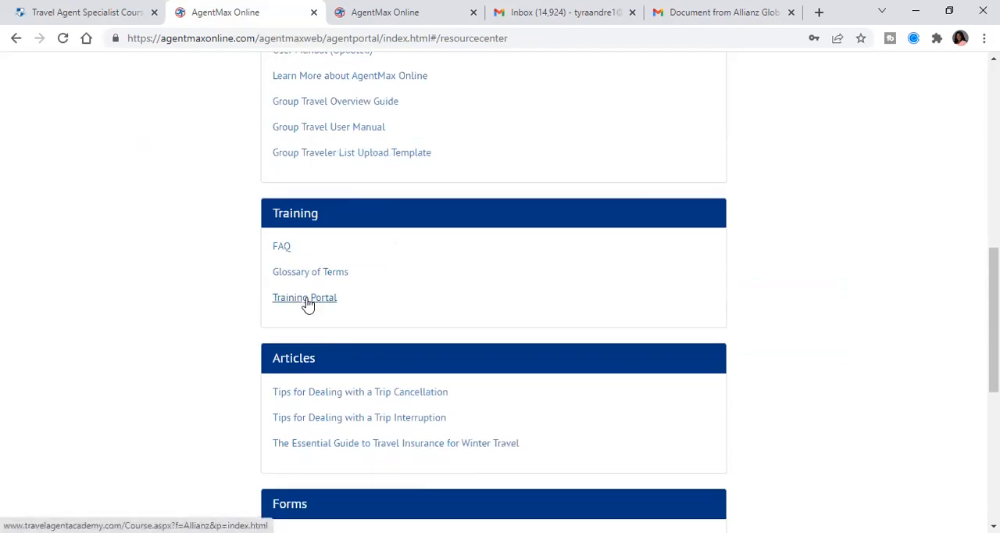
{"action": "left_click", "coordinate": [303, 297]}
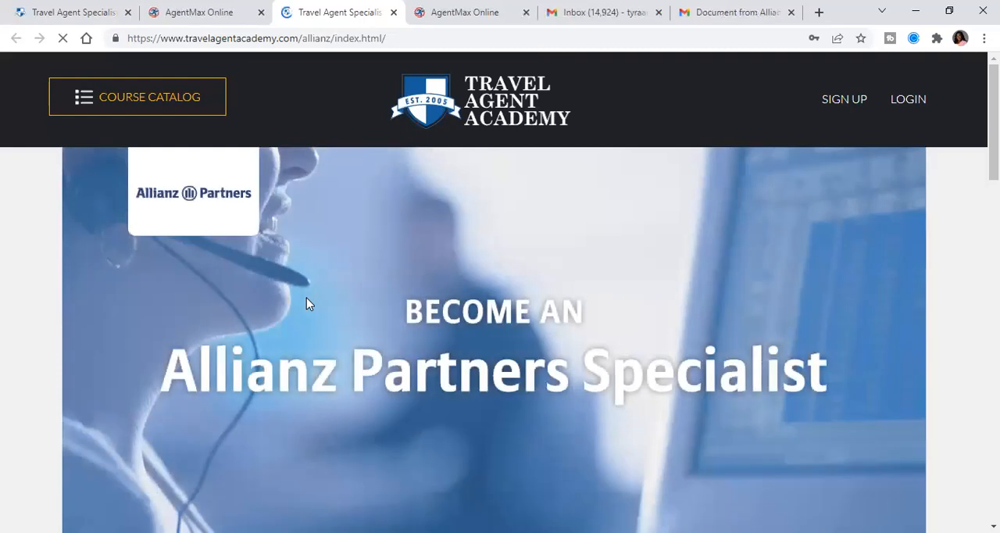
Step: Read down the Allianz Partners Specialist page through the program overview to graduate benefits
{"action": "scroll", "scroll_direction": "down", "scroll_amount": 3}
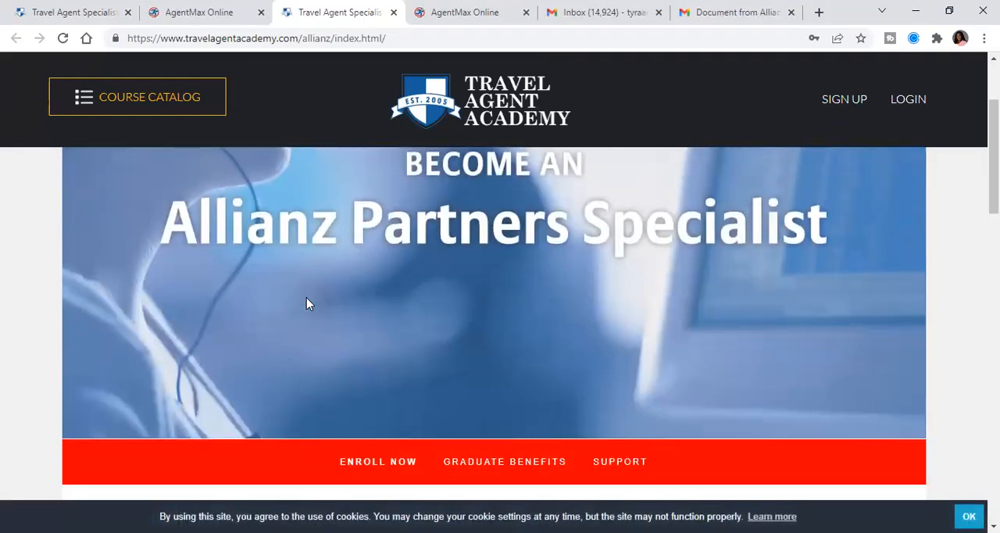
{"action": "scroll", "scroll_direction": "down", "scroll_amount": 3}
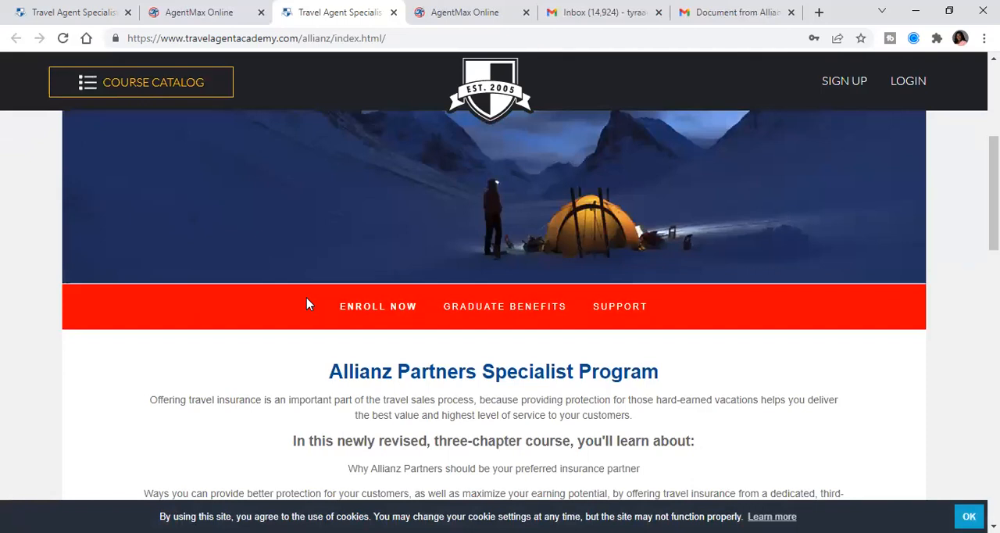
{"action": "scroll", "scroll_direction": "down", "scroll_amount": 3}
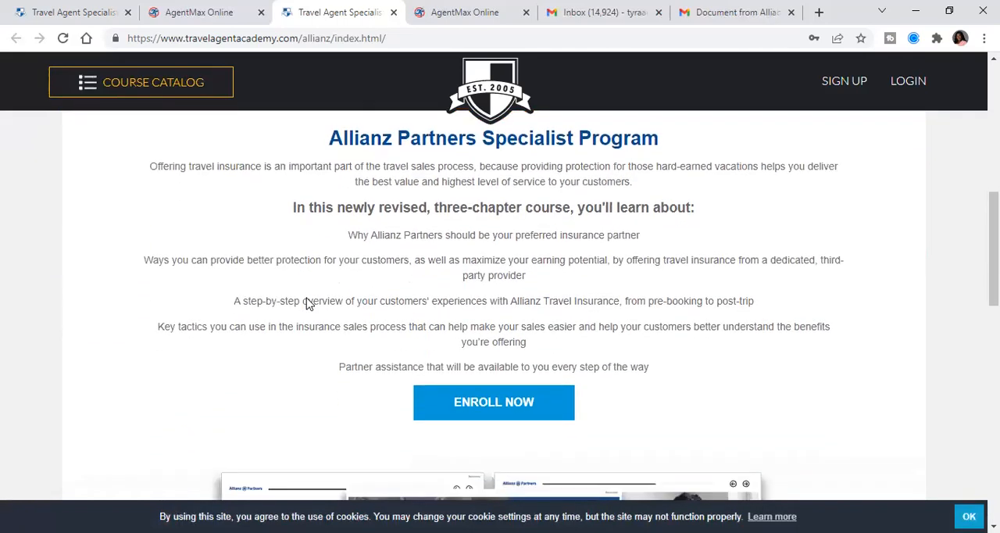
{"action": "scroll", "scroll_direction": "down", "scroll_amount": 3}
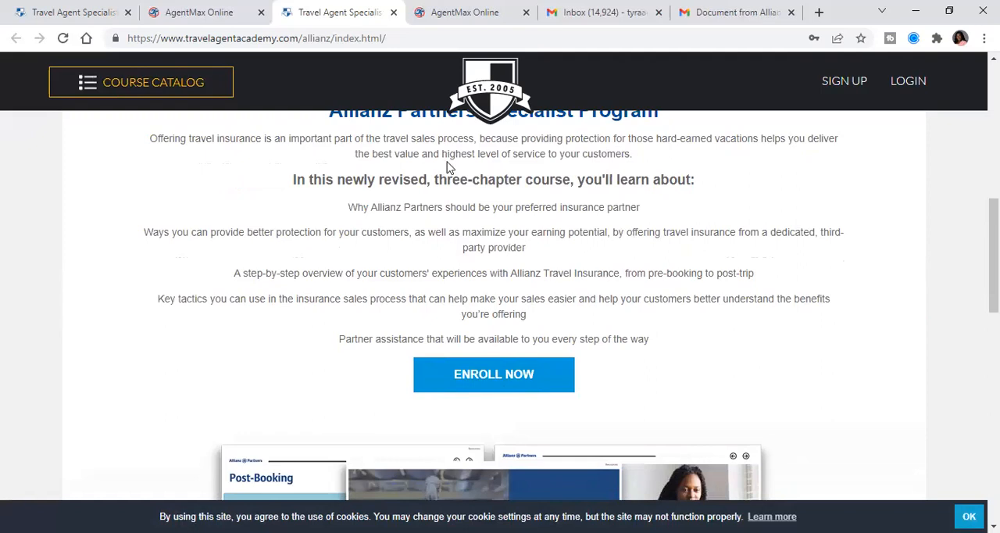
{"action": "scroll", "scroll_direction": "down", "scroll_amount": 3}
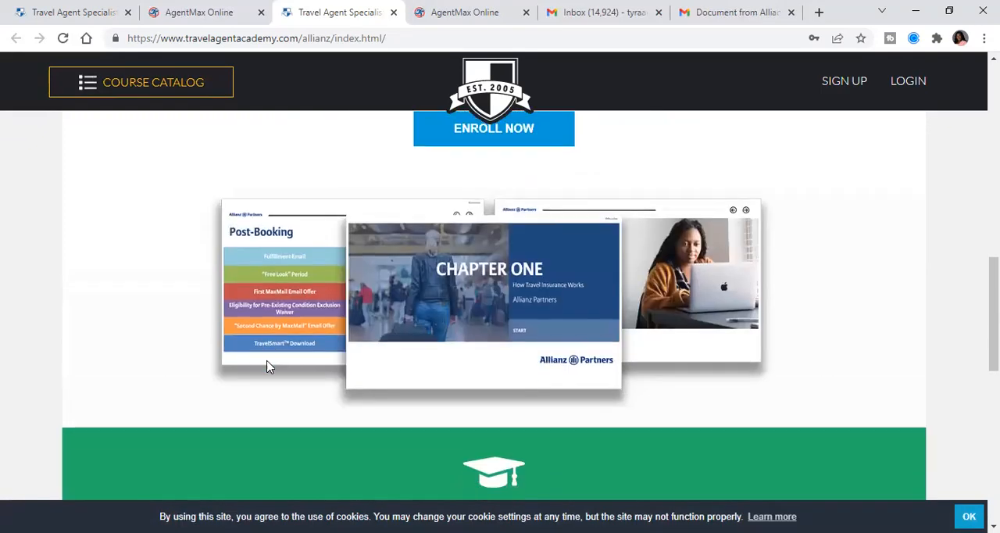
{"action": "scroll", "scroll_direction": "down", "scroll_amount": 3}
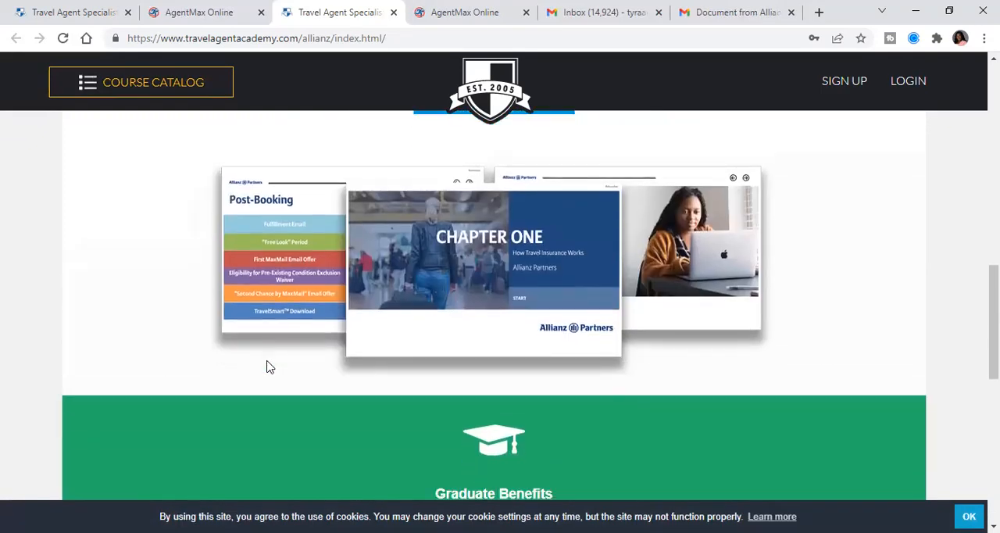
{"action": "scroll", "scroll_direction": "down", "scroll_amount": 3}
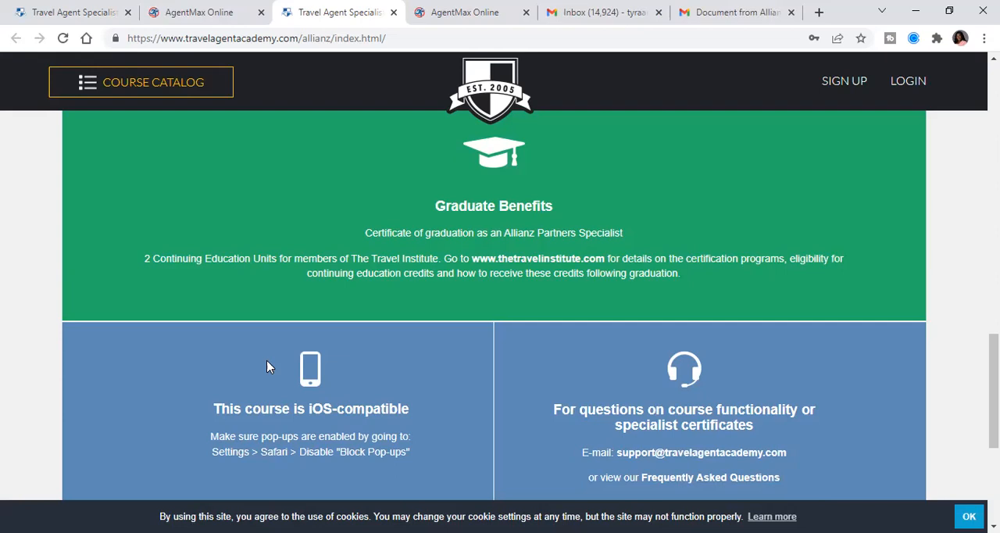
{"action": "mouse_move", "coordinate": [150, 357]}
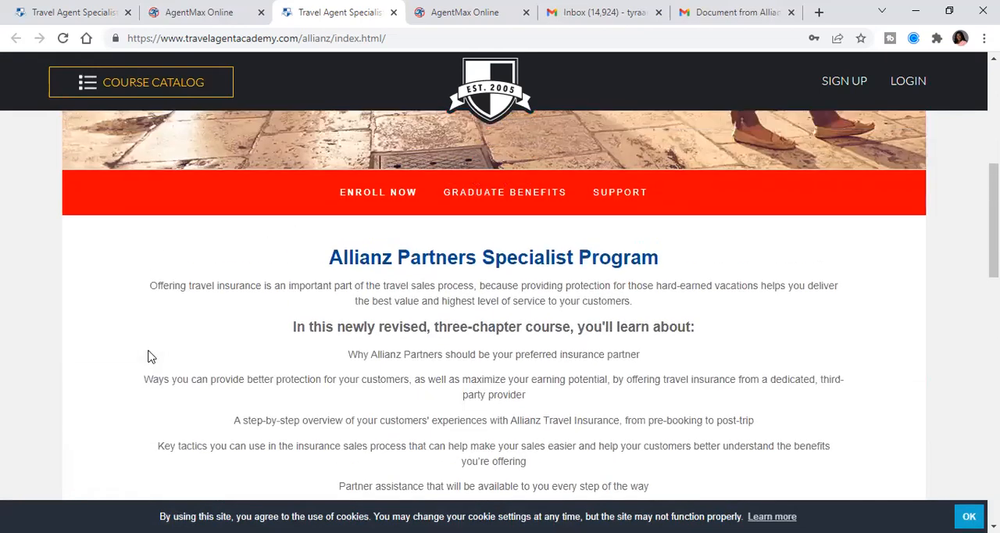
Step: Return to the AgentMax tab and go to Administration, landing on the Agencies settings page
{"action": "left_click", "coordinate": [198, 13]}
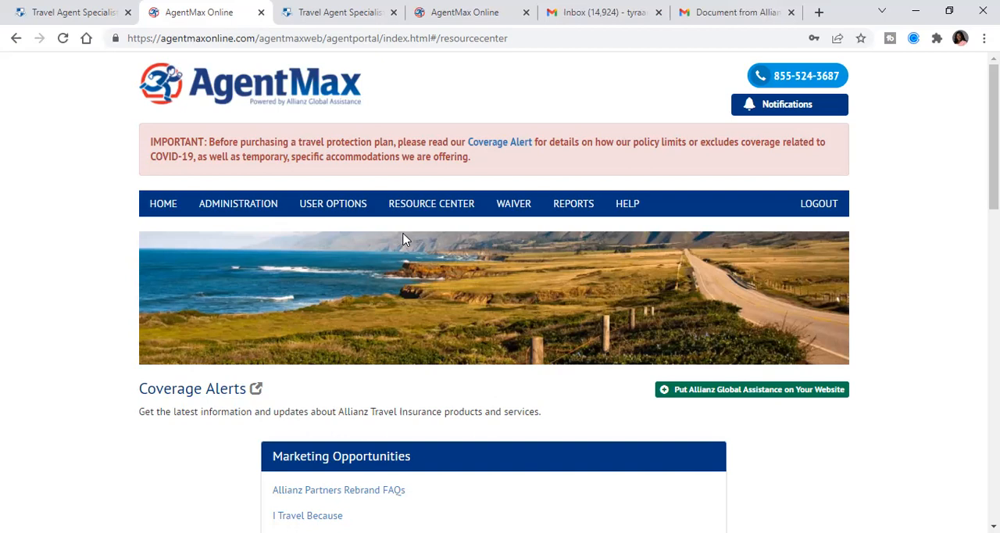
{"action": "mouse_move", "coordinate": [663, 388]}
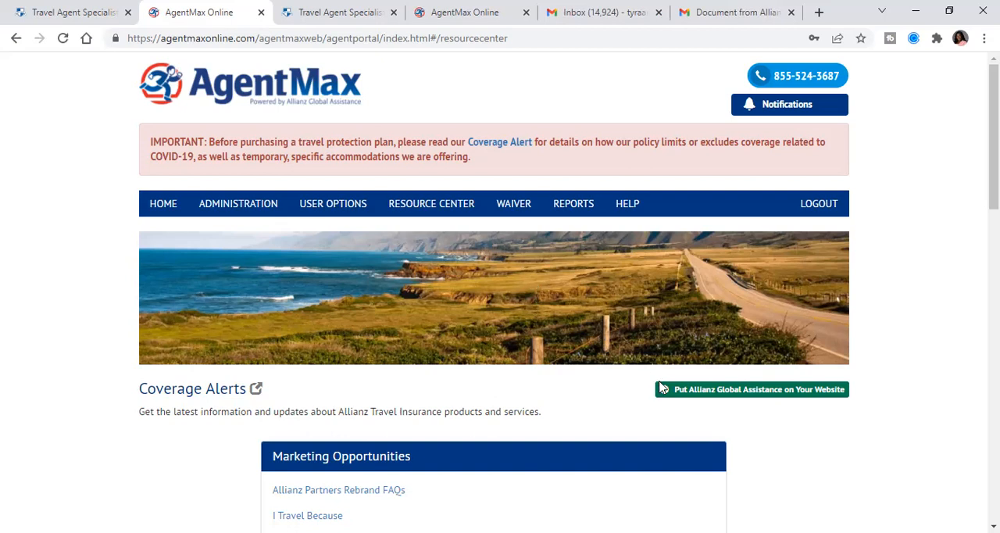
{"action": "mouse_move", "coordinate": [665, 393]}
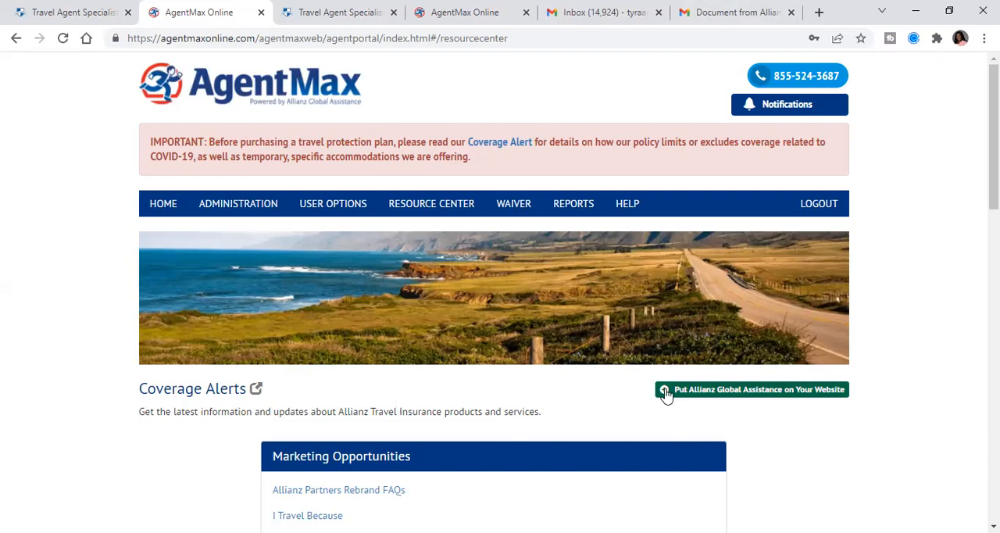
{"action": "left_click", "coordinate": [237, 203]}
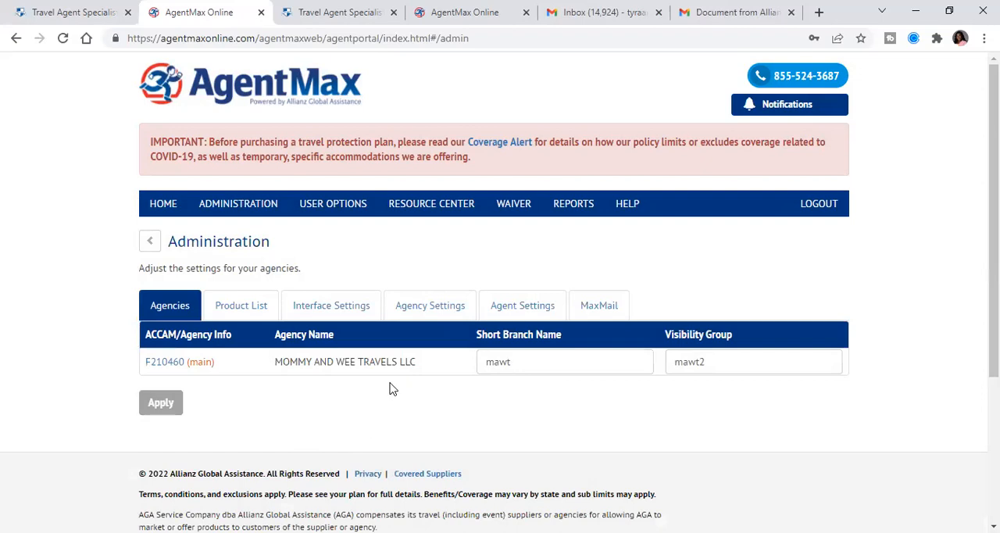
{"action": "mouse_move", "coordinate": [285, 397]}
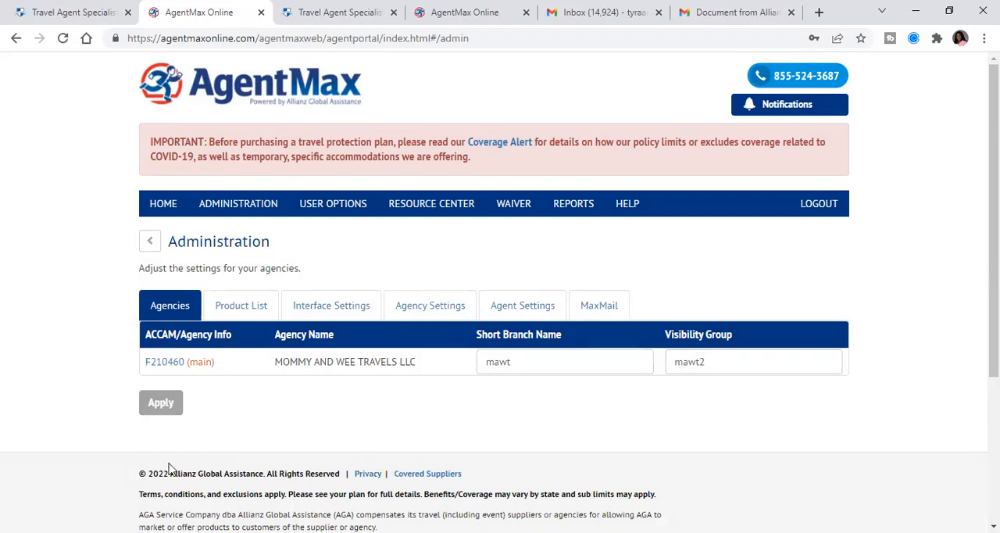
{"action": "mouse_move", "coordinate": [257, 381]}
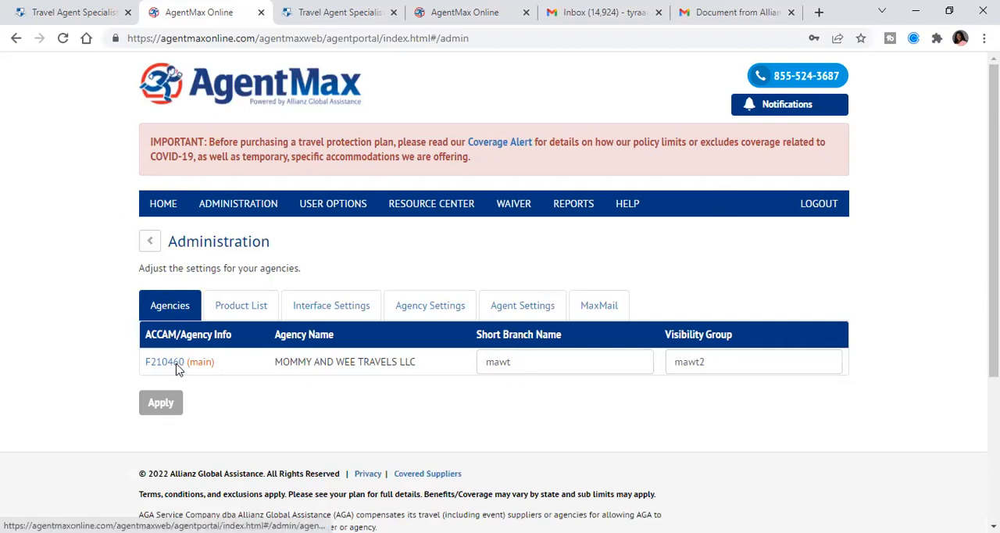
Step: Go into the agency's info page and switch to its QuoteMax settings
{"action": "left_click", "coordinate": [164, 361]}
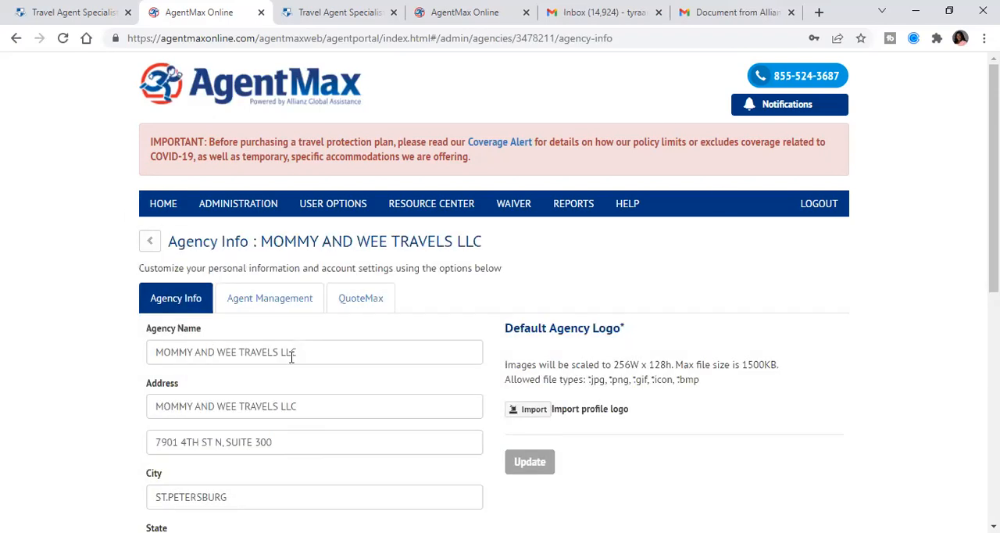
{"action": "scroll", "scroll_direction": "down", "scroll_amount": 3}
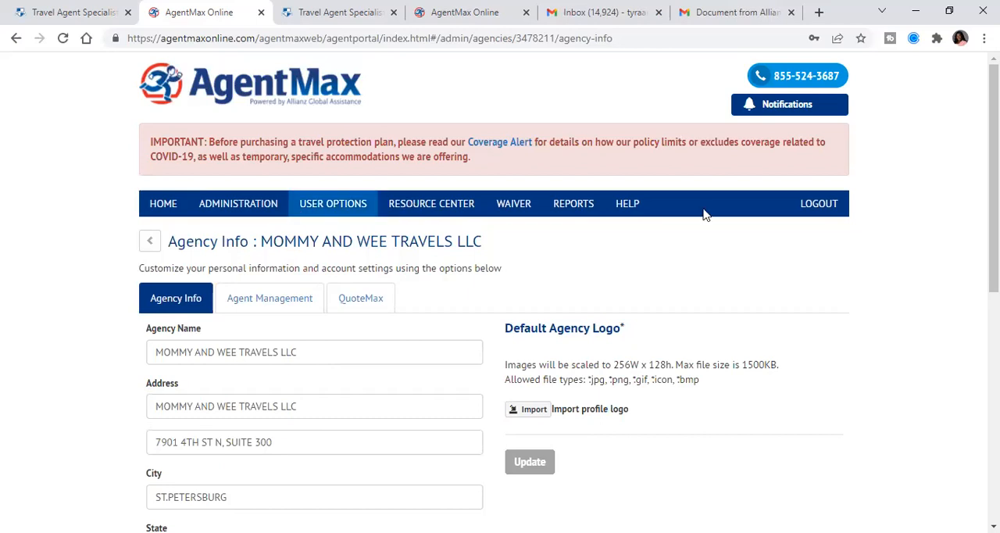
{"action": "left_click", "coordinate": [360, 297]}
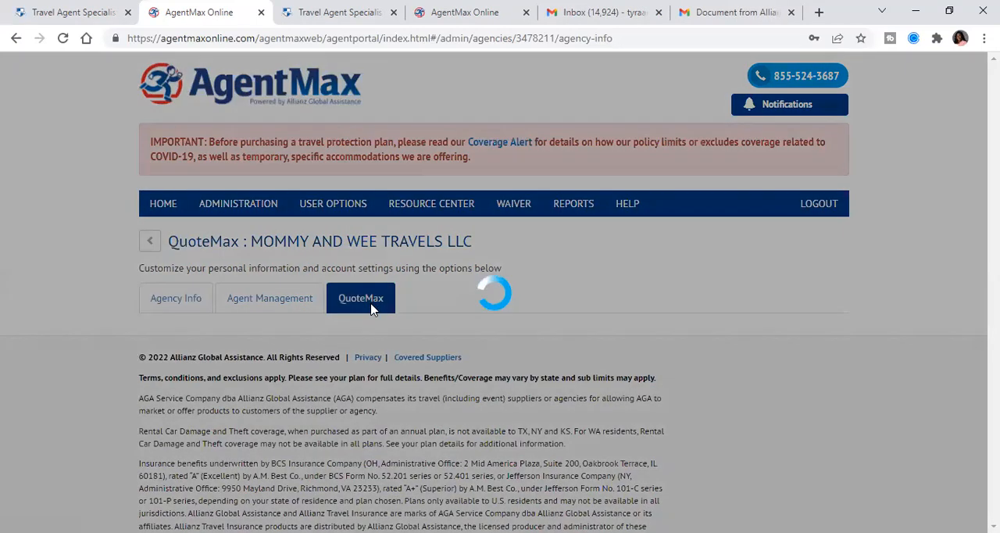
{"action": "mouse_move", "coordinate": [381, 428]}
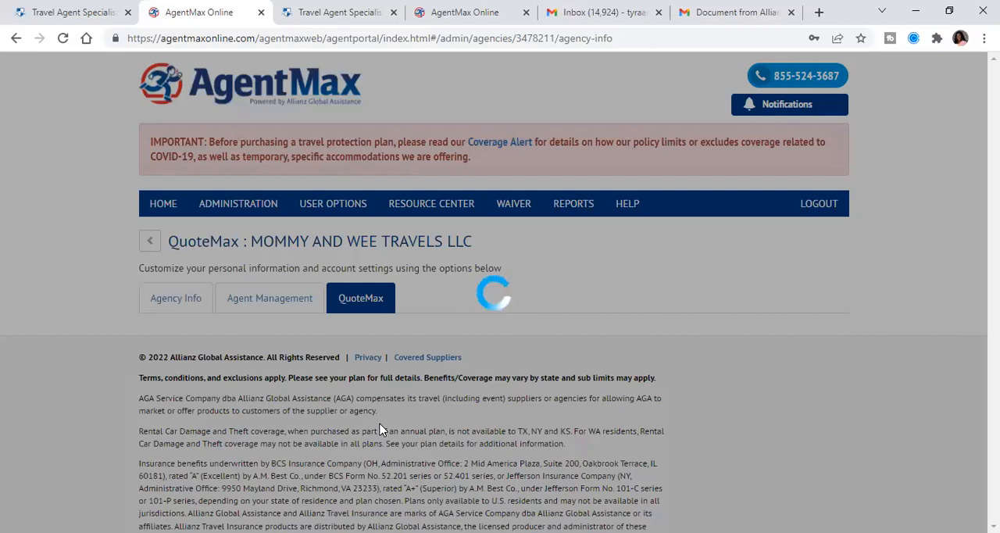
{"action": "left_click", "coordinate": [359, 297]}
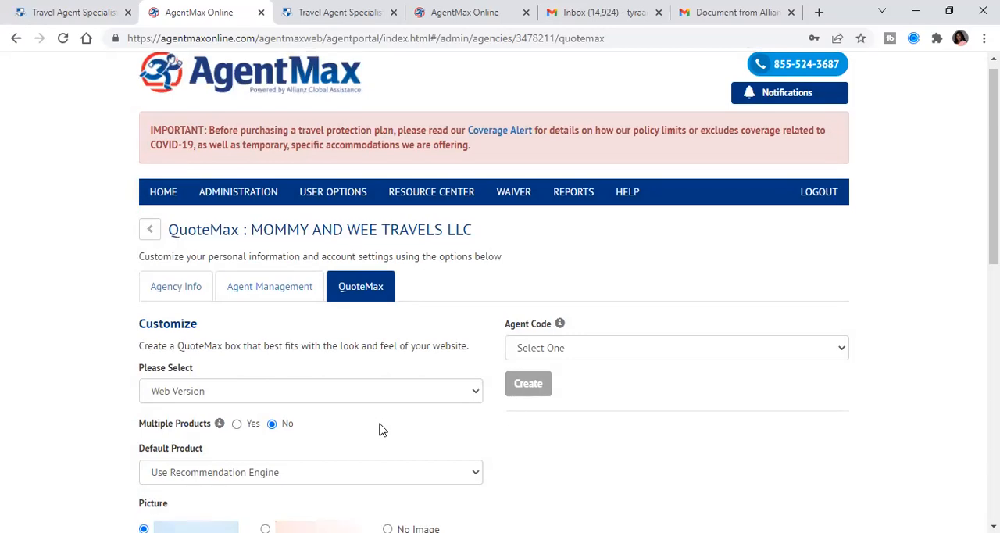
{"action": "scroll", "scroll_direction": "down", "scroll_amount": 3}
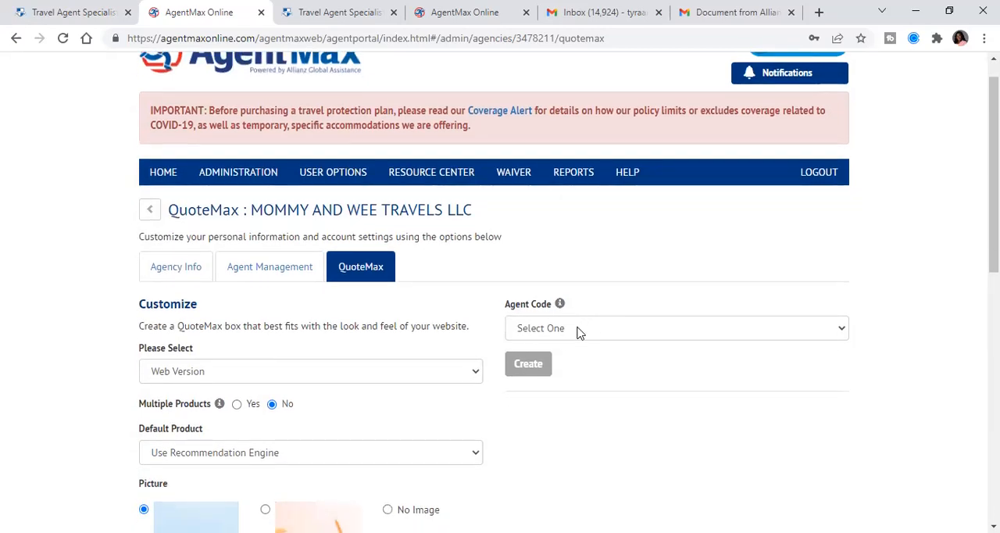
Step: Choose Default Agent Code (QMax), set Multiple Products to Yes and create the quote box
{"action": "left_click", "coordinate": [675, 328]}
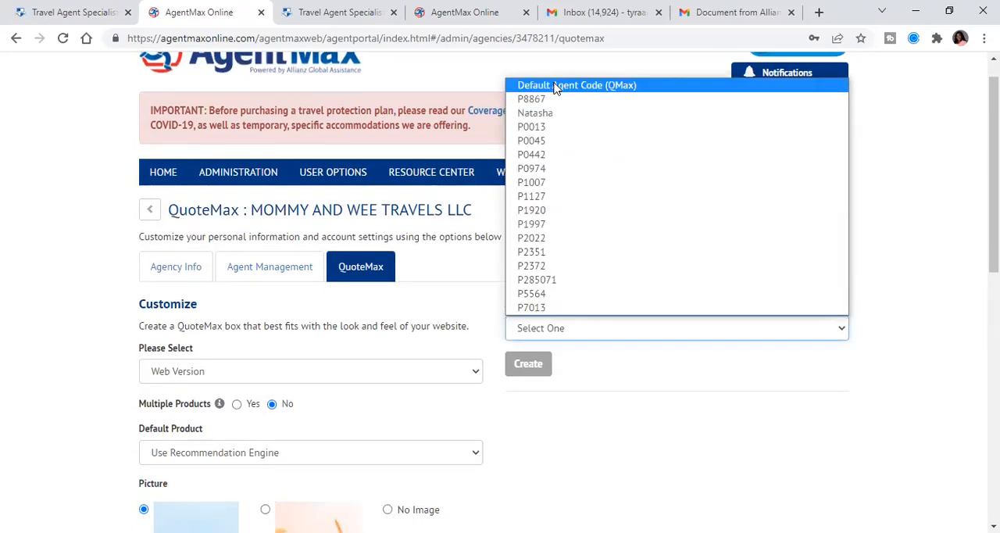
{"action": "mouse_move", "coordinate": [548, 97]}
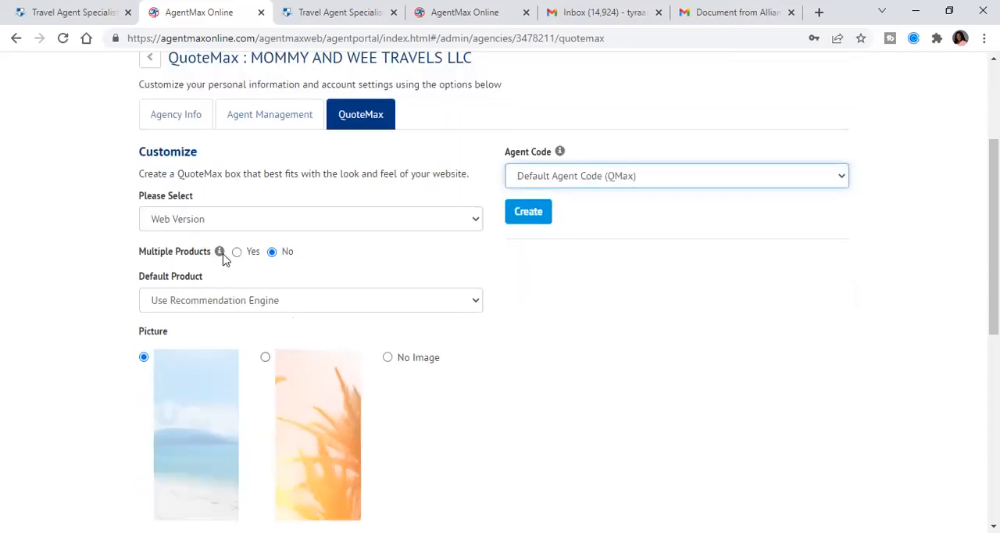
{"action": "left_click", "coordinate": [237, 250]}
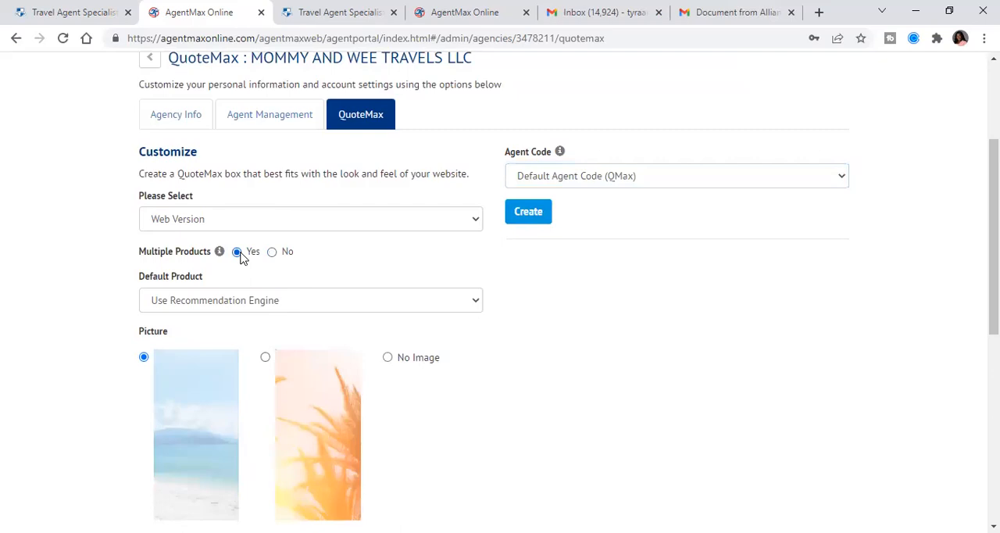
{"action": "mouse_move", "coordinate": [271, 256]}
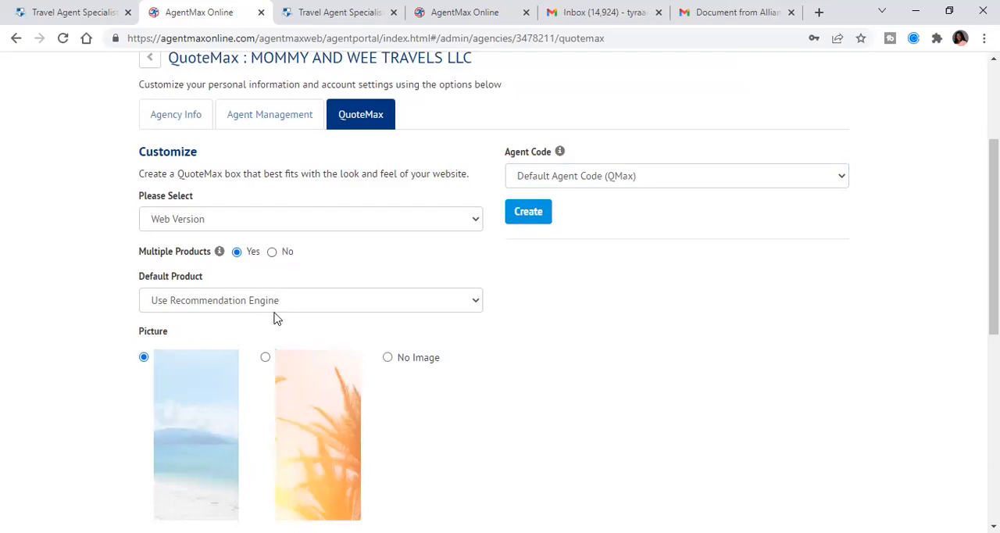
{"action": "scroll", "scroll_direction": "down", "scroll_amount": 3}
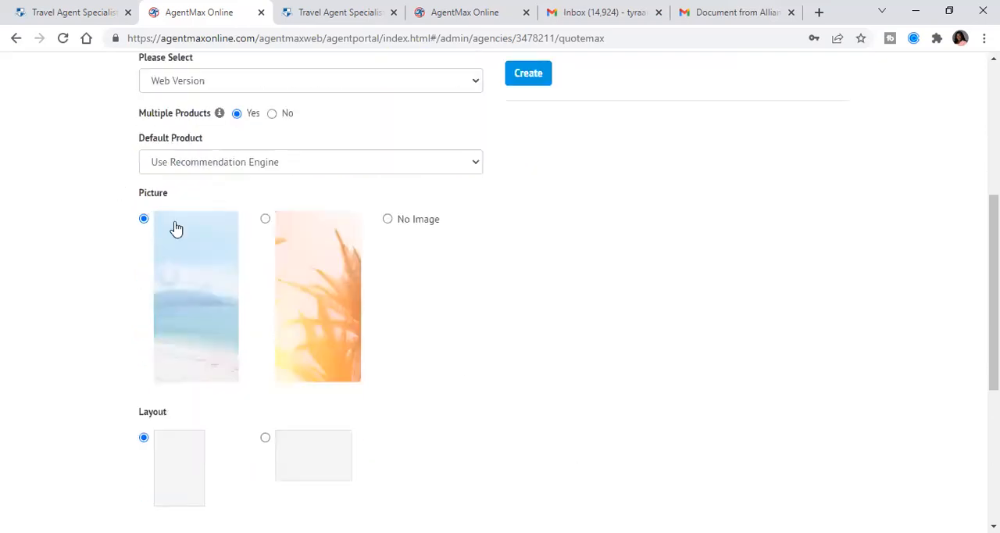
{"action": "scroll", "scroll_direction": "down", "scroll_amount": 3}
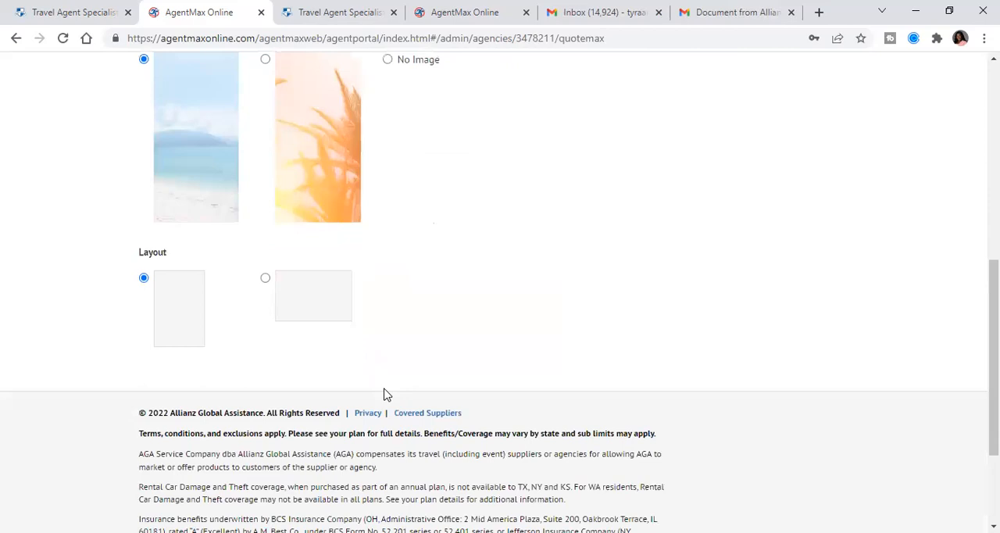
{"action": "mouse_move", "coordinate": [407, 291]}
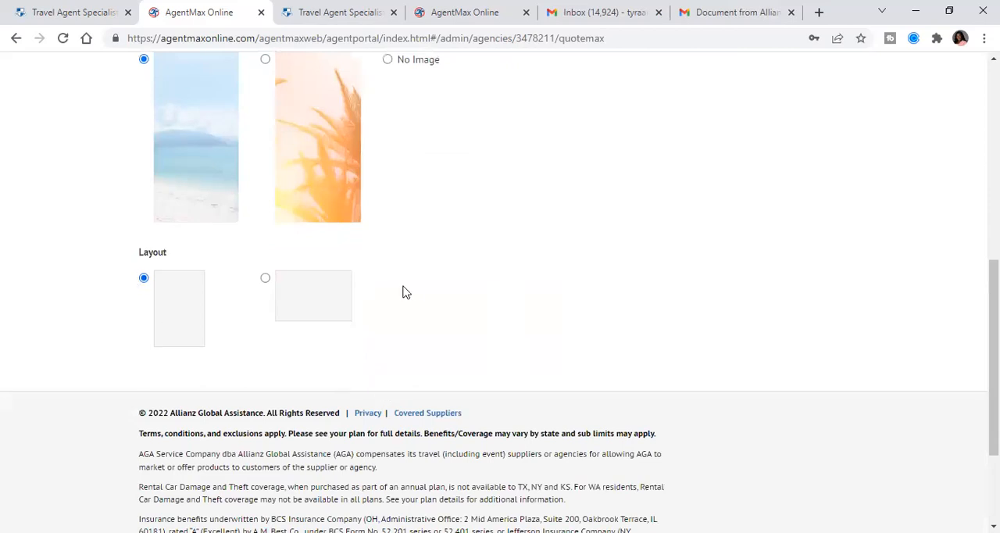
{"action": "scroll", "scroll_direction": "up", "scroll_amount": 3}
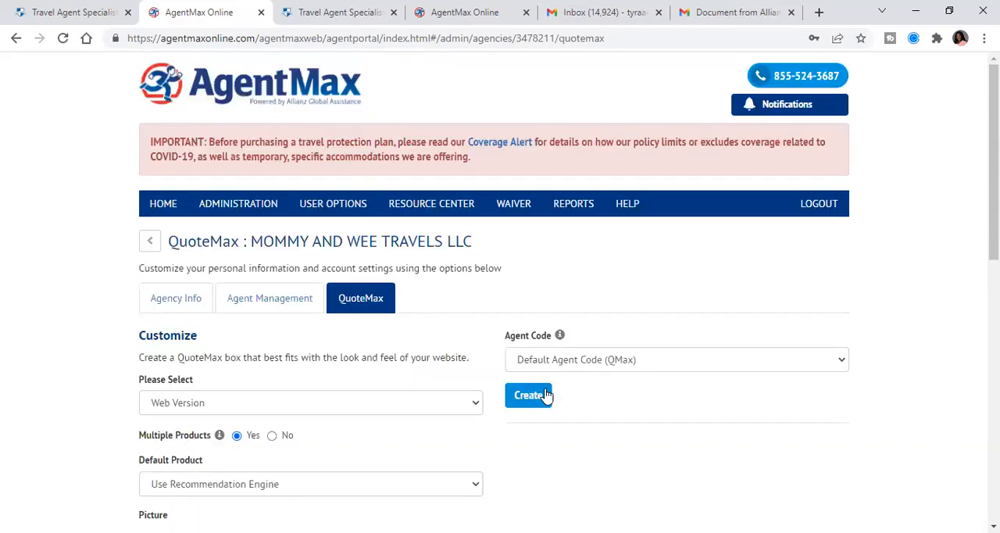
{"action": "left_click", "coordinate": [528, 394]}
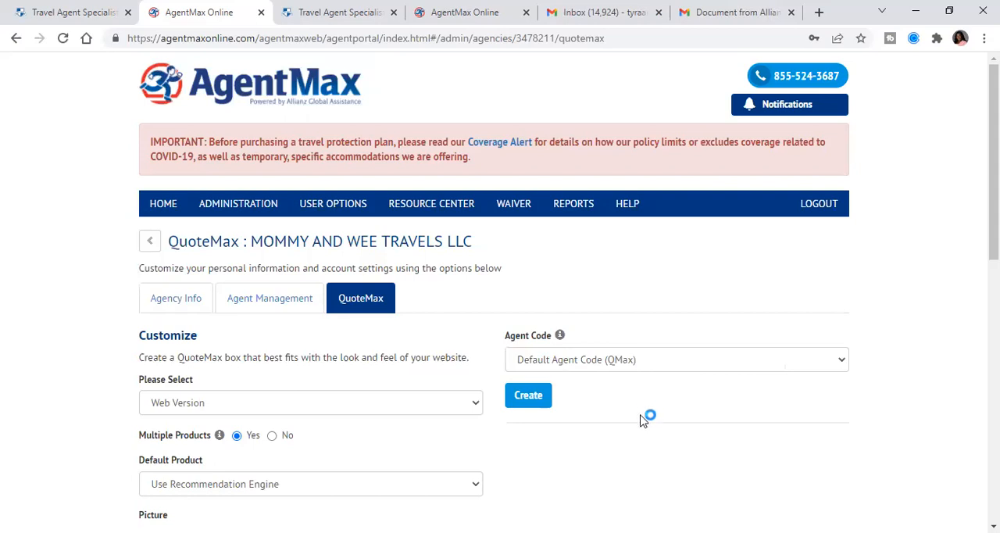
Step: Load mommyandweetravels.com's travel-insurance page and bring the embedded Get Insurance Quote widget into view
{"action": "left_click", "coordinate": [734, 12]}
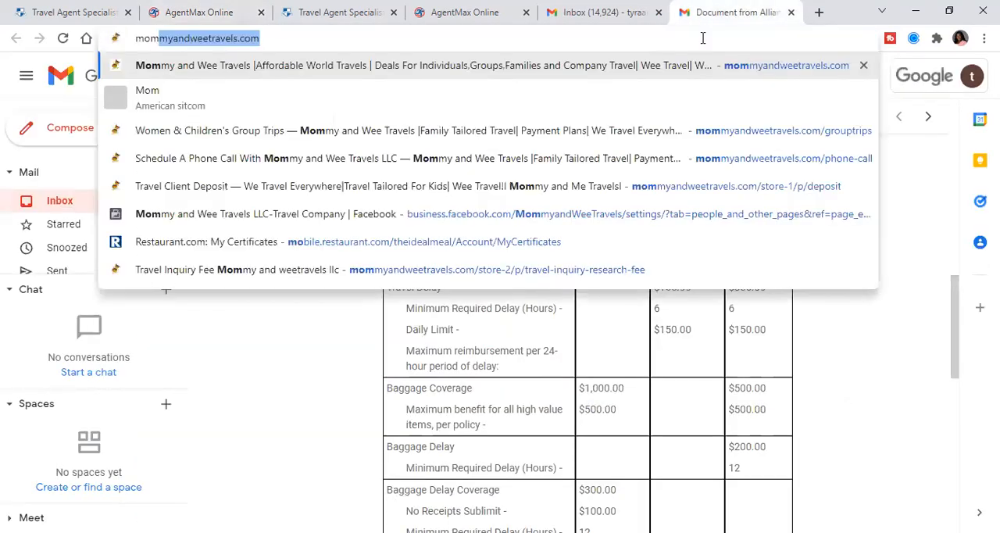
{"action": "type", "text": "travels.com/travel-insurance"}
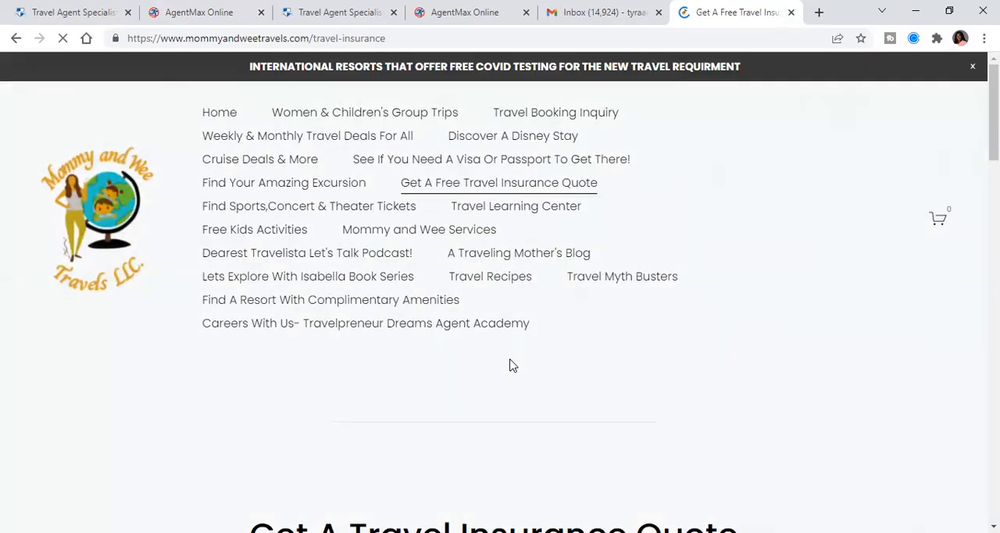
{"action": "scroll", "scroll_direction": "down", "scroll_amount": 3}
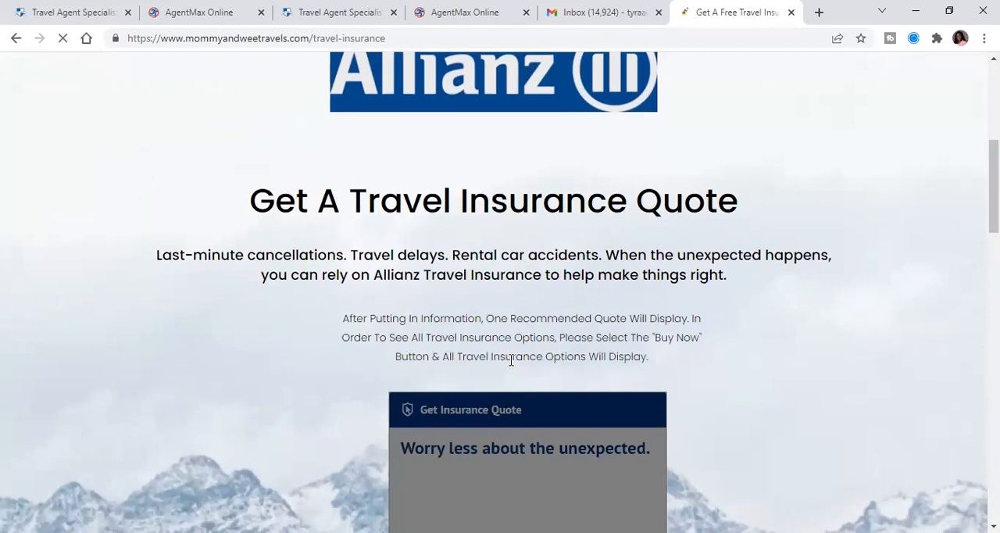
{"action": "scroll", "scroll_direction": "down", "scroll_amount": 3}
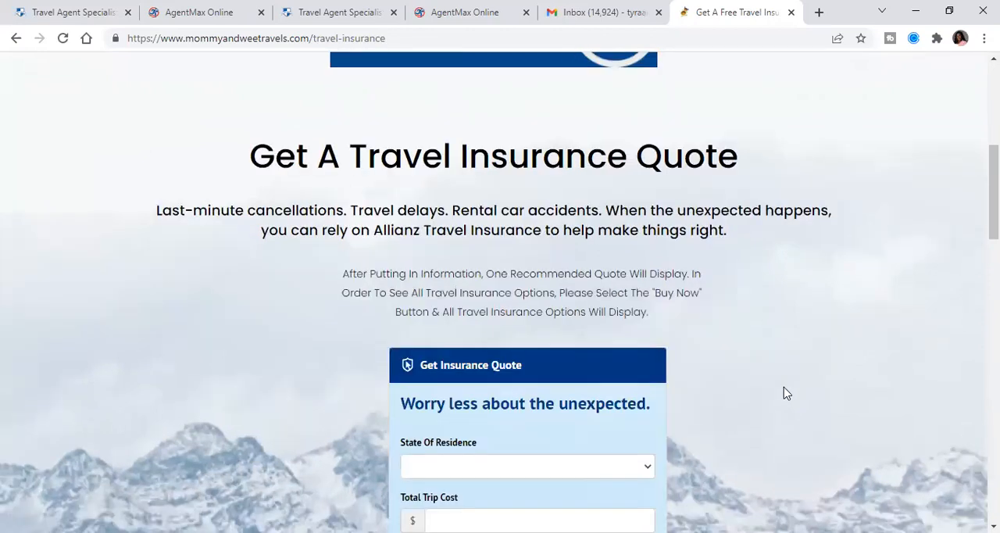
{"action": "scroll", "scroll_direction": "down", "scroll_amount": 3}
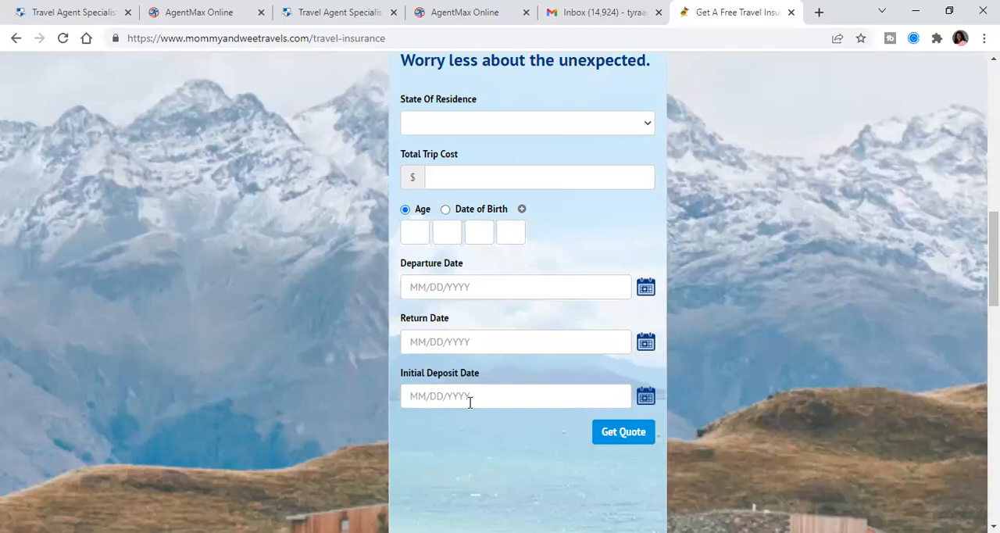
{"action": "mouse_move", "coordinate": [544, 444]}
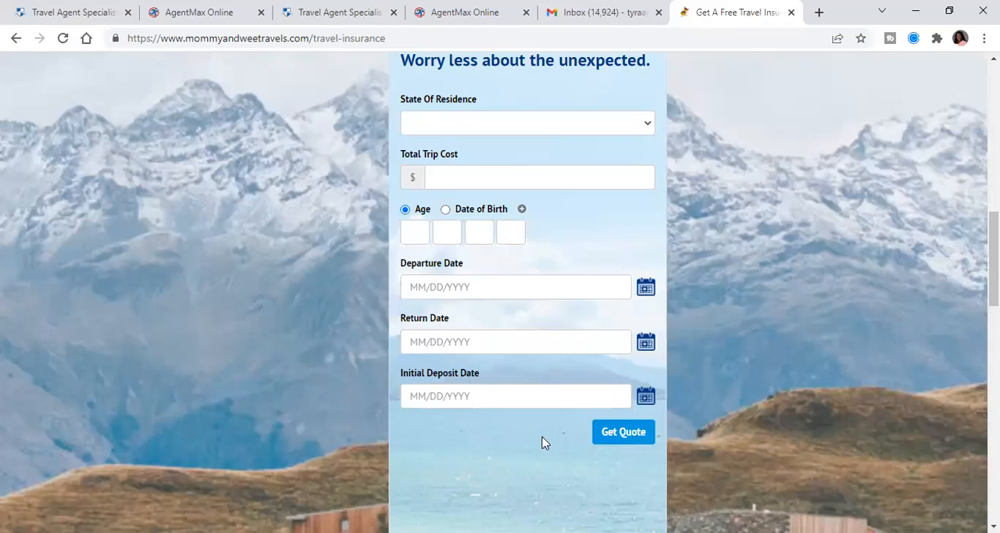